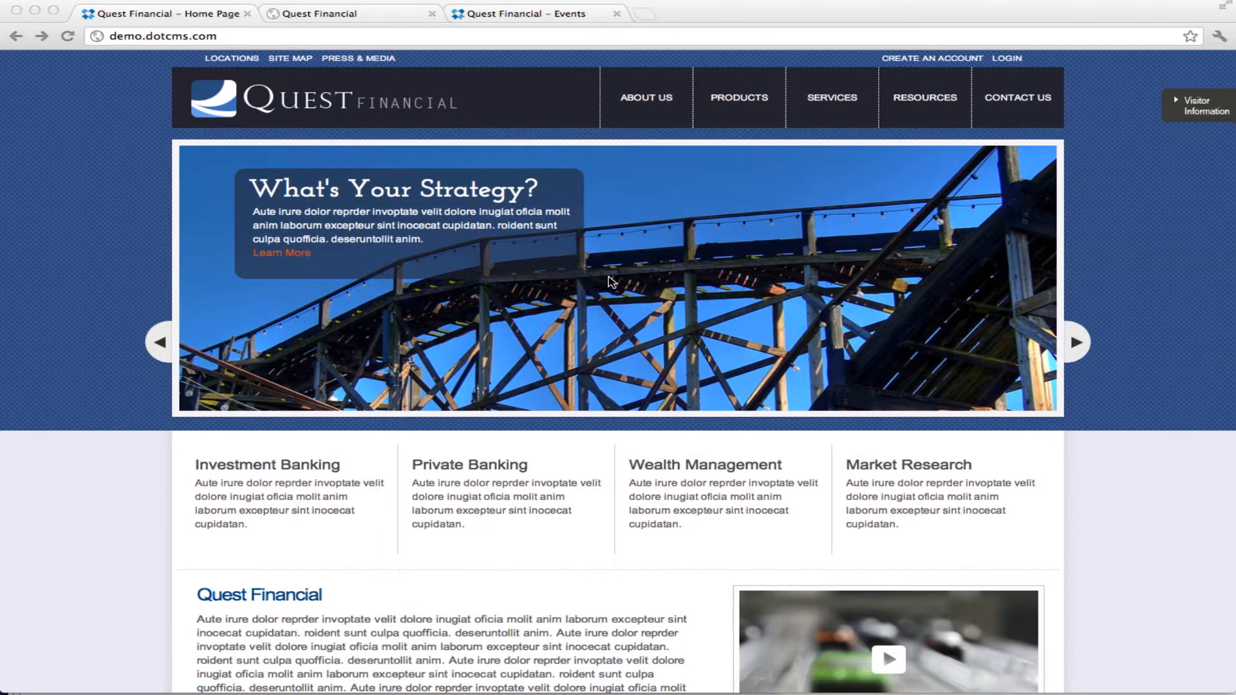
pyautogui.moveTo(77, 76)
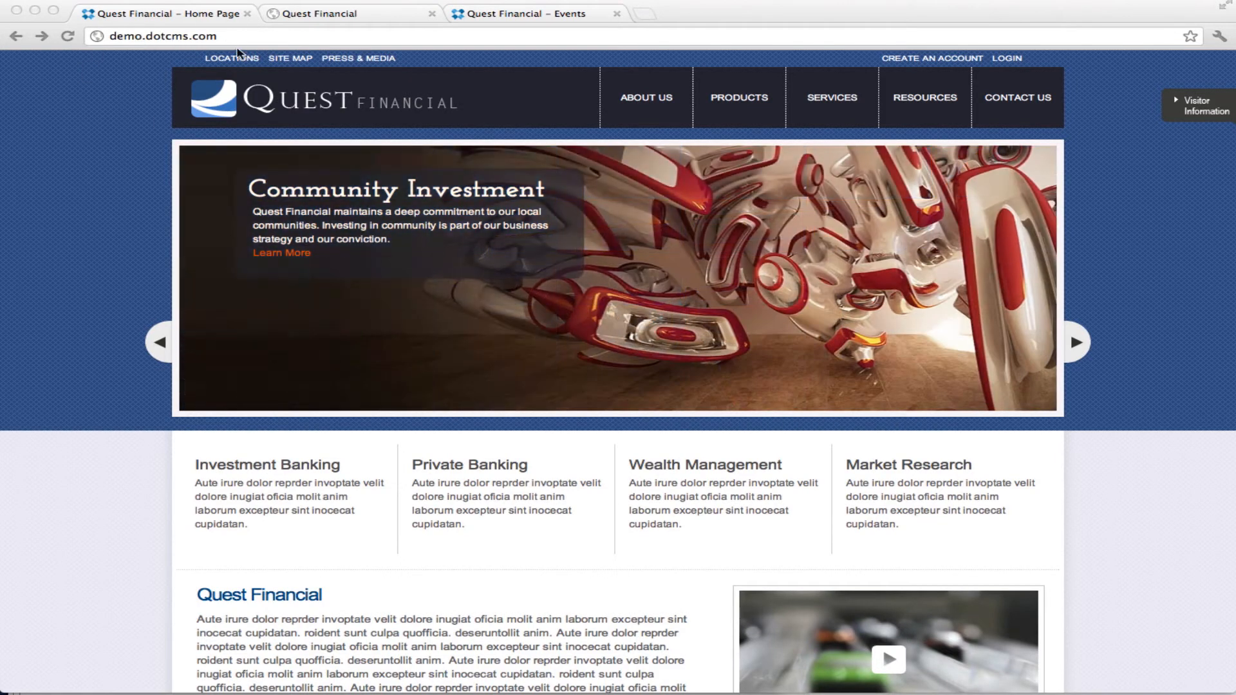
pyautogui.moveTo(430, 205)
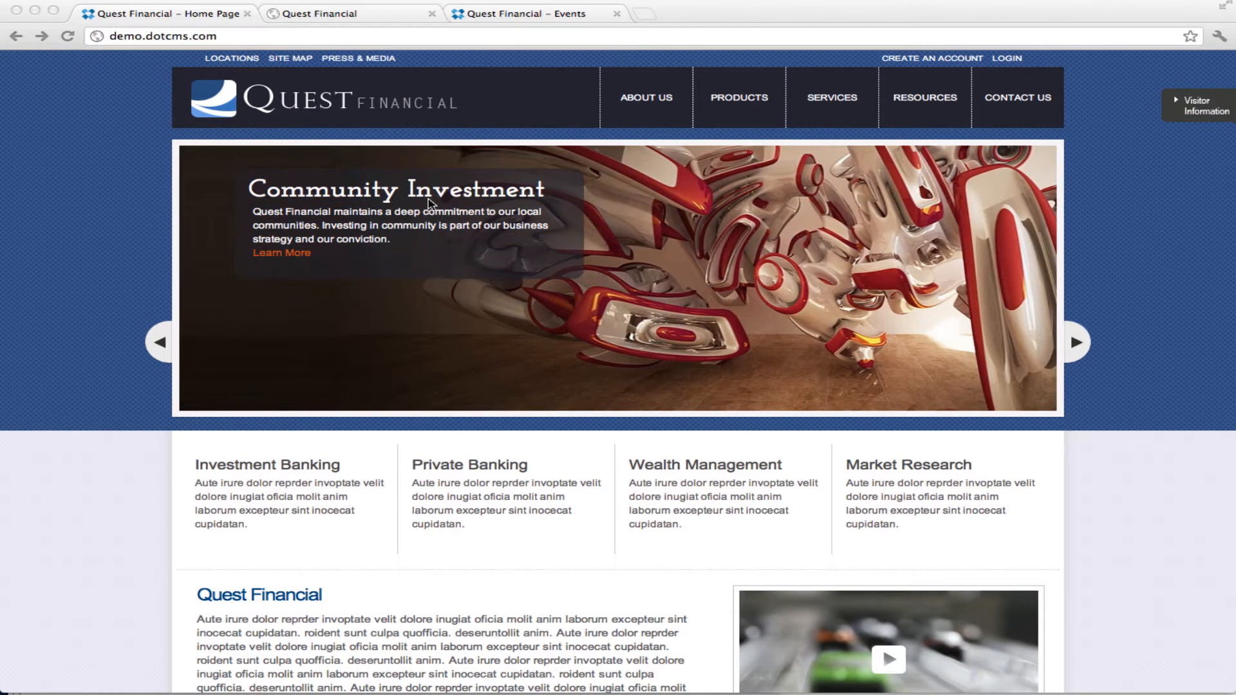
pyautogui.moveTo(273, 175)
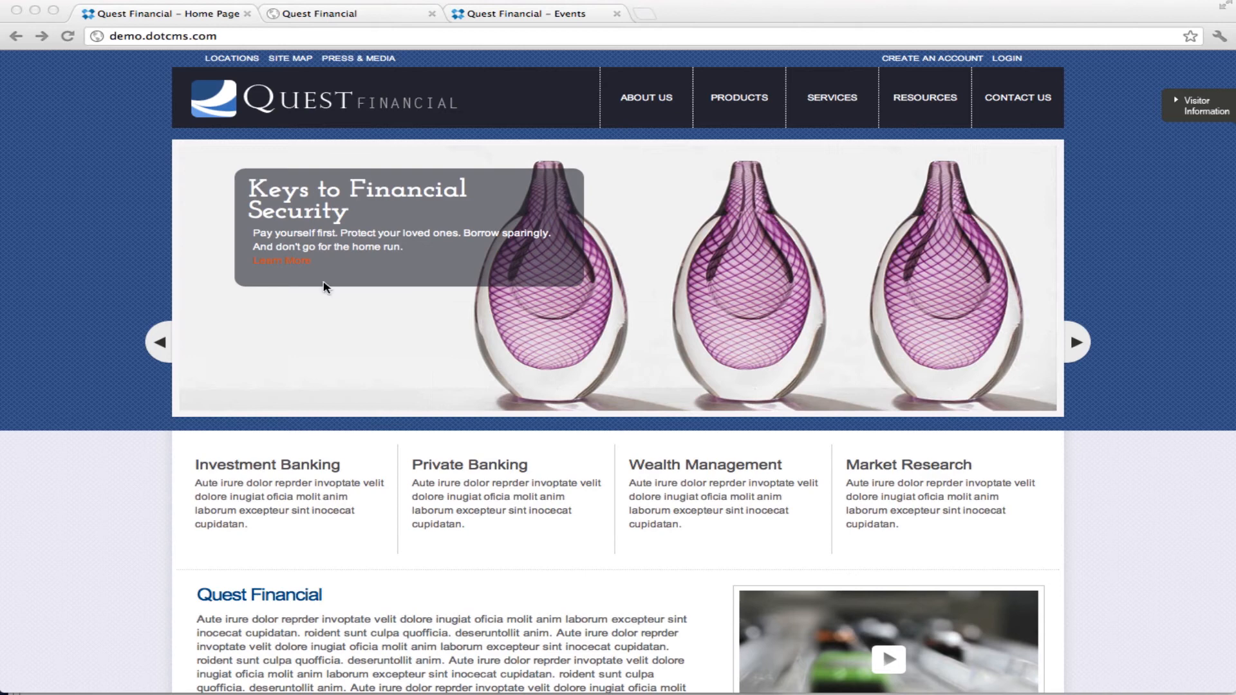
pyautogui.moveTo(262, 195)
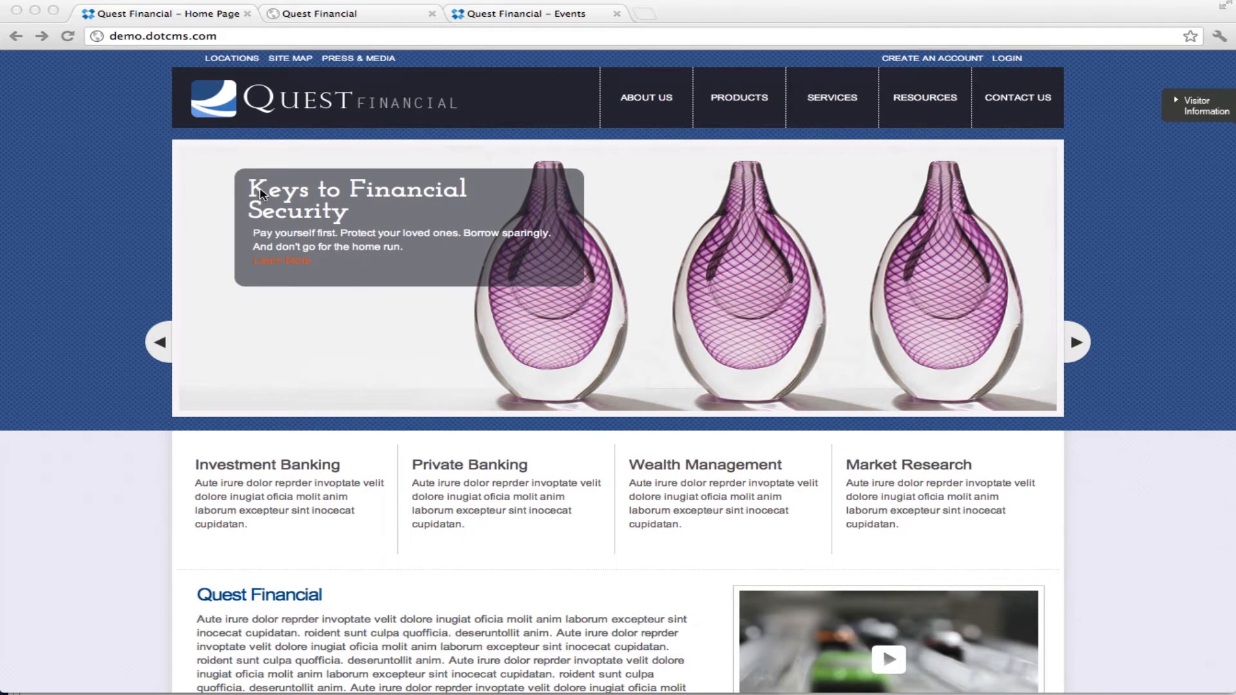
pyautogui.moveTo(275, 266)
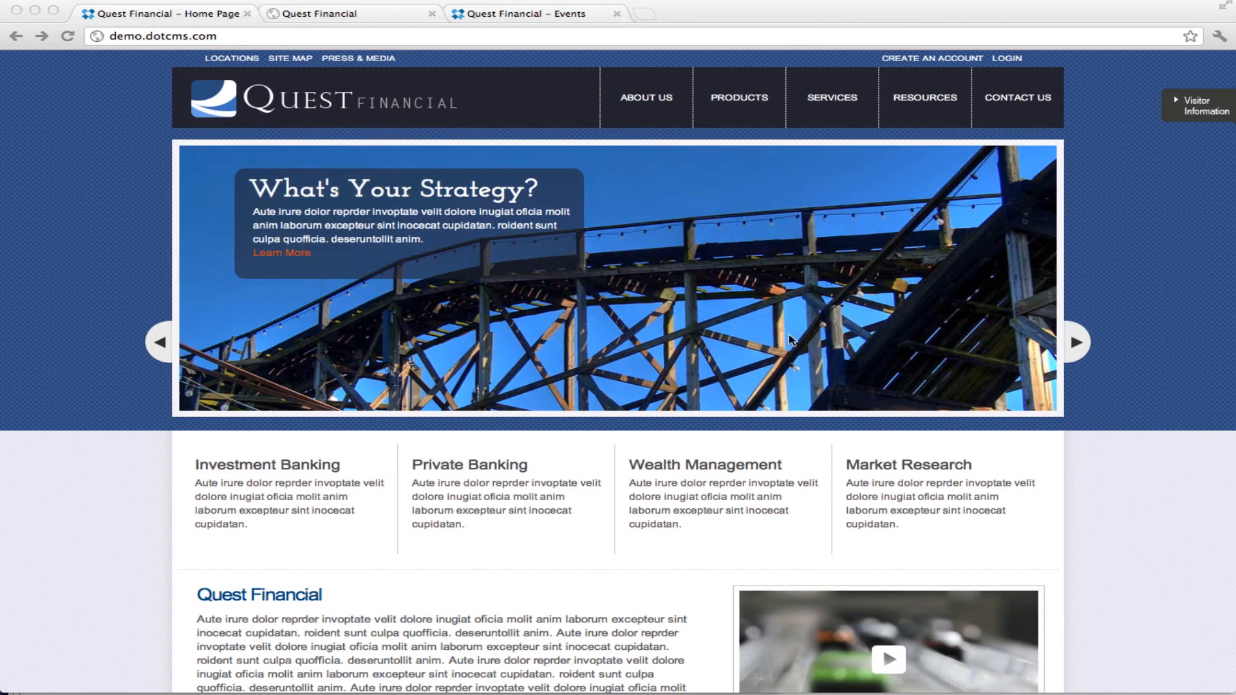
pyautogui.moveTo(346, 239)
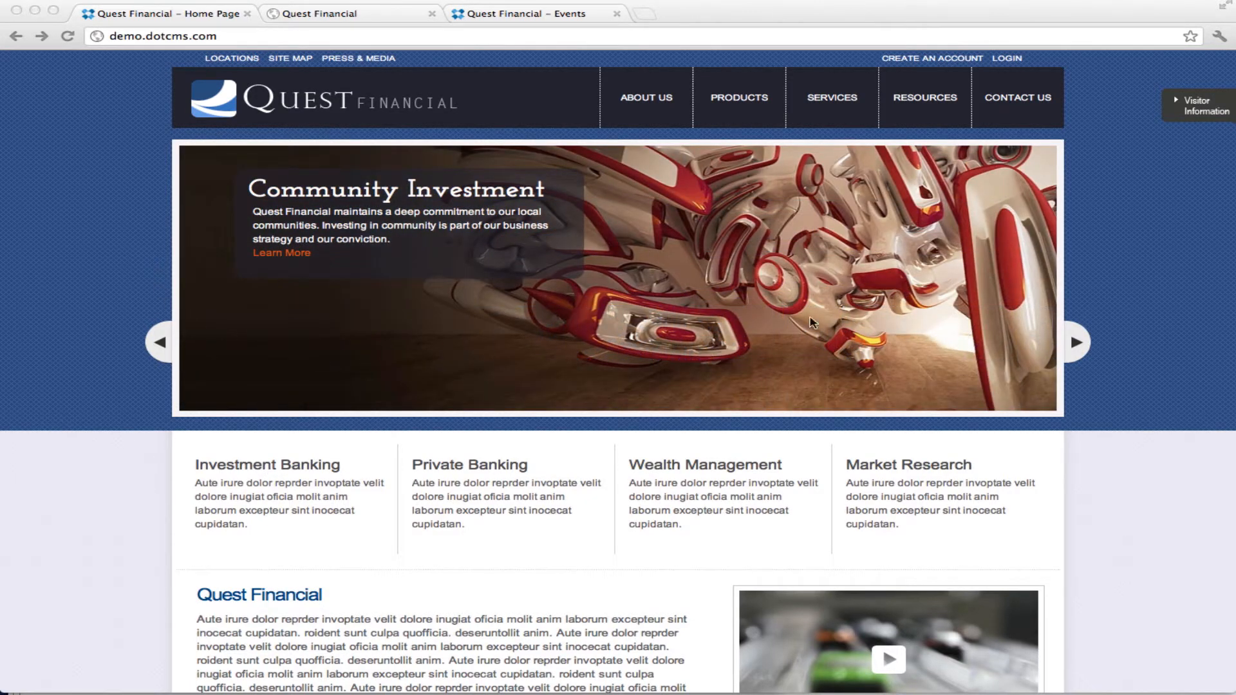
pyautogui.moveTo(480, 301)
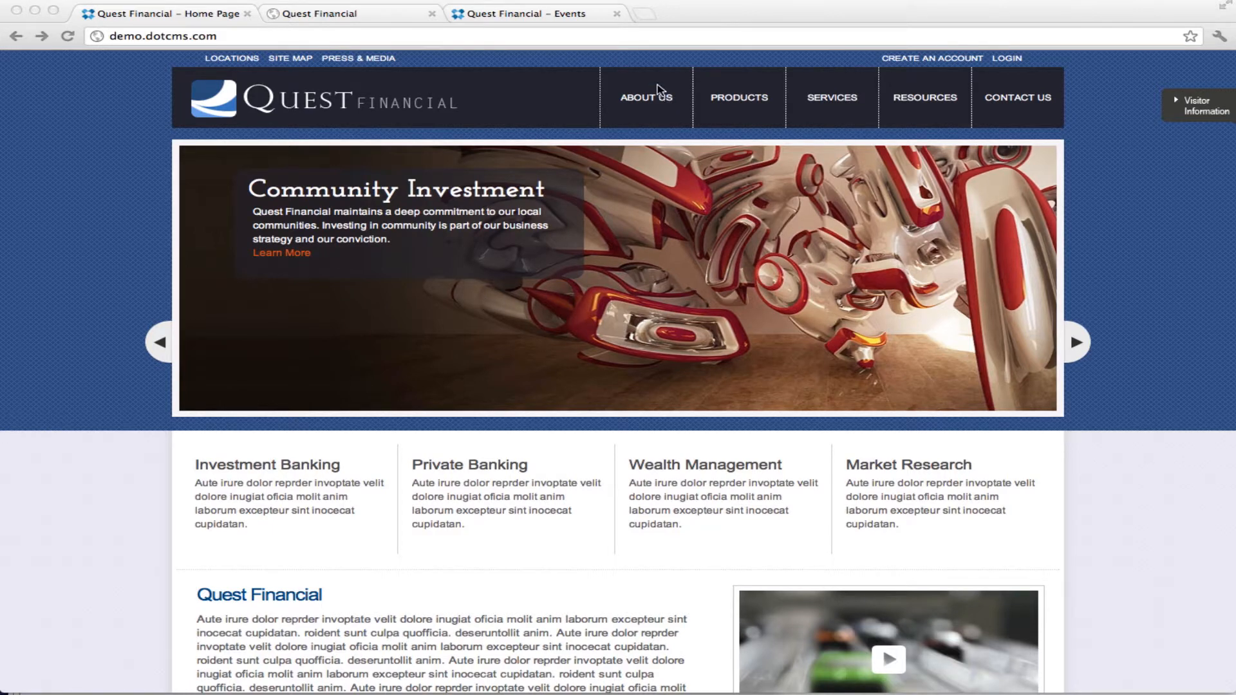
pyautogui.moveTo(646, 97)
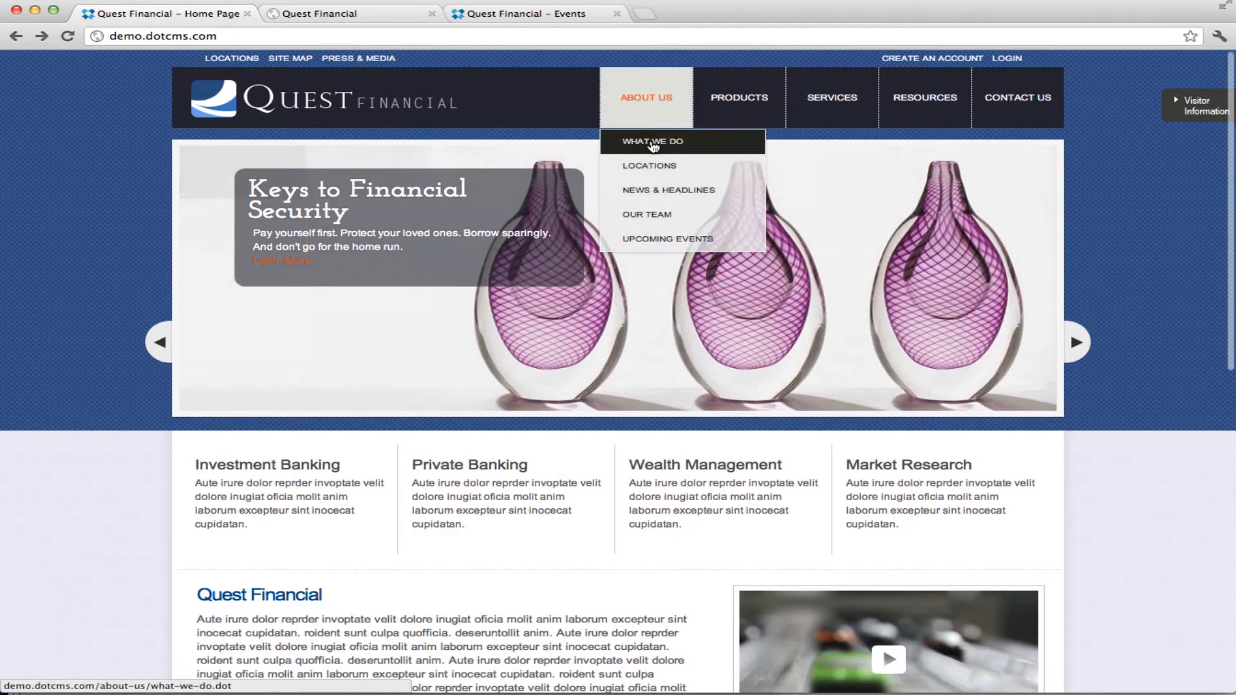
pyautogui.moveTo(736, 111)
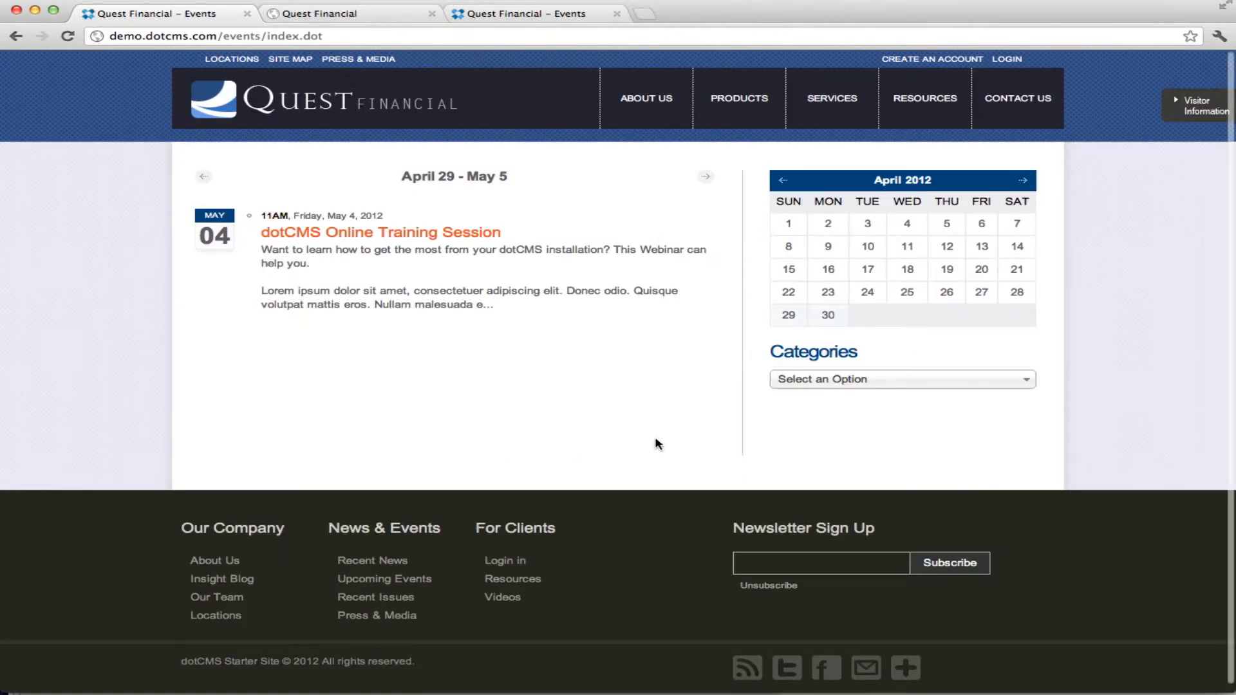
pyautogui.moveTo(597, 373)
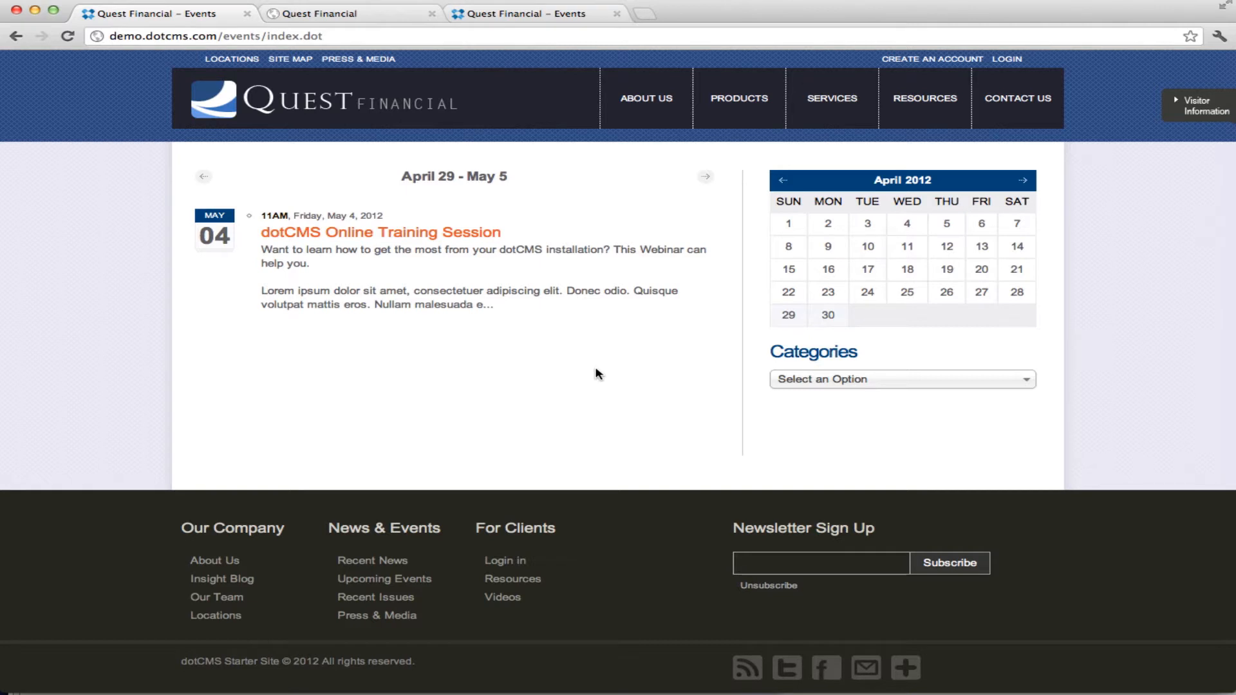
pyautogui.moveTo(926, 246)
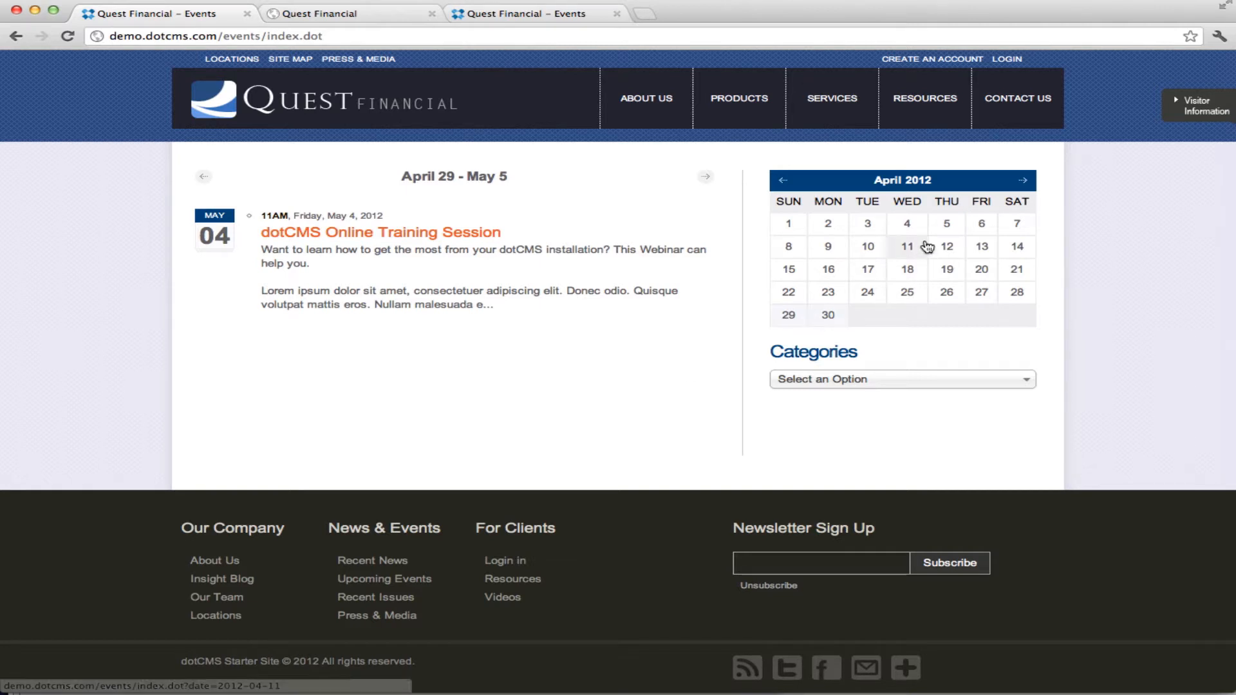
# Filter the events calendar to Release Dates, then show the April 1–7 week with the online training session.
pyautogui.click(901, 378)
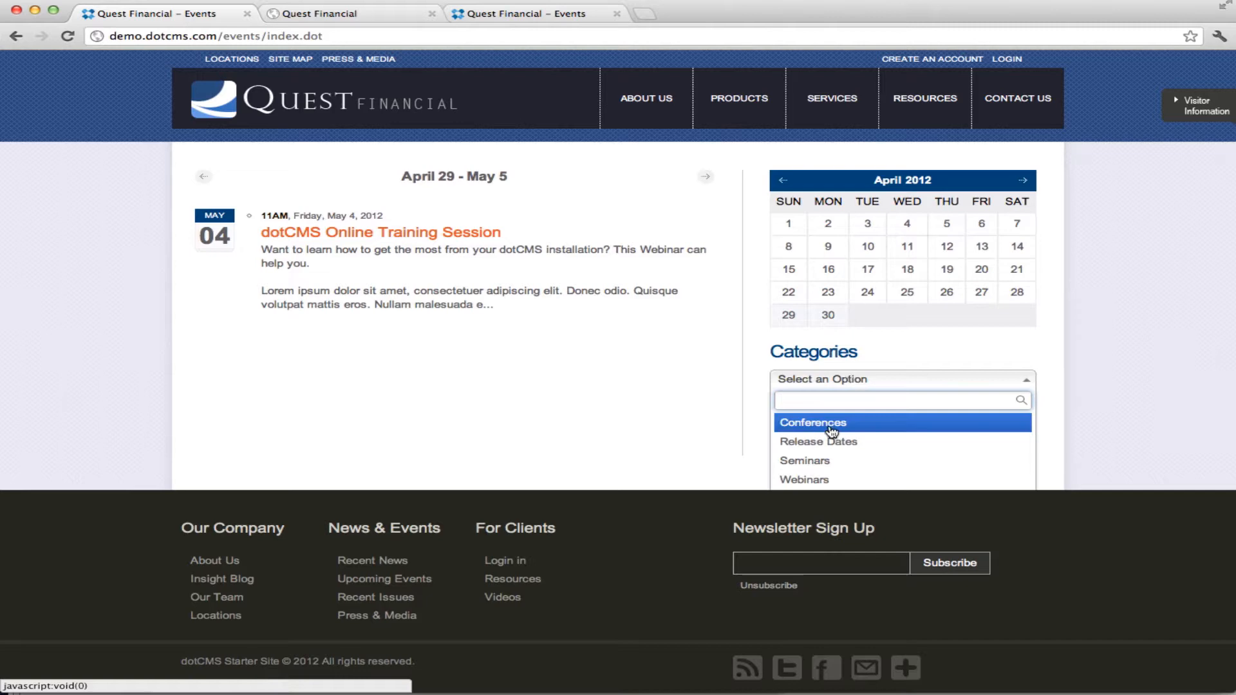
pyautogui.click(819, 441)
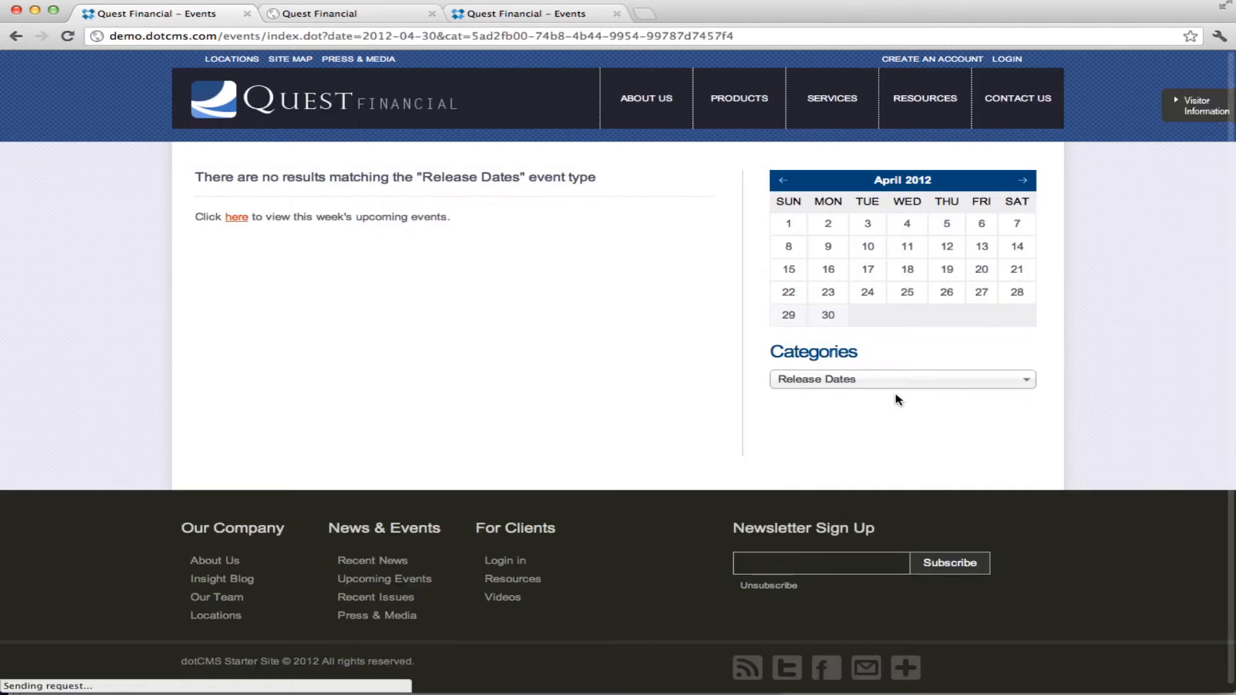
pyautogui.click(901, 379)
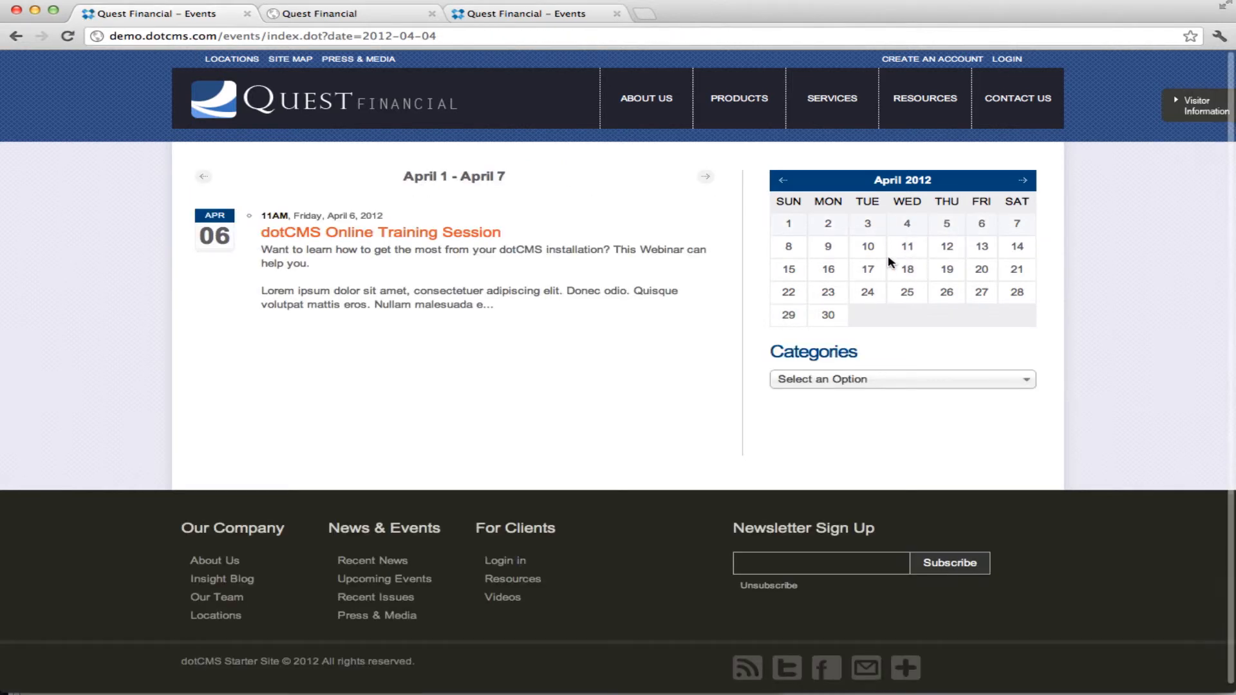
pyautogui.moveTo(653, 103)
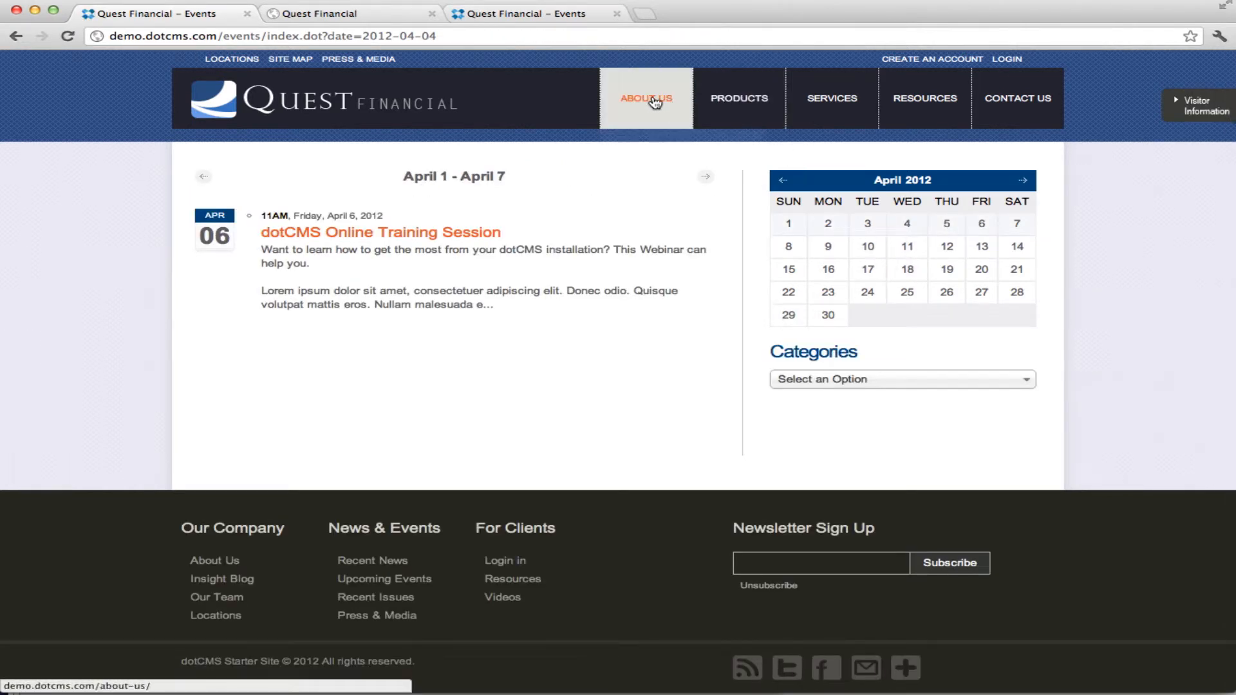
pyautogui.moveTo(644, 165)
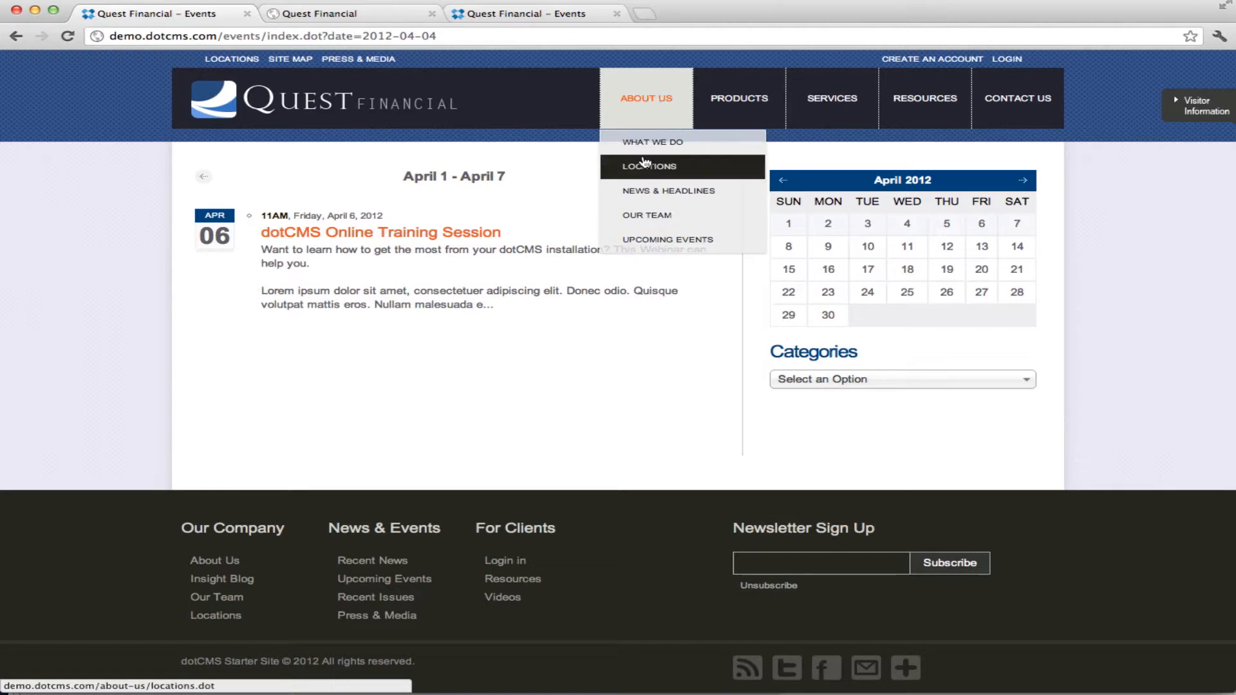
# View the Locations world map and office cards, then go to the Products fund listing.
pyautogui.click(648, 166)
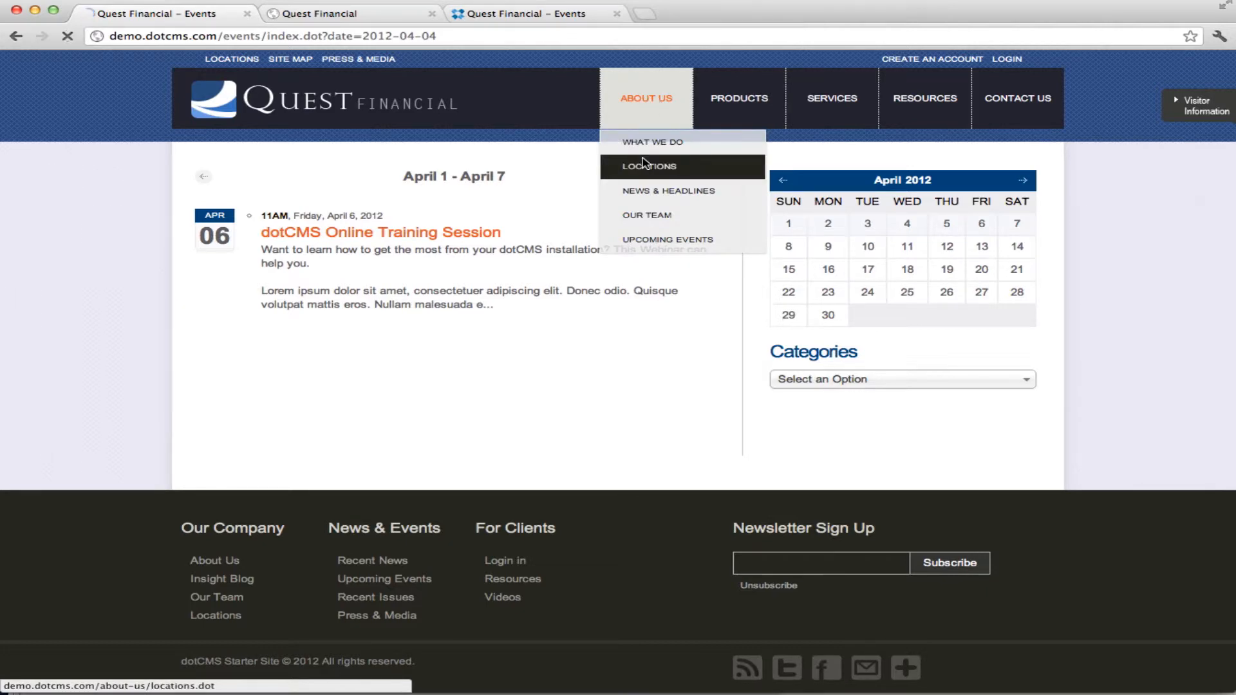
pyautogui.click(647, 166)
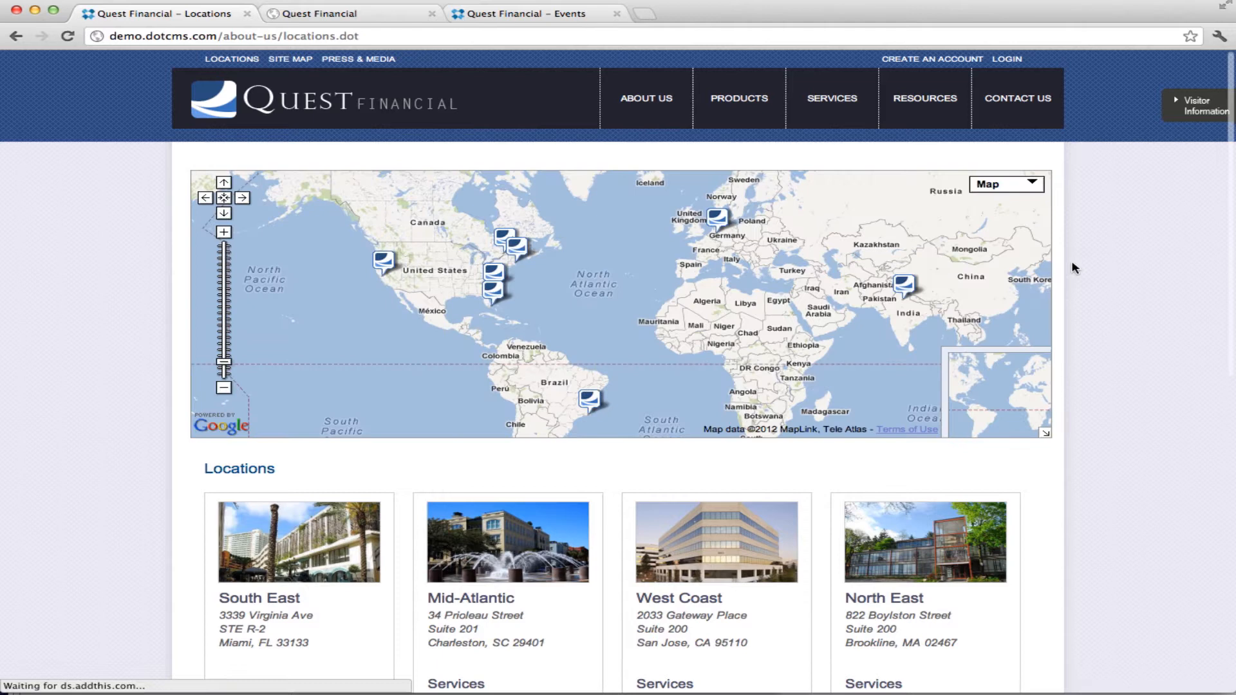
pyautogui.scroll(-3)
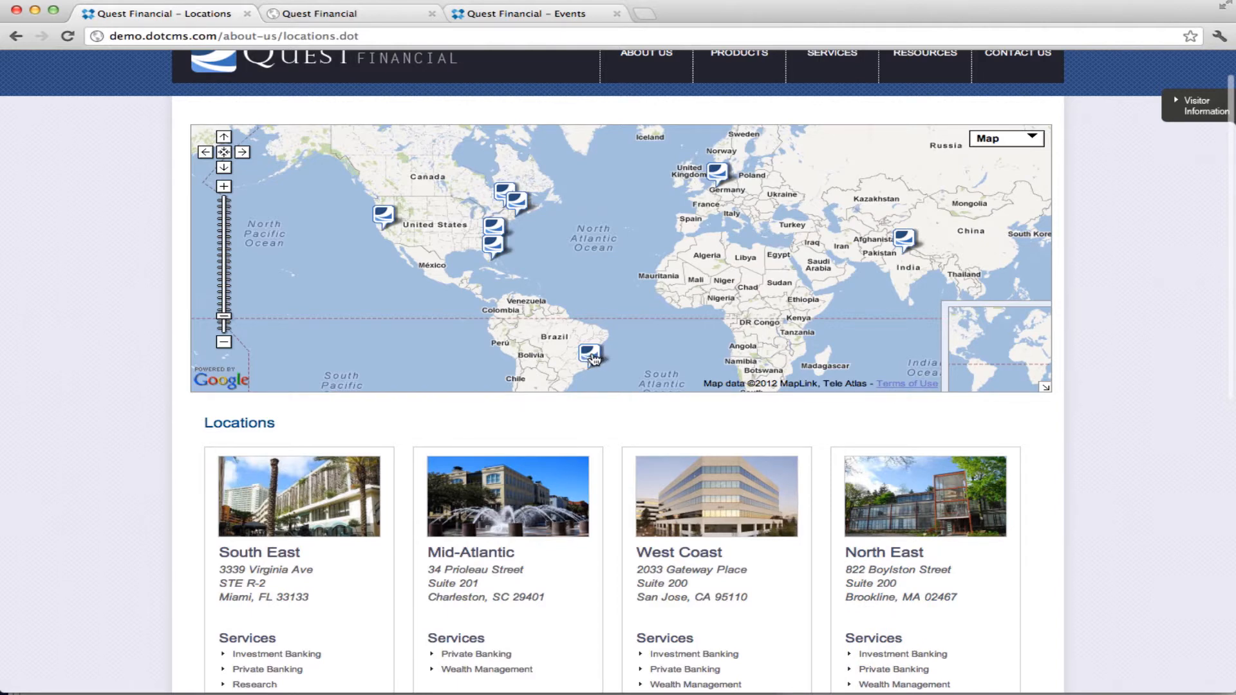
pyautogui.click(587, 350)
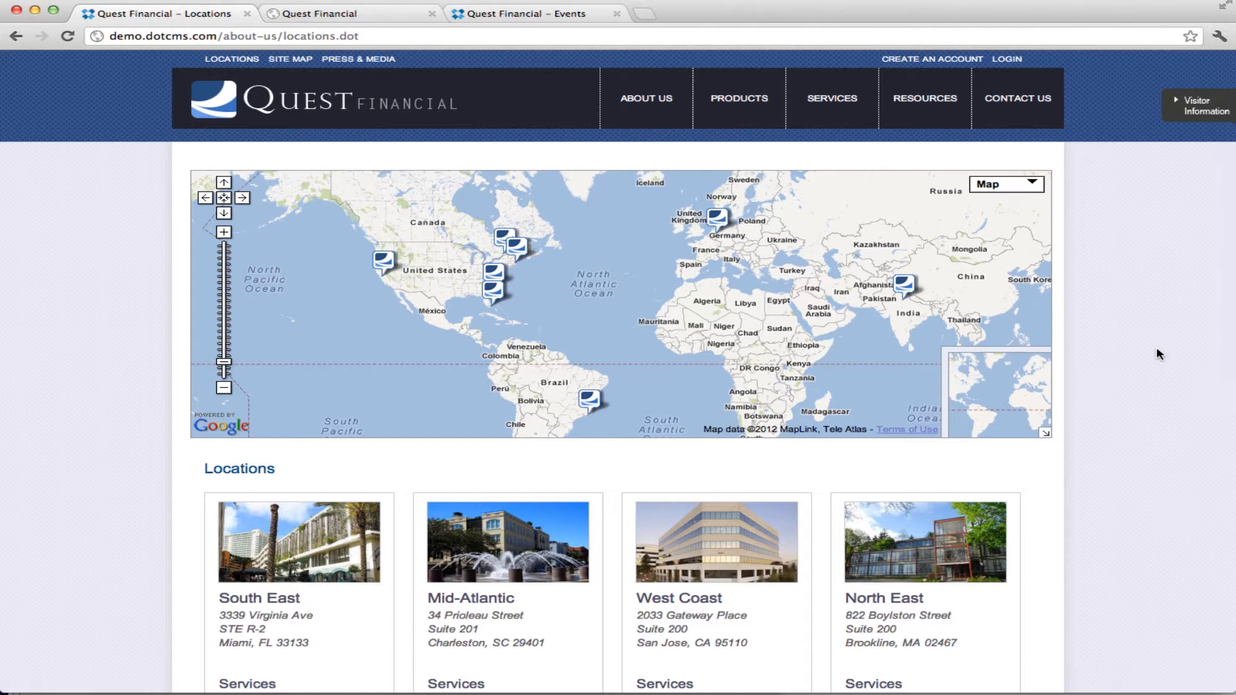
pyautogui.moveTo(1067, 313)
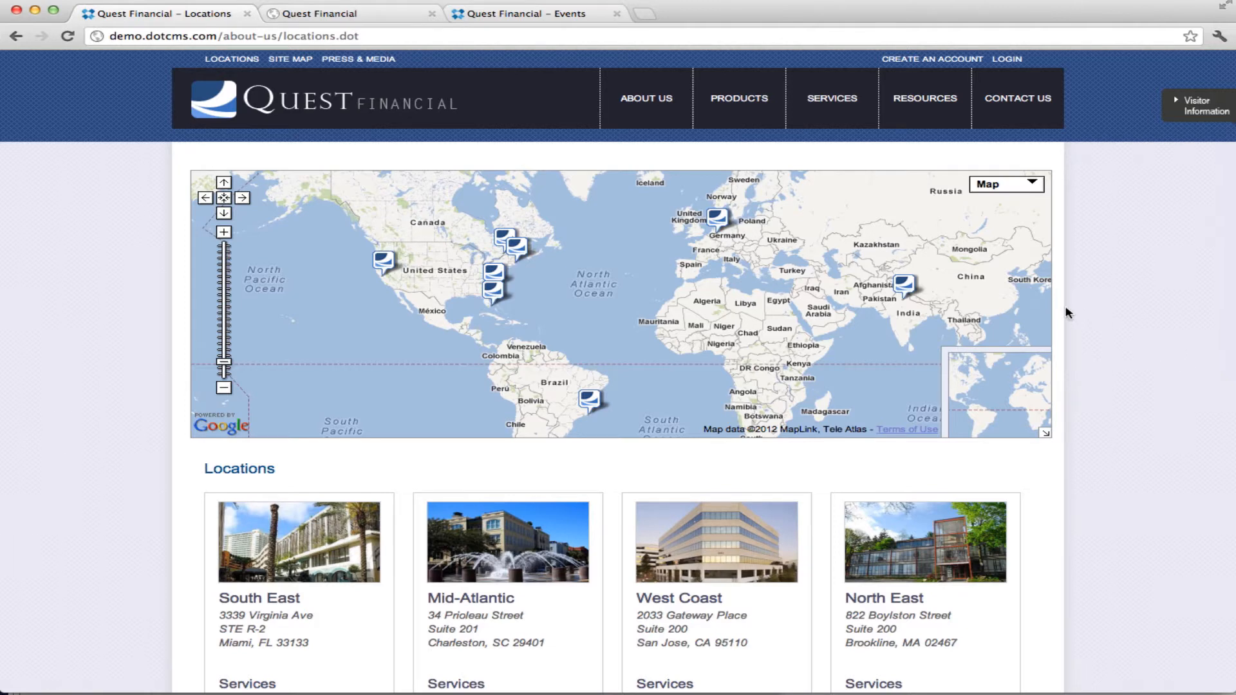
pyautogui.click(739, 98)
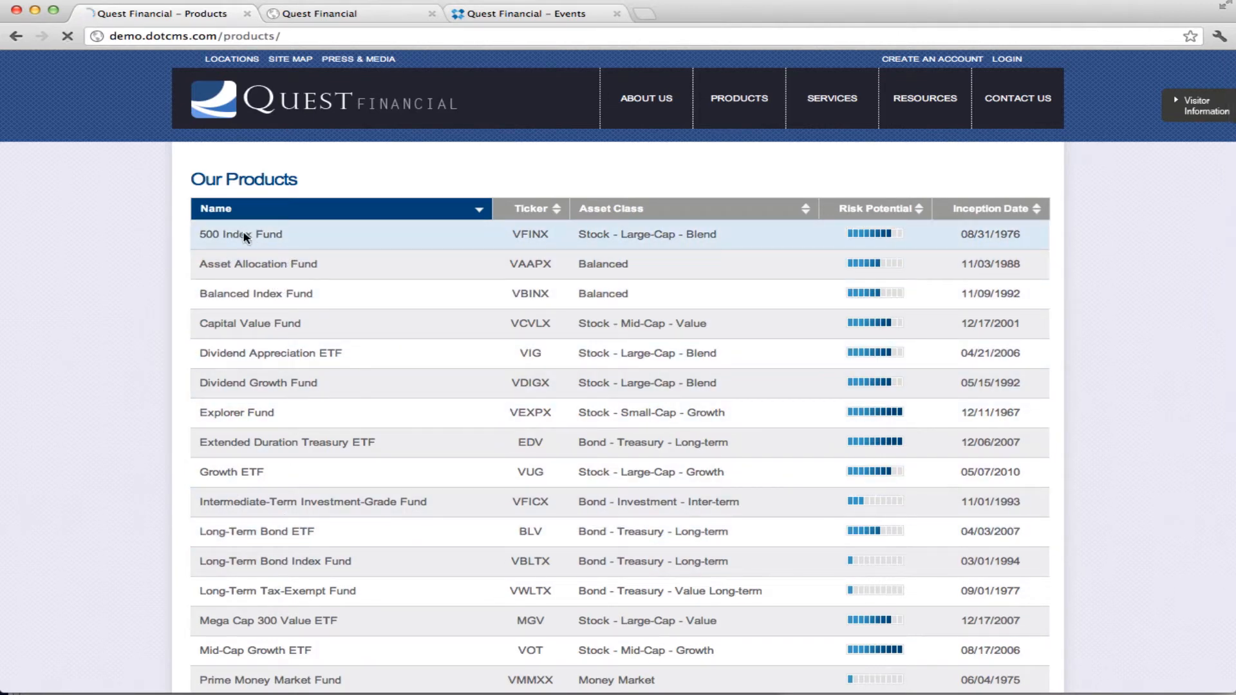
# View the 500 Index Fund (VFINX) page with its price chart, headlines, performance and top holdings.
pyautogui.click(240, 235)
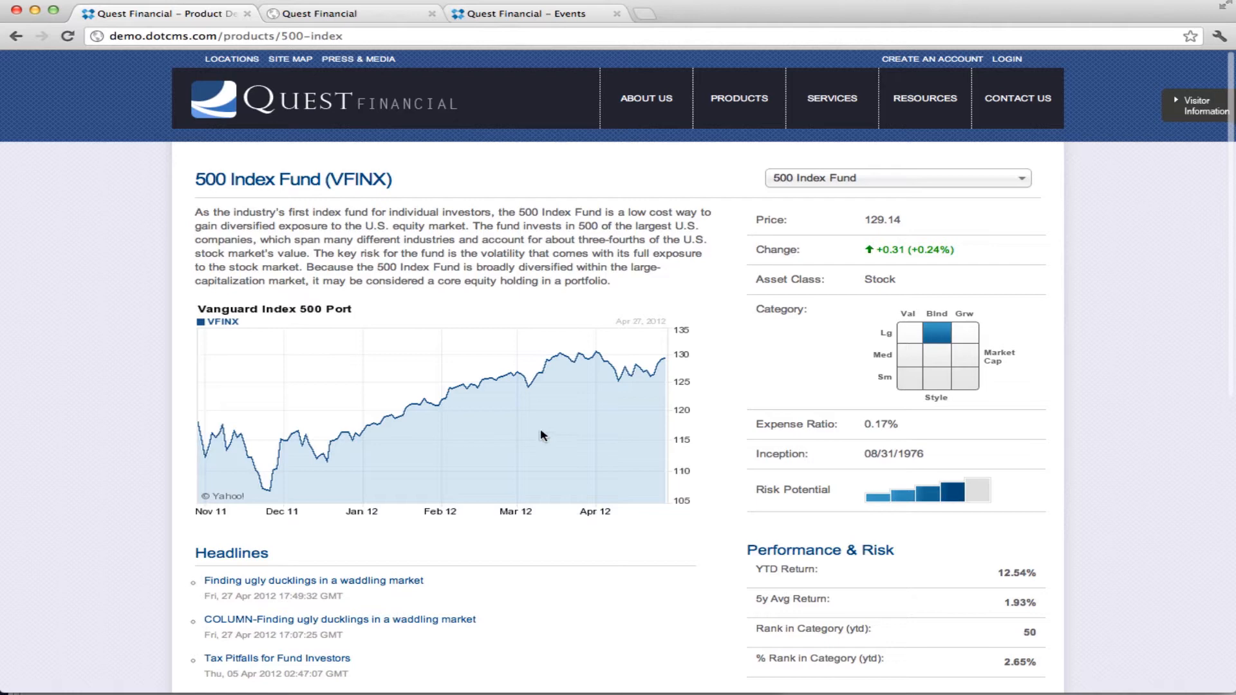
pyautogui.scroll(-3)
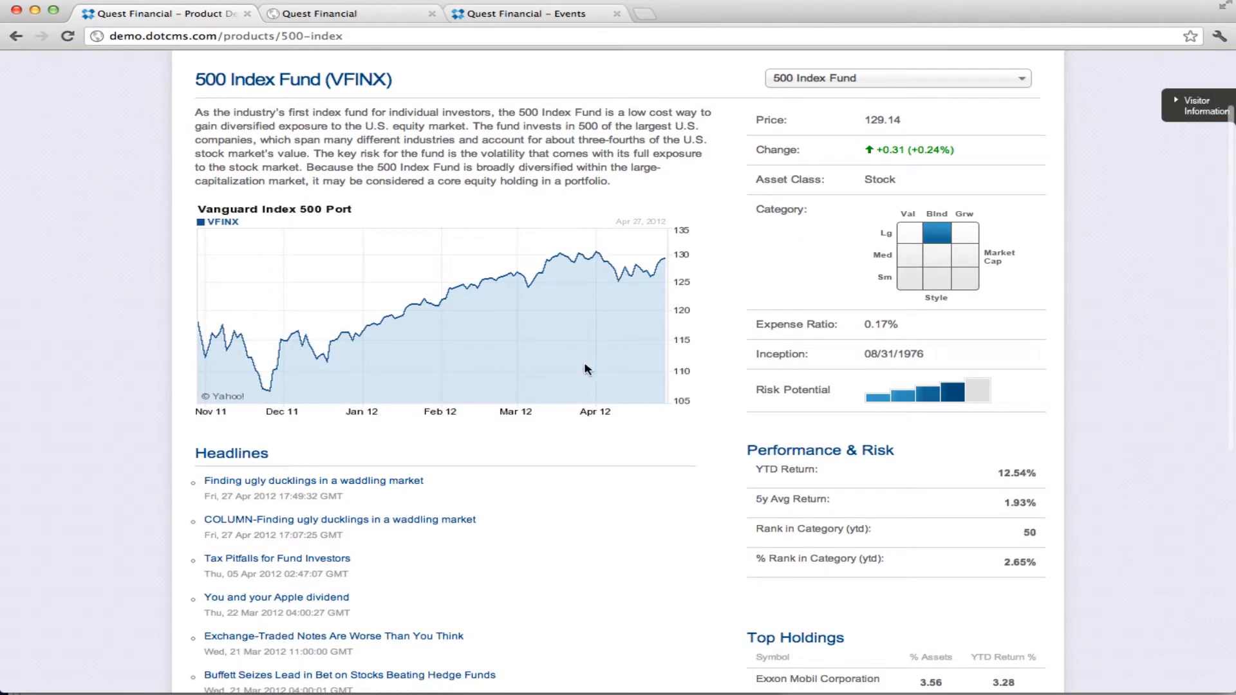
pyautogui.scroll(-3)
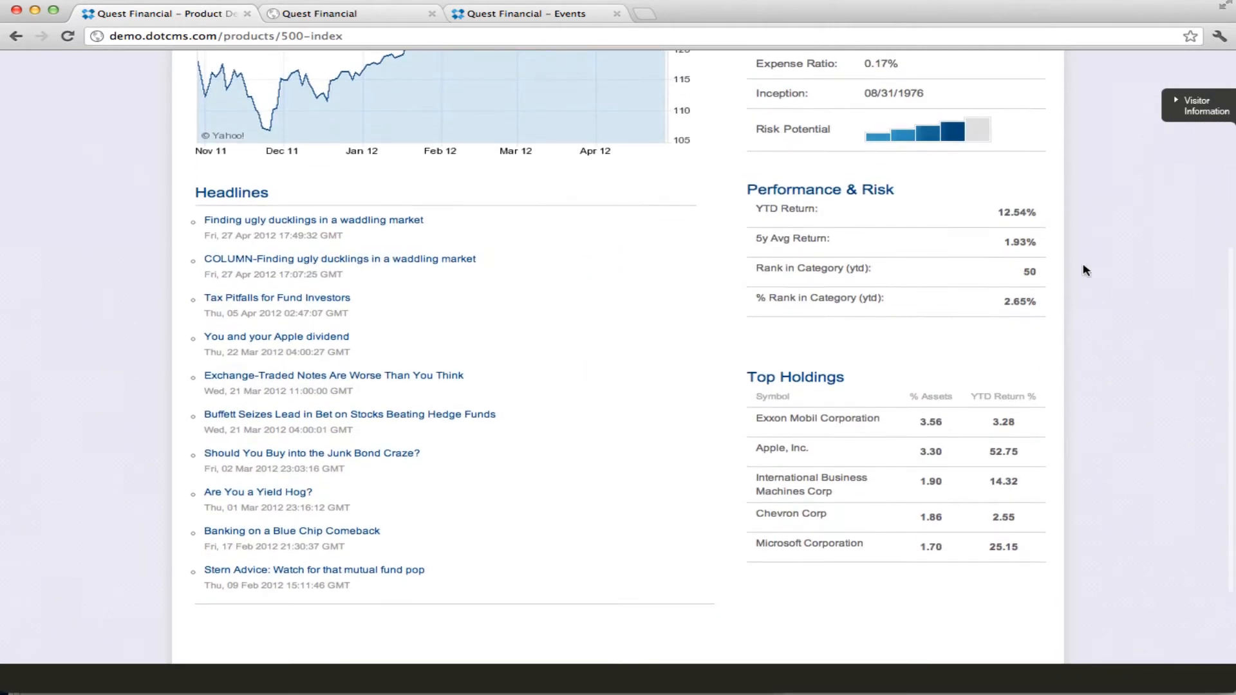
pyautogui.moveTo(1066, 216)
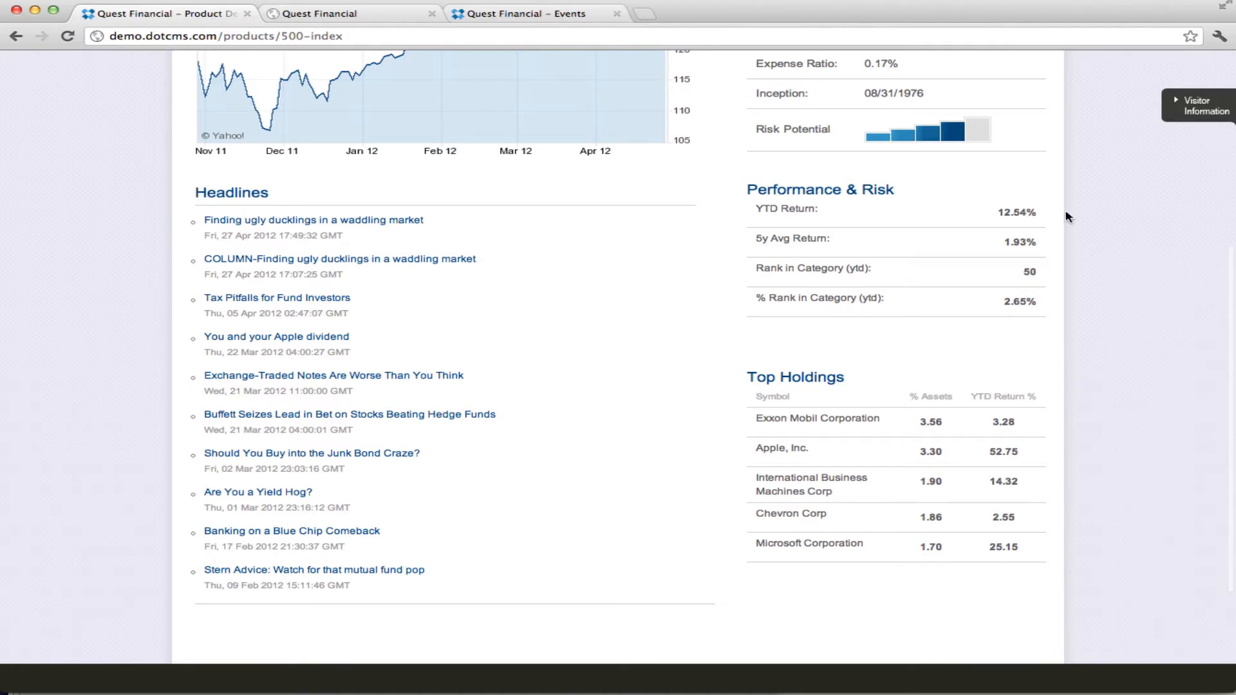
pyautogui.moveTo(1120, 244)
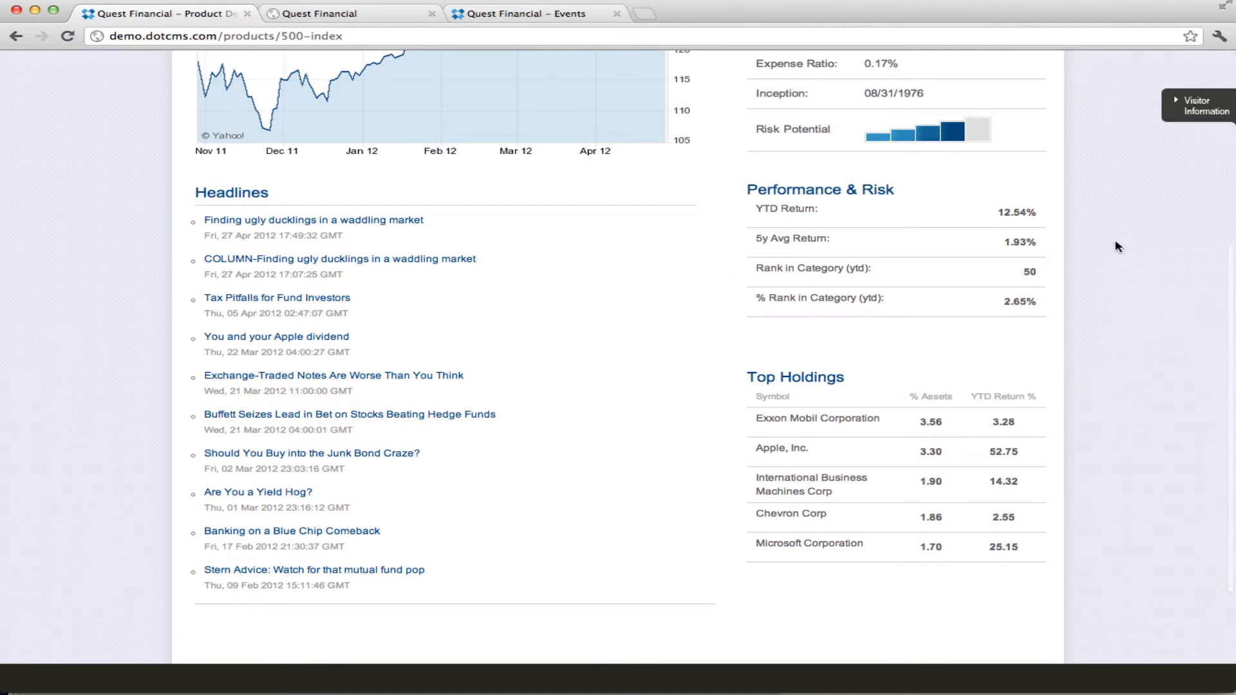
pyautogui.moveTo(742, 560)
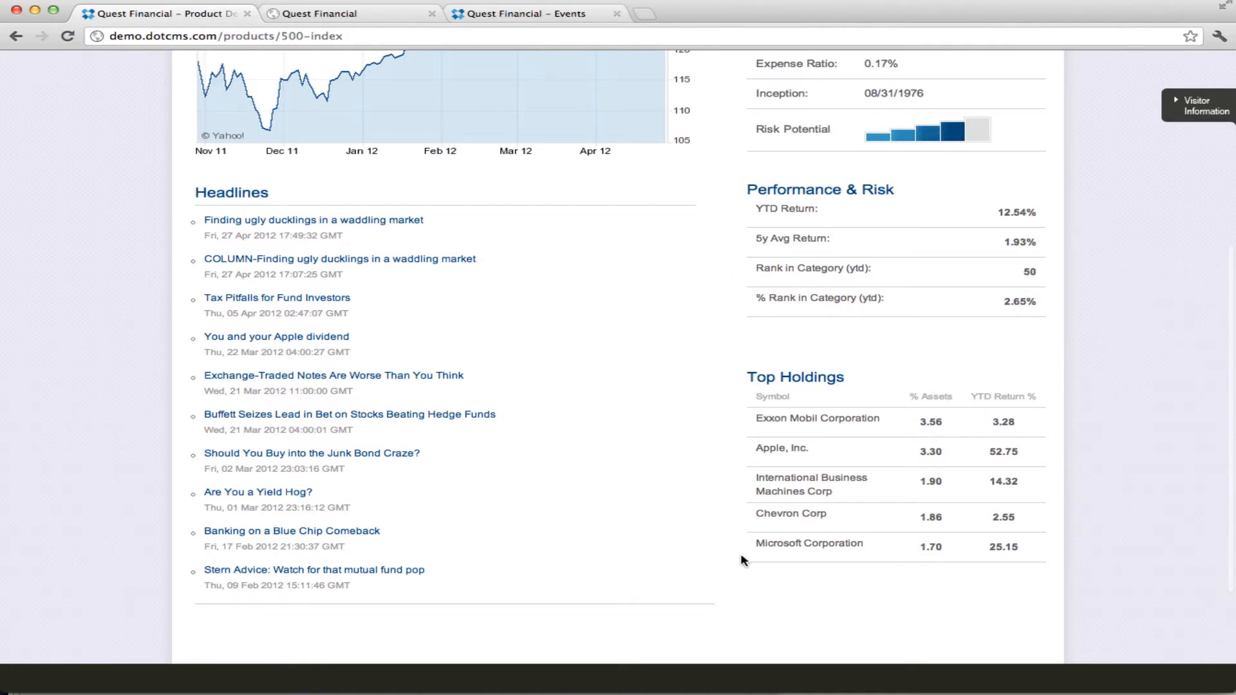
pyautogui.scroll(3)
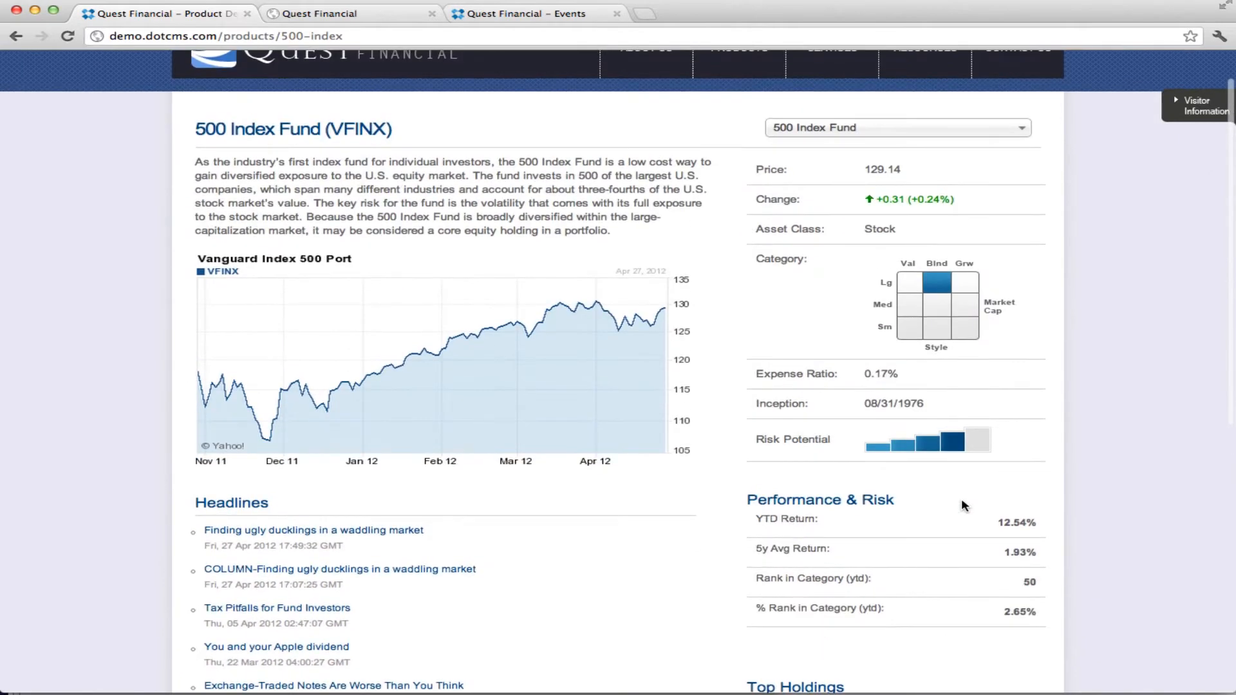
pyautogui.scroll(-3)
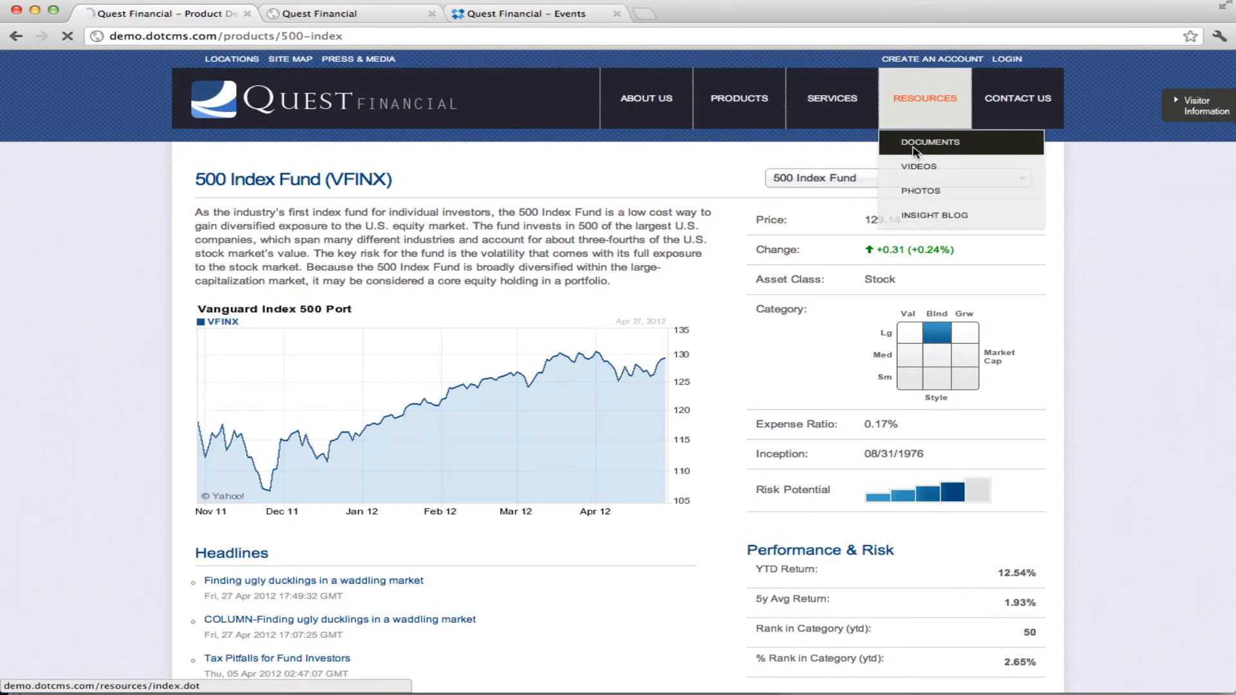
pyautogui.click(929, 141)
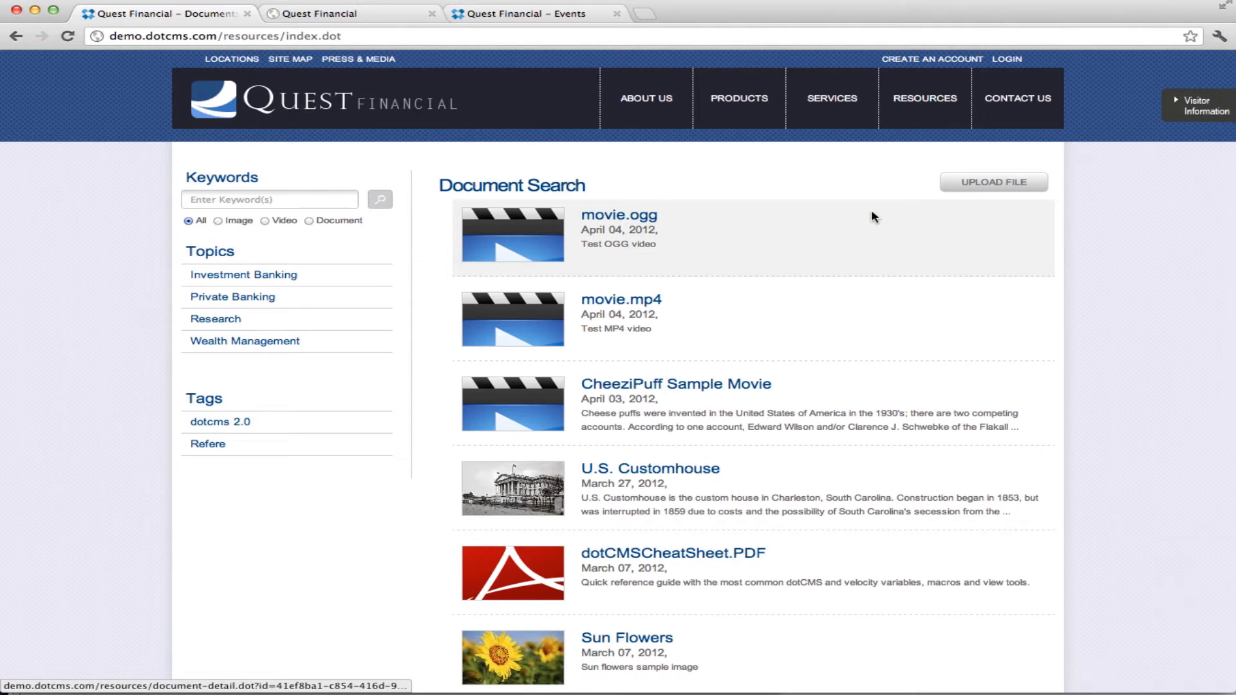
pyautogui.moveTo(546, 396)
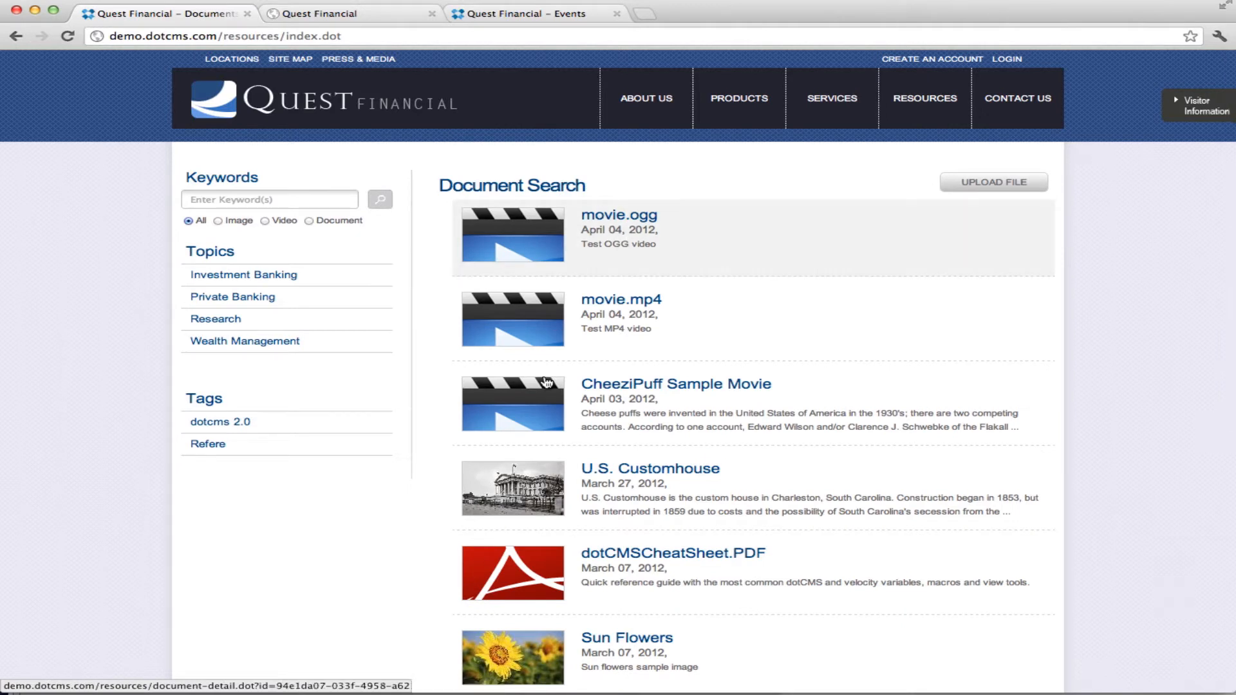
pyautogui.moveTo(559, 598)
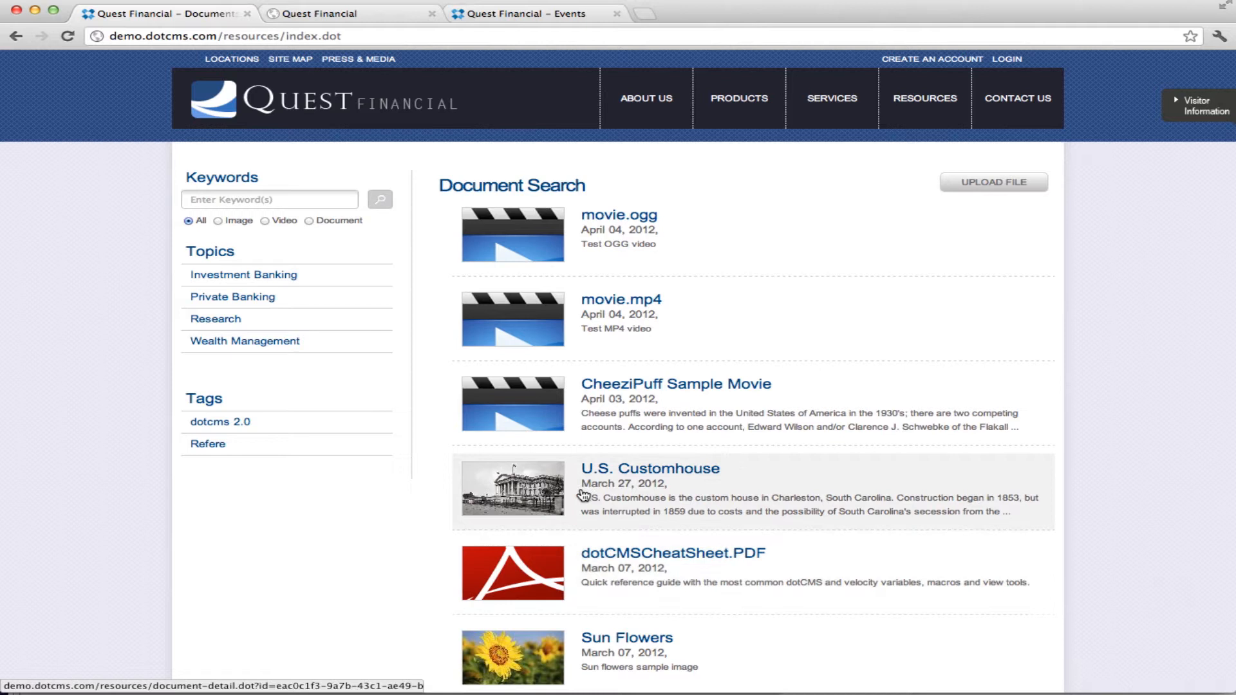
pyautogui.moveTo(587, 306)
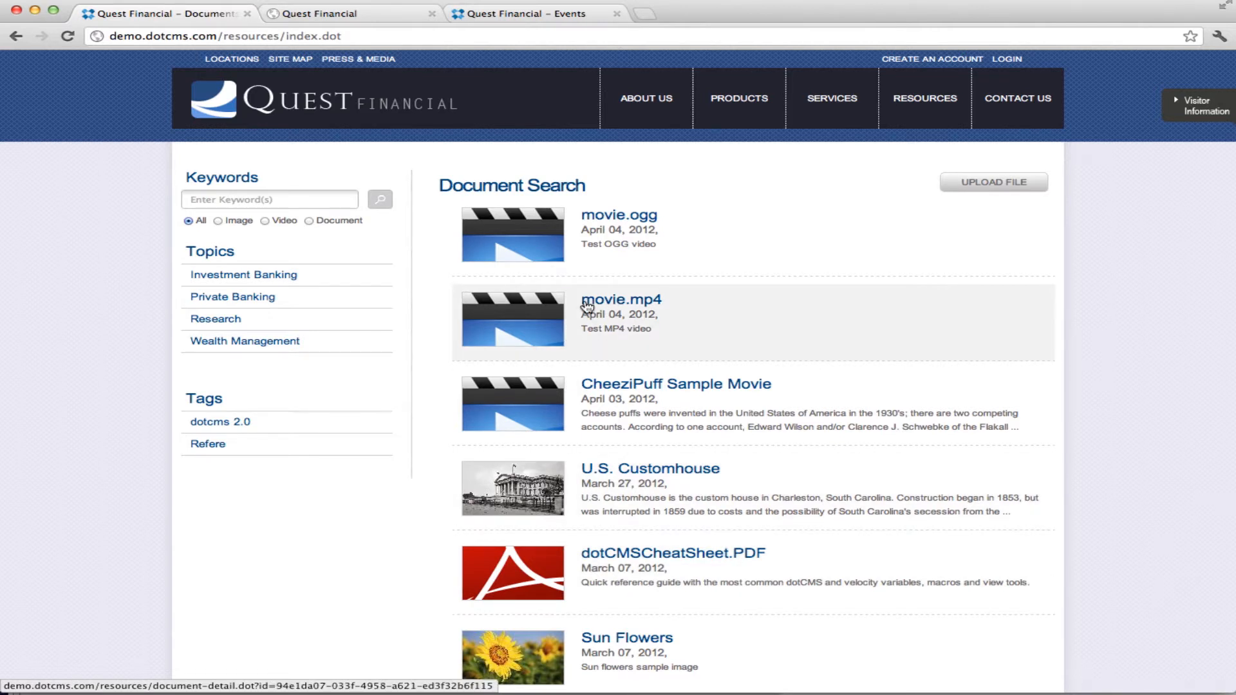
pyautogui.moveTo(722, 278)
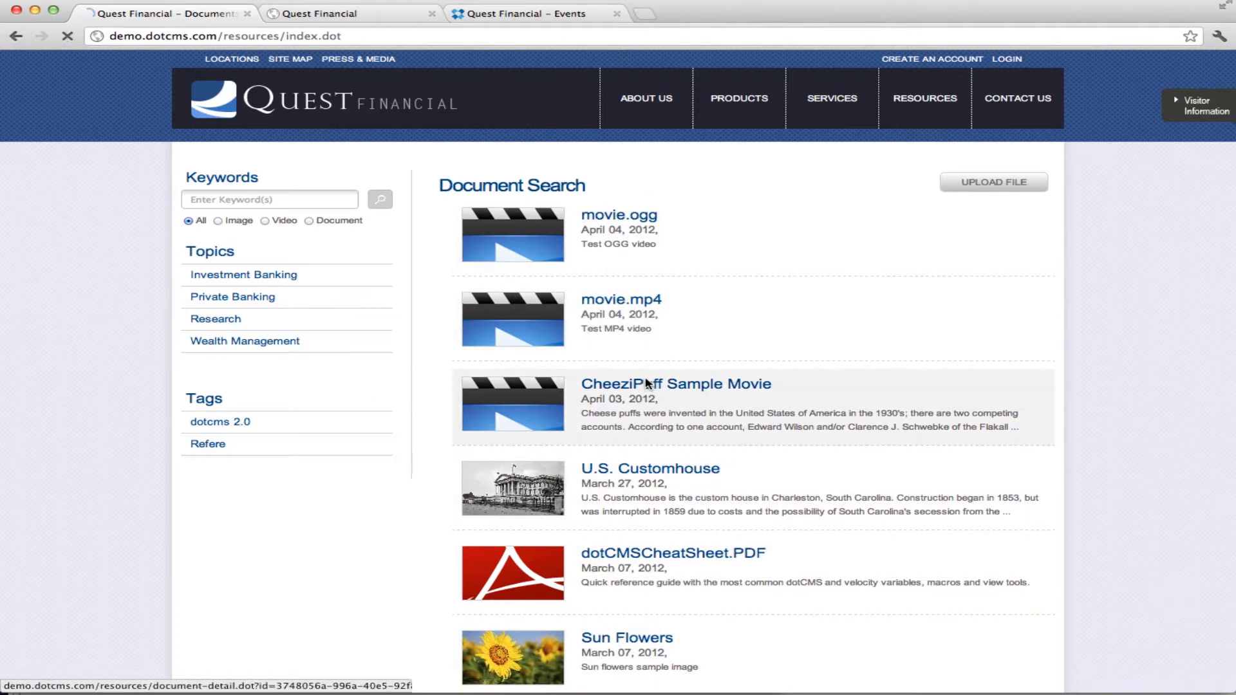
pyautogui.click(674, 383)
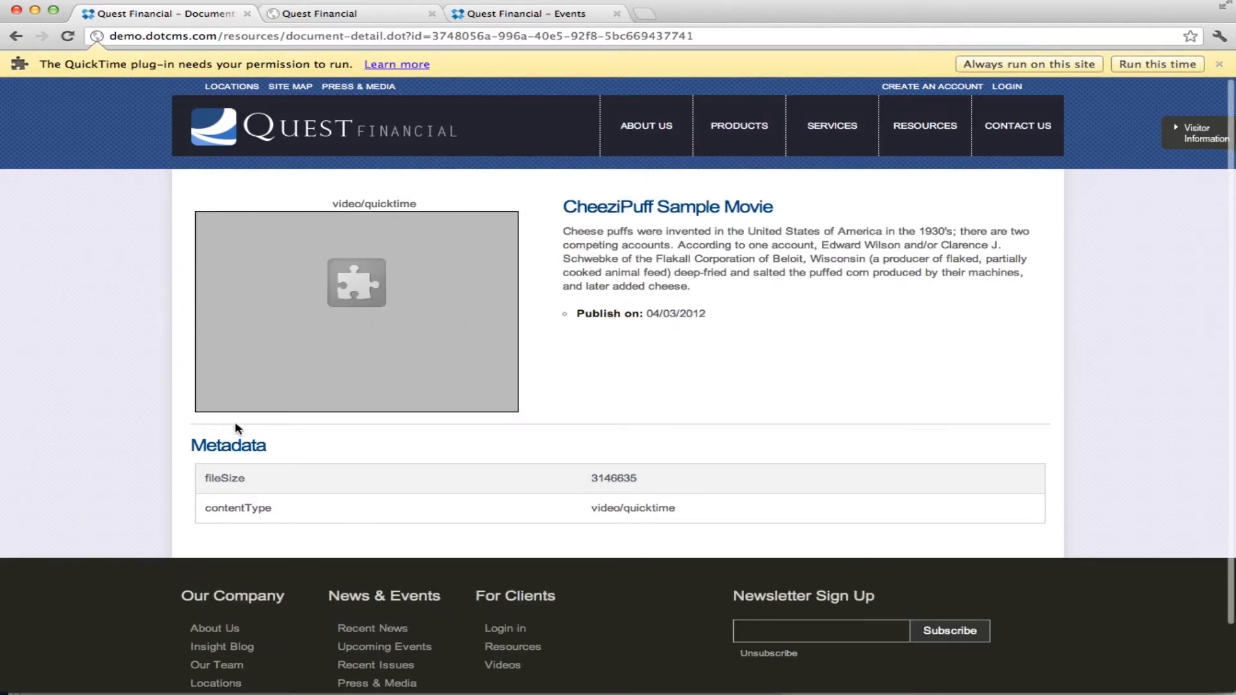
pyautogui.moveTo(19, 39)
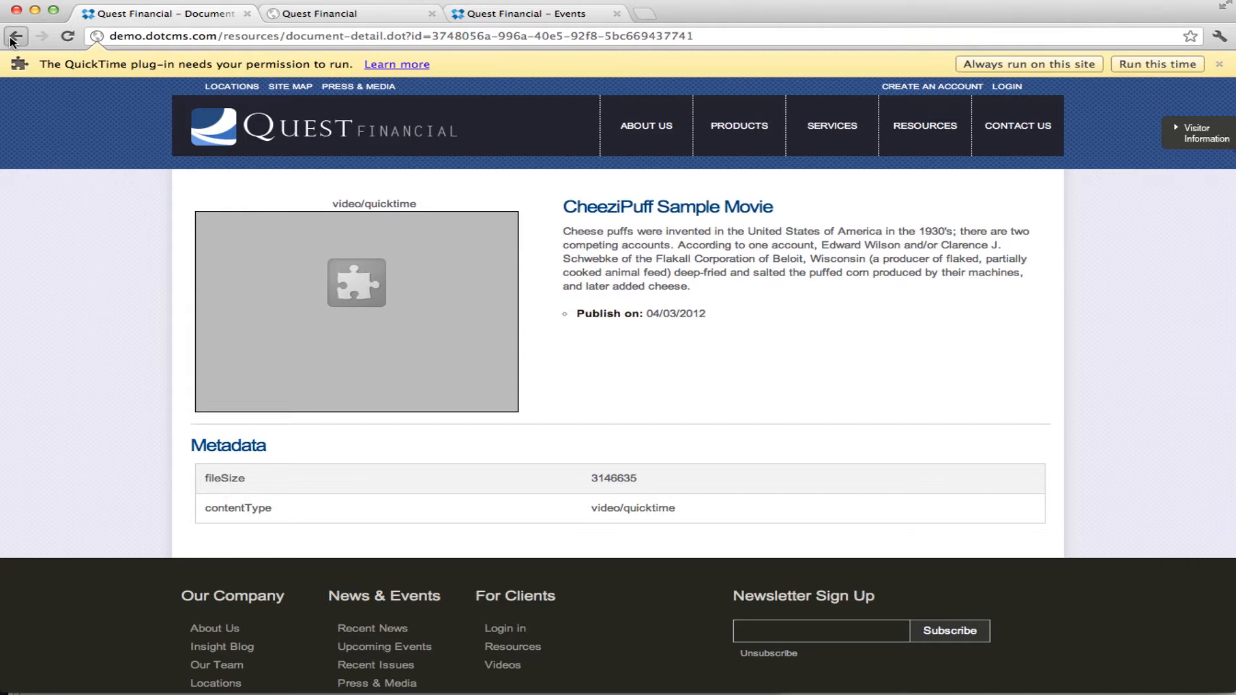
pyautogui.click(19, 34)
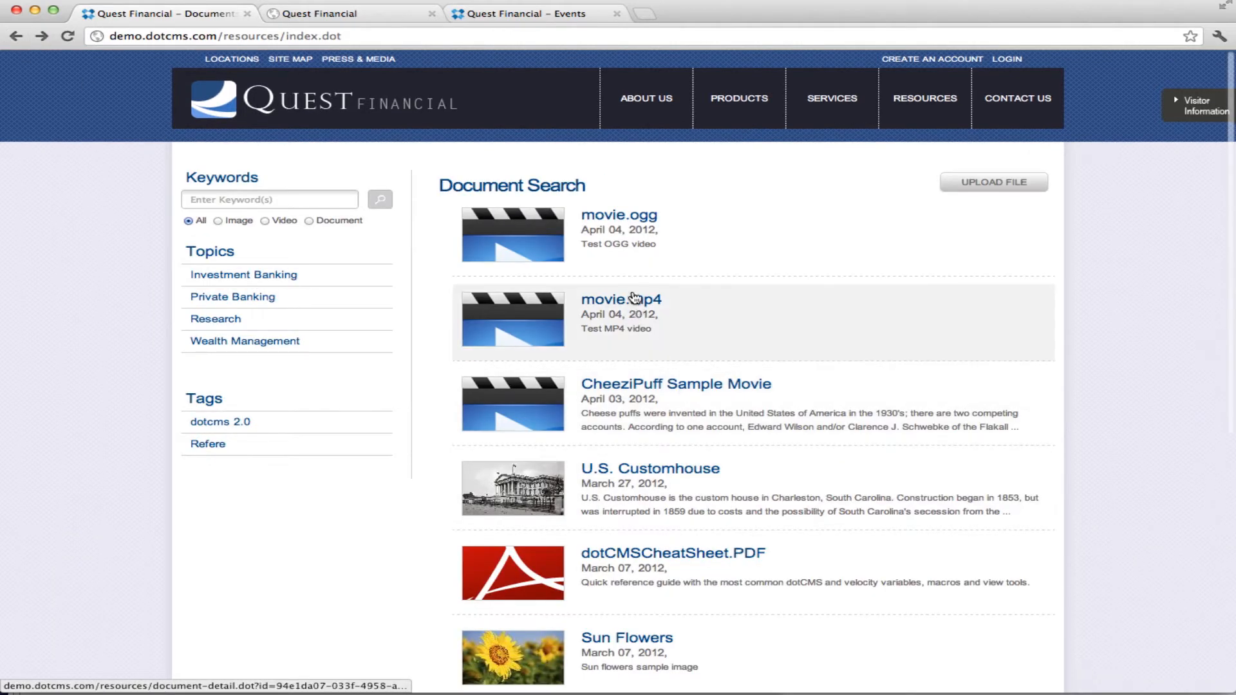
pyautogui.click(649, 469)
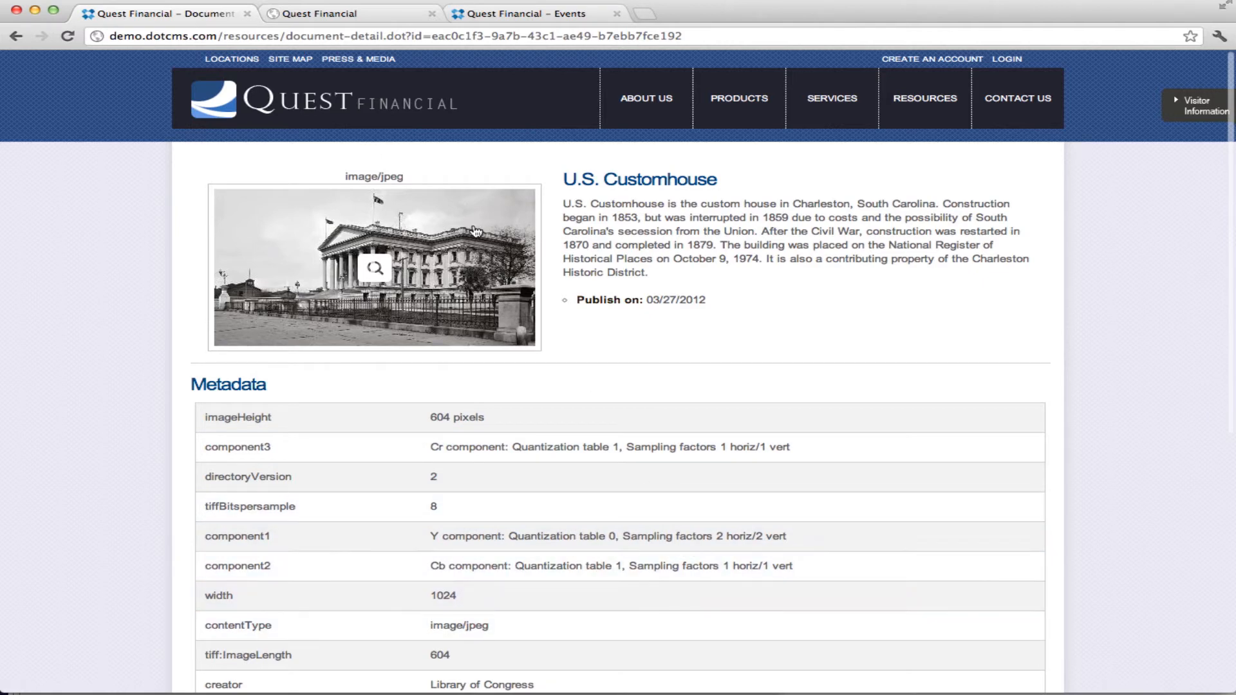
pyautogui.click(25, 36)
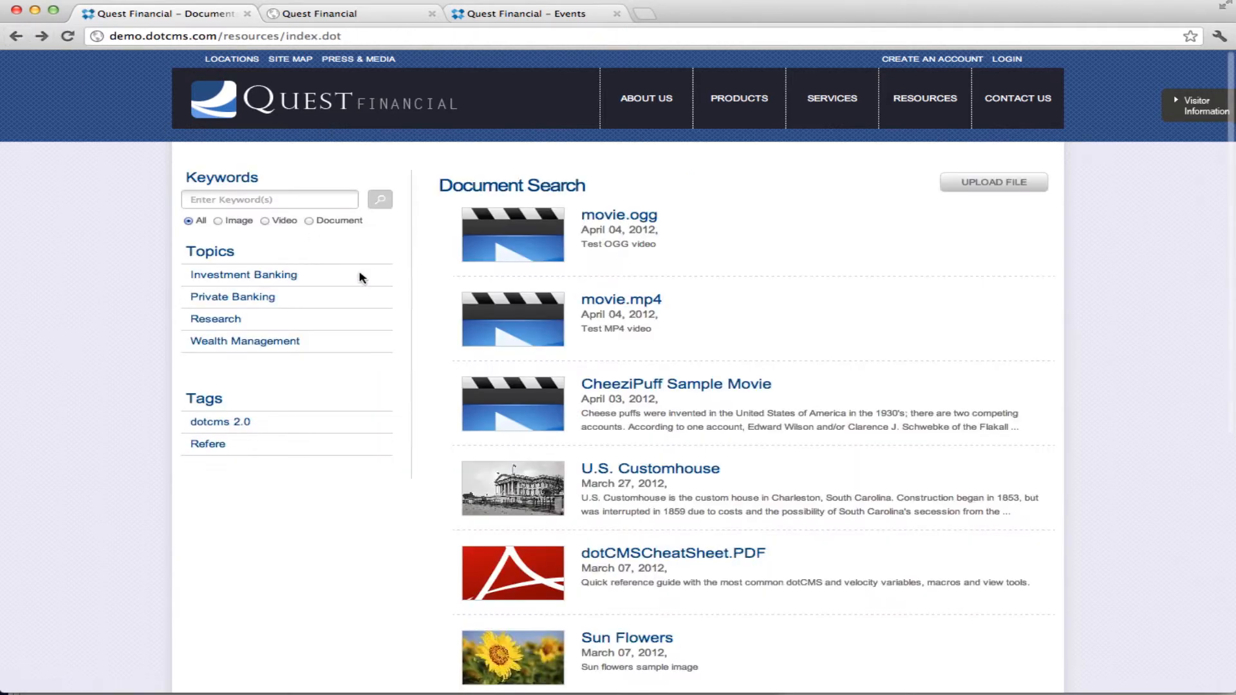
pyautogui.moveTo(202, 329)
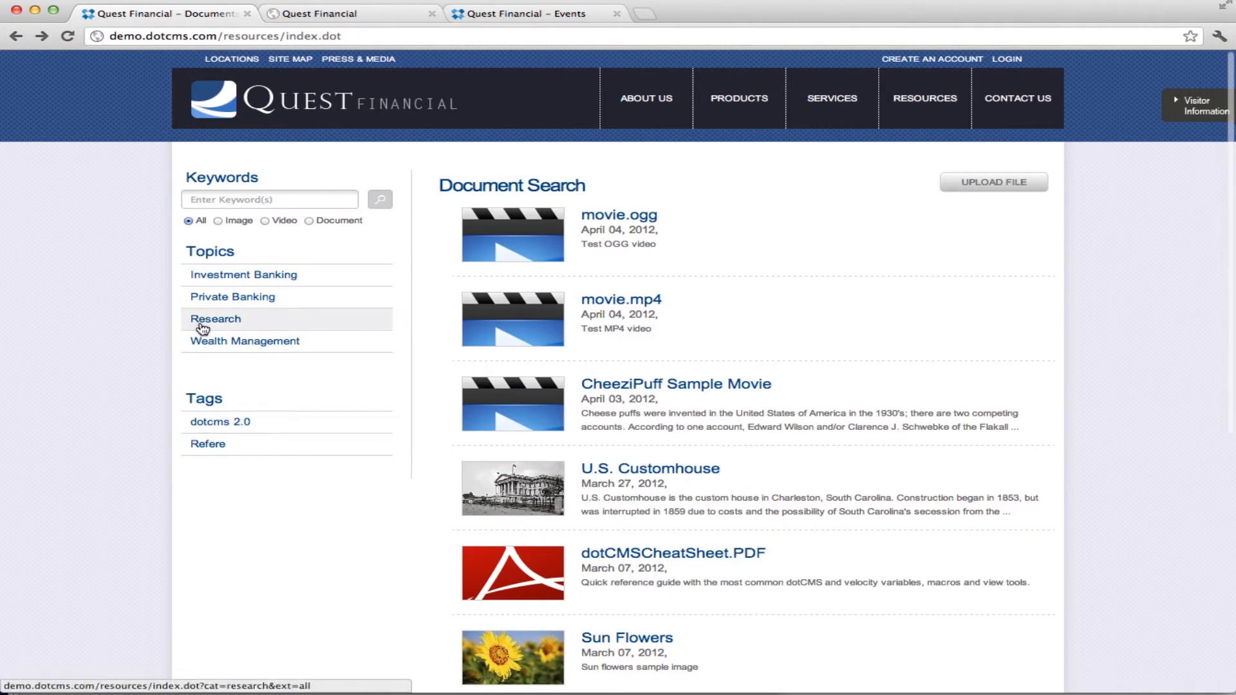
# Try the Investment Banking topic filter, clear it, and list only image files.
pyautogui.click(242, 274)
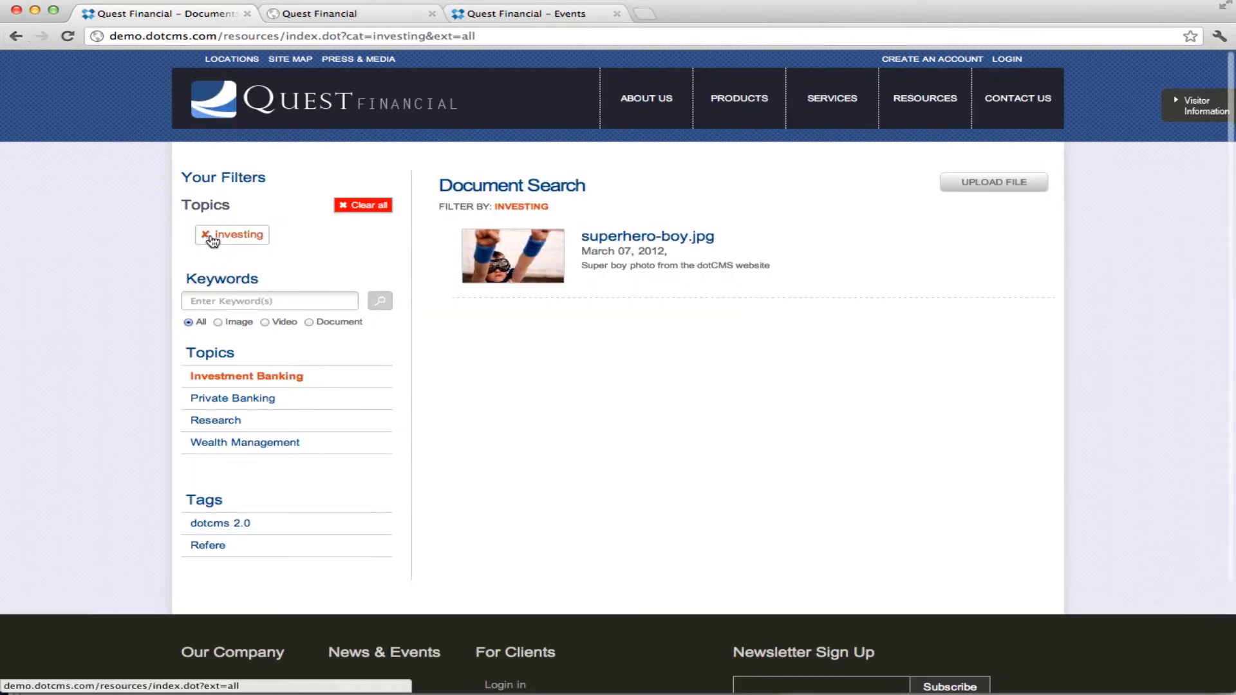
pyautogui.click(212, 236)
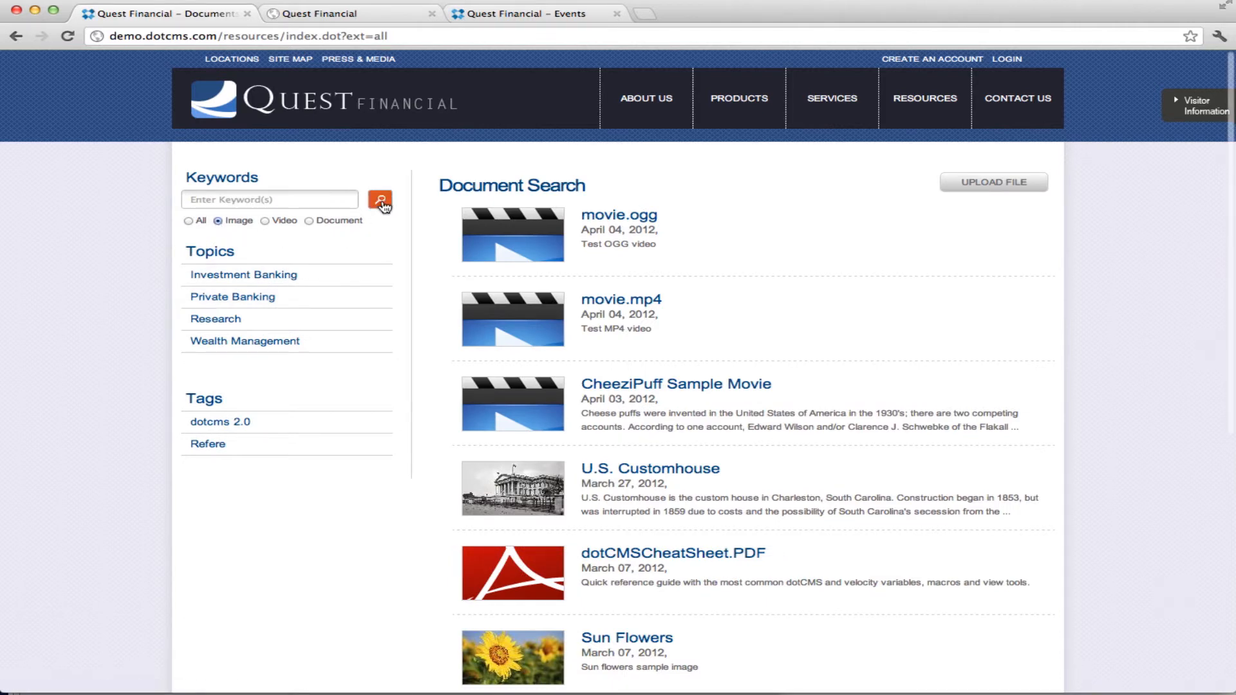
pyautogui.click(379, 199)
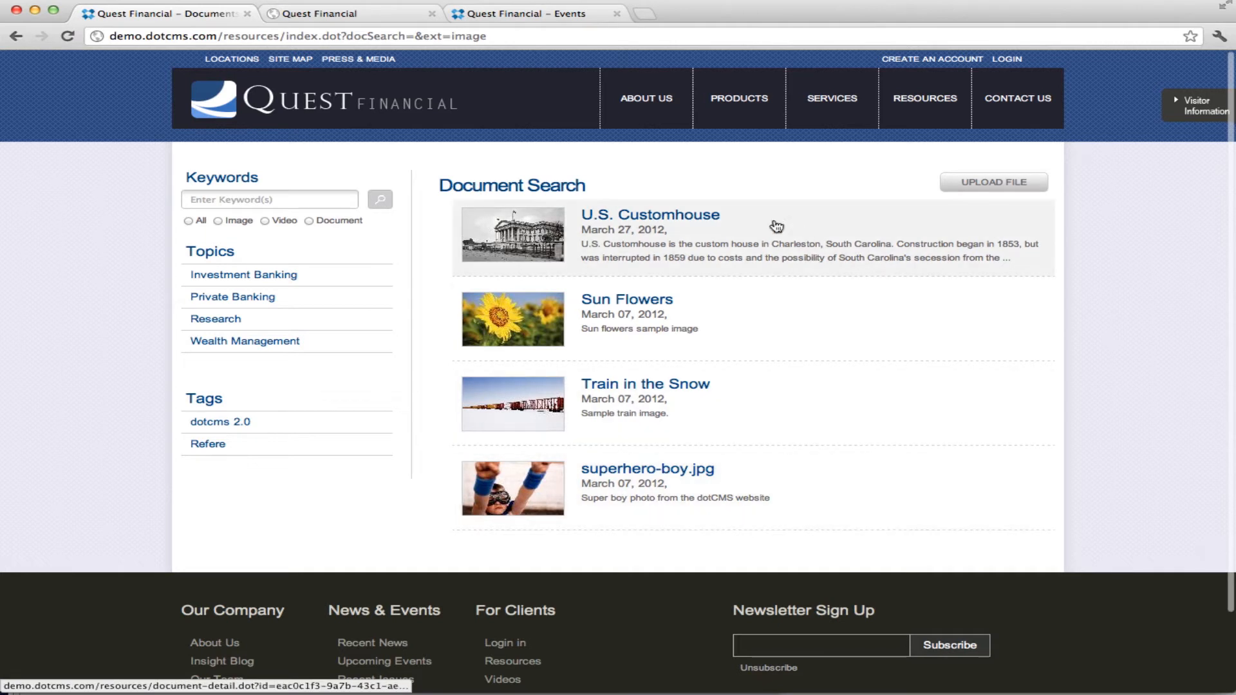
pyautogui.moveTo(733, 185)
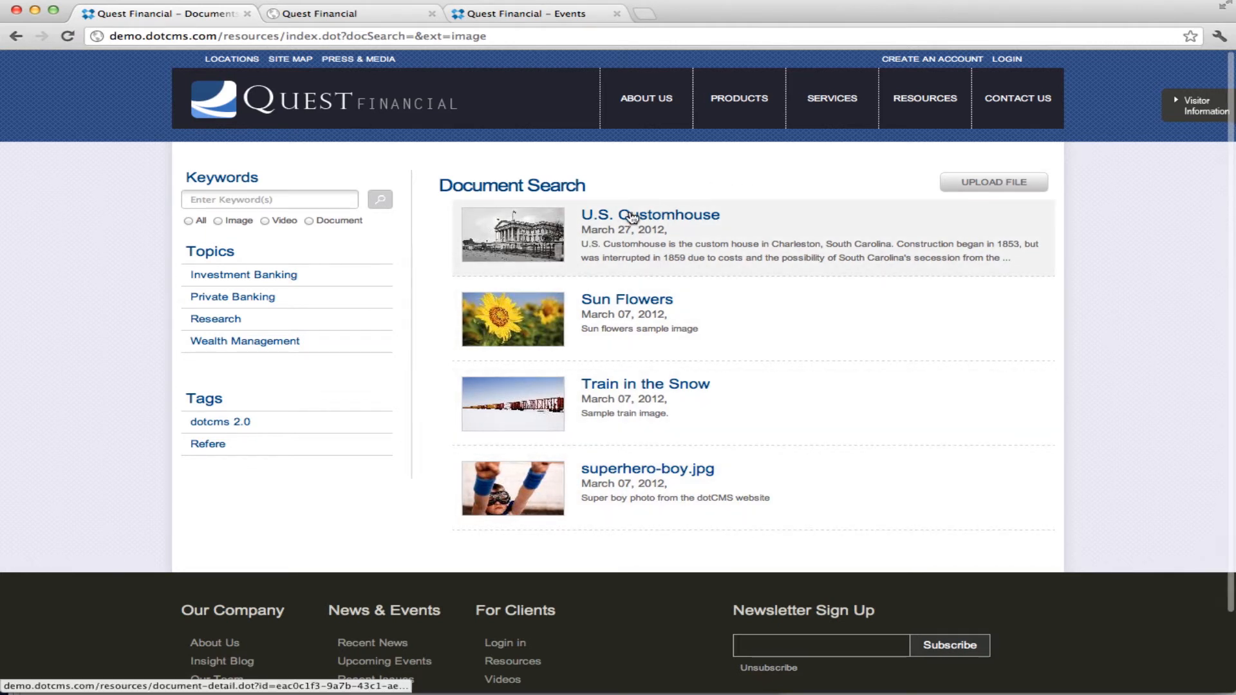
pyautogui.moveTo(628, 414)
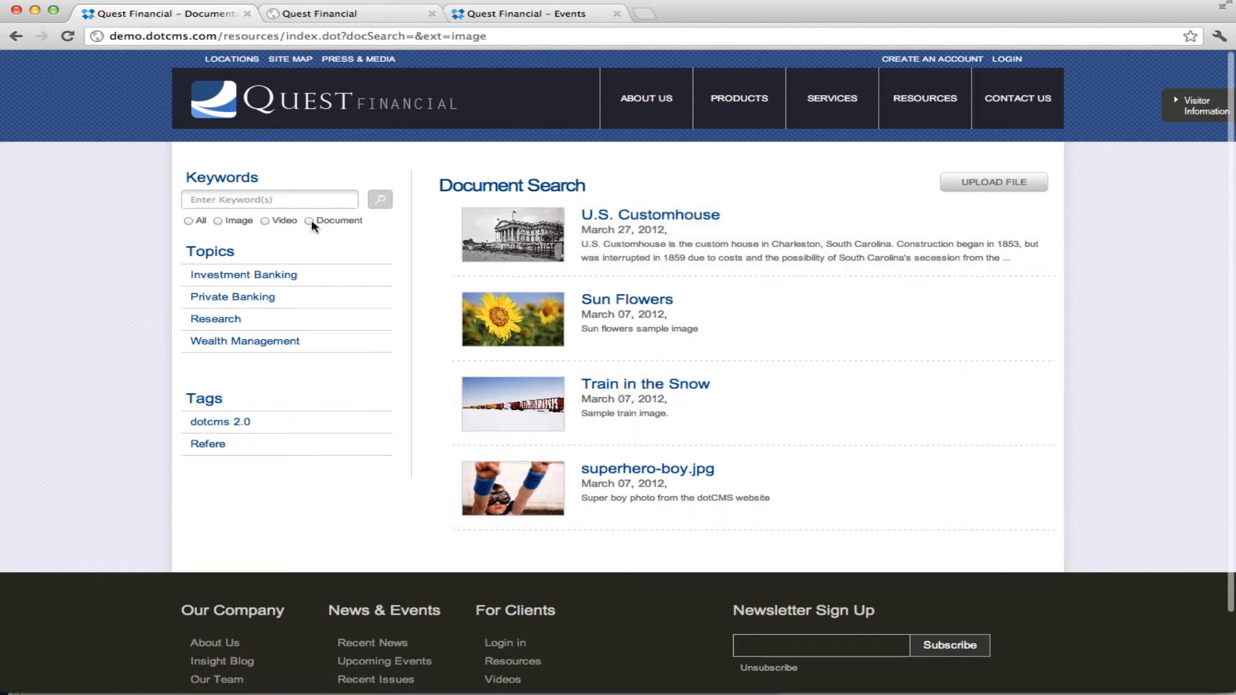
# Restrict results to video files (movie.mp4, CheeziPuff Sample Movie), then reset file type to all.
pyautogui.click(263, 222)
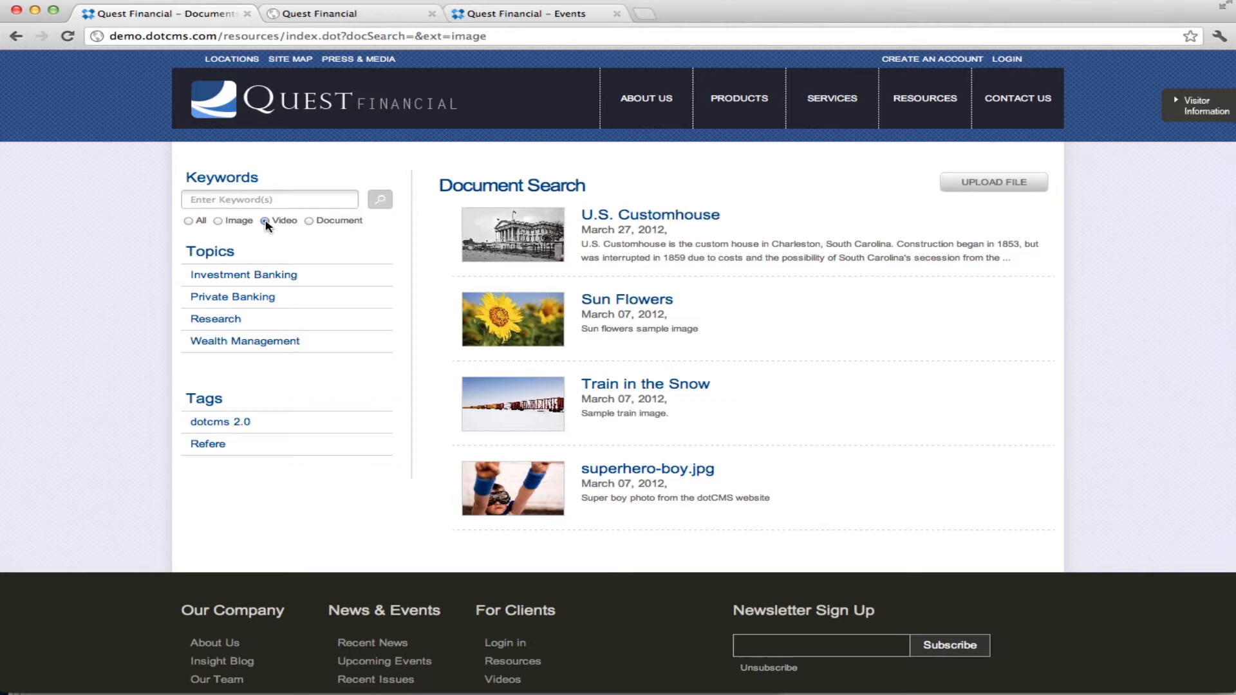
pyautogui.click(265, 222)
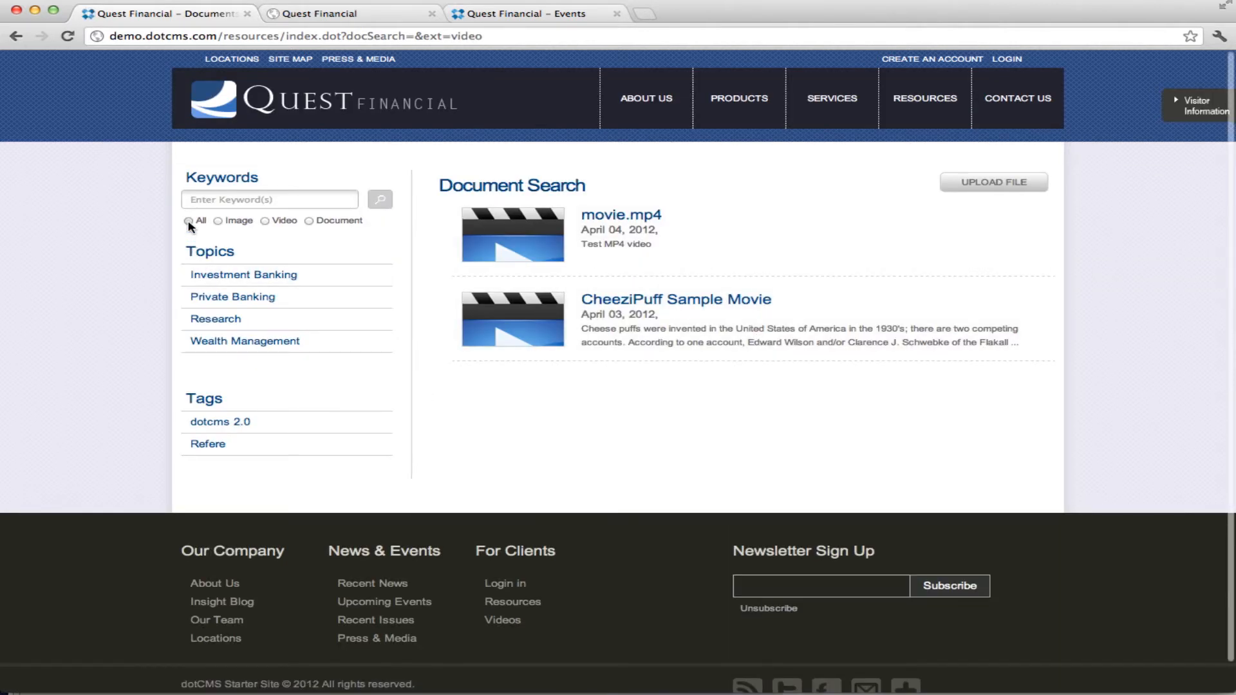
pyautogui.click(188, 221)
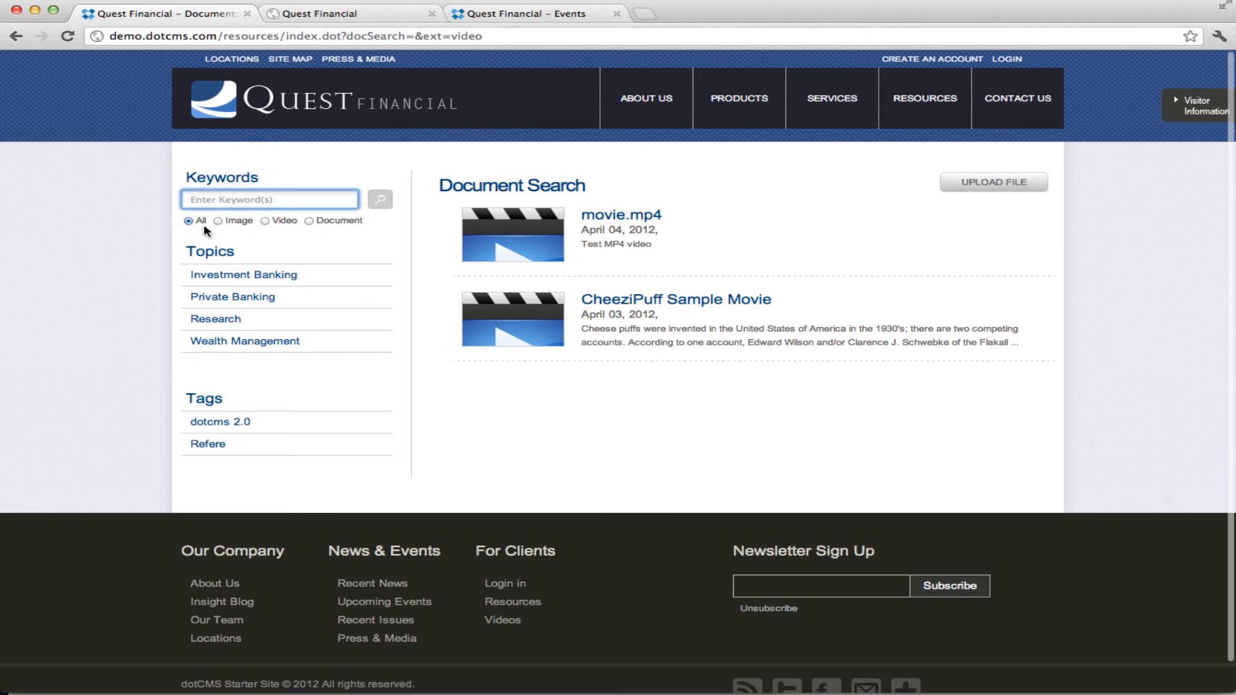
# Search all resources for the suggested keyword 'movie', listing movie.ogg, movie.mp4 and CheeziPuff Sample Movie.
pyautogui.write('mo')
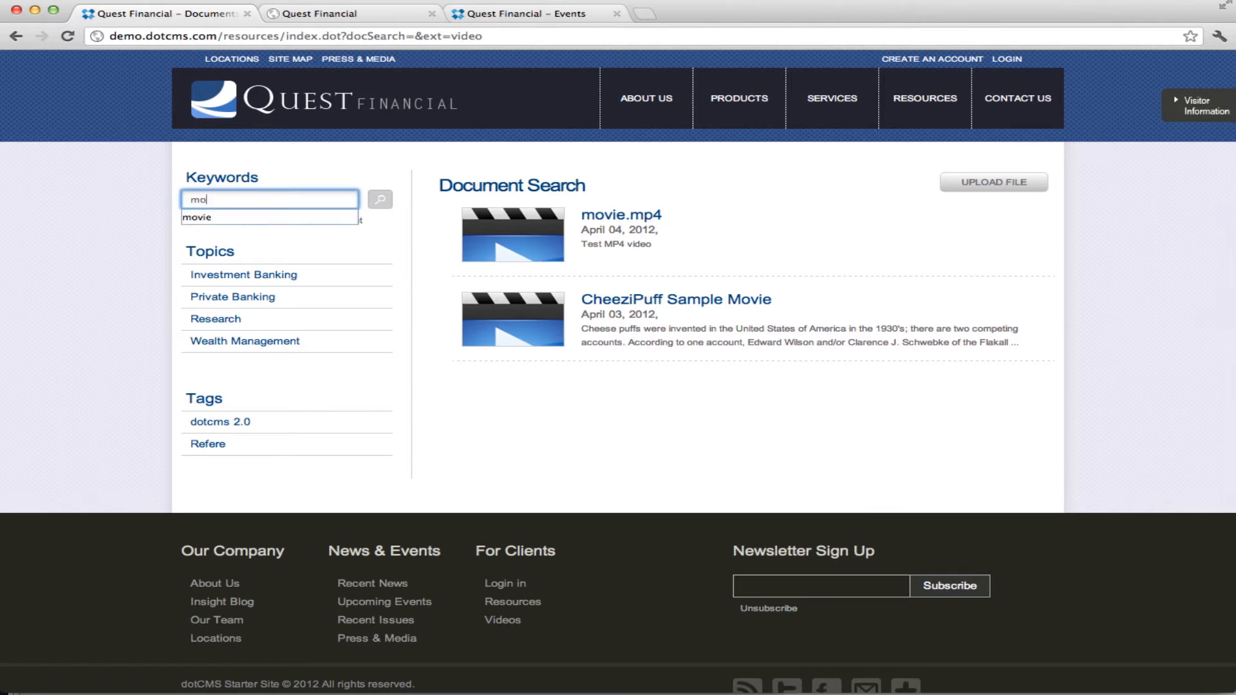
pyautogui.click(199, 218)
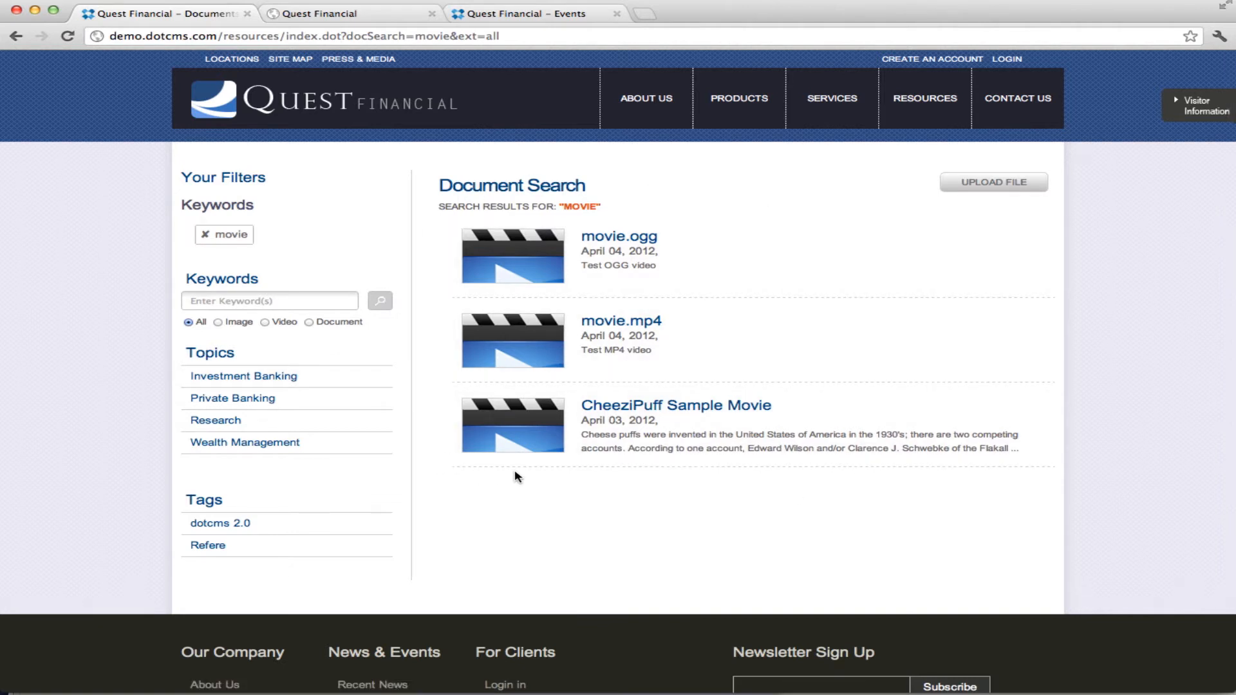
pyautogui.moveTo(504, 474)
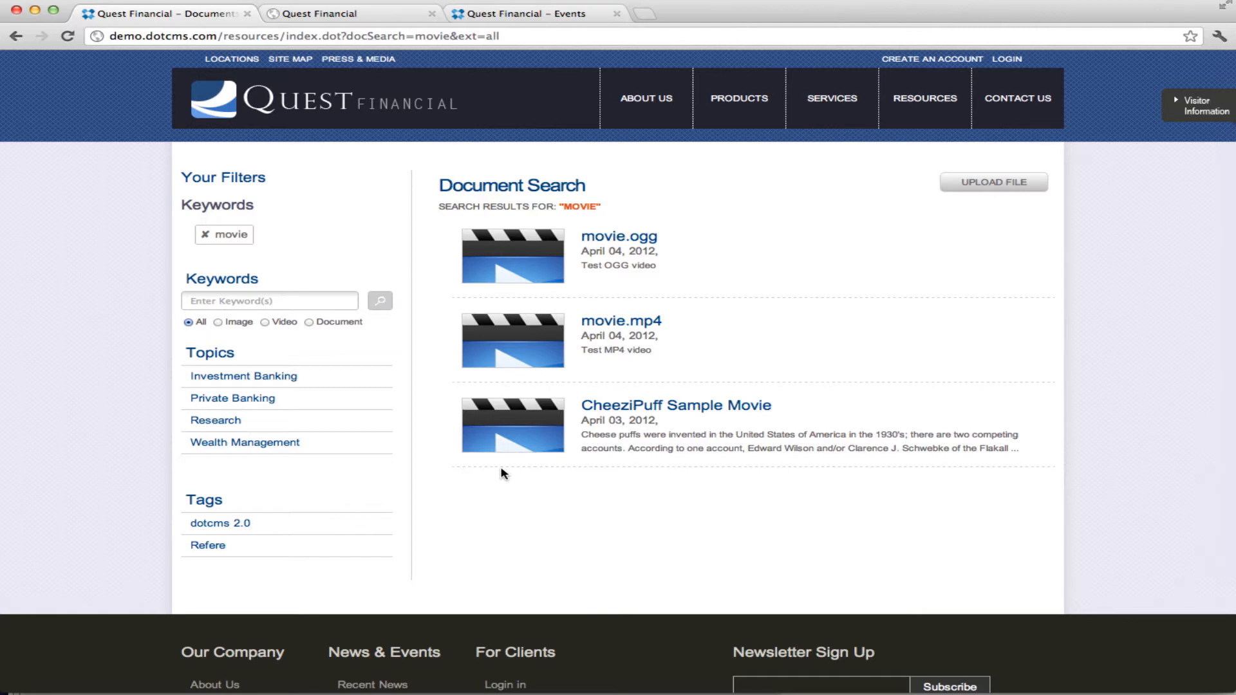
pyautogui.moveTo(926, 114)
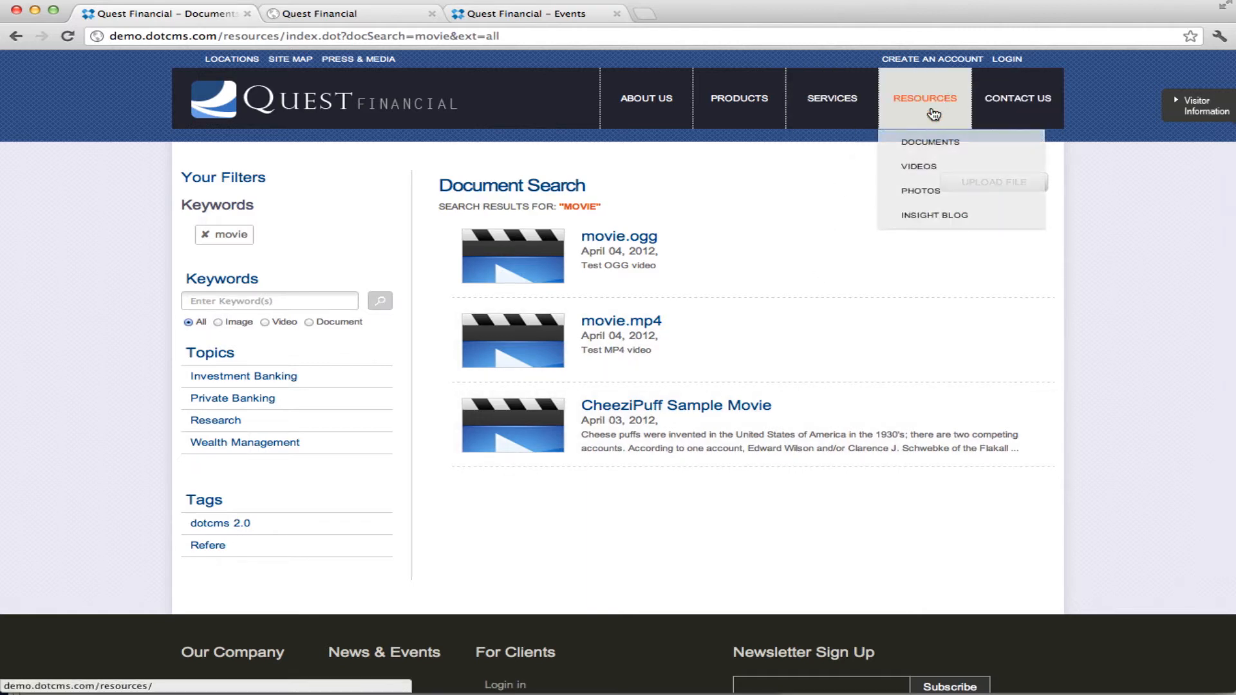
# Play the featured The Secret – Planet Earth video on the Videos page and pause it.
pyautogui.click(916, 166)
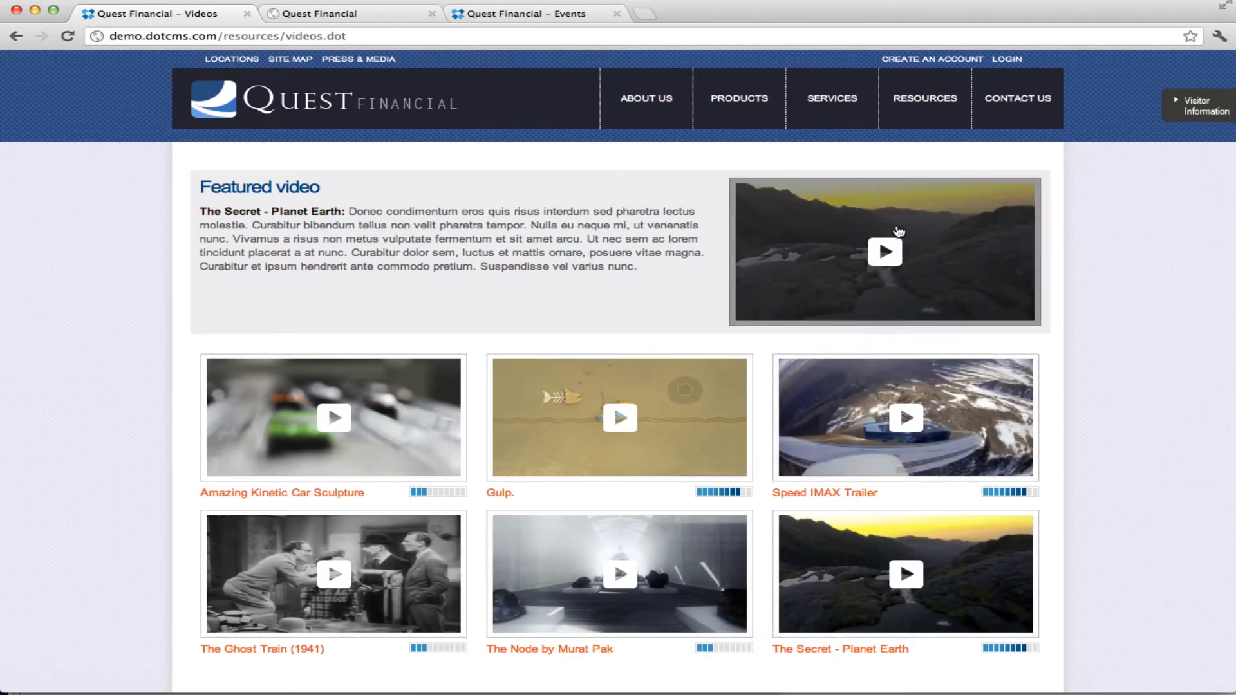
pyautogui.click(883, 251)
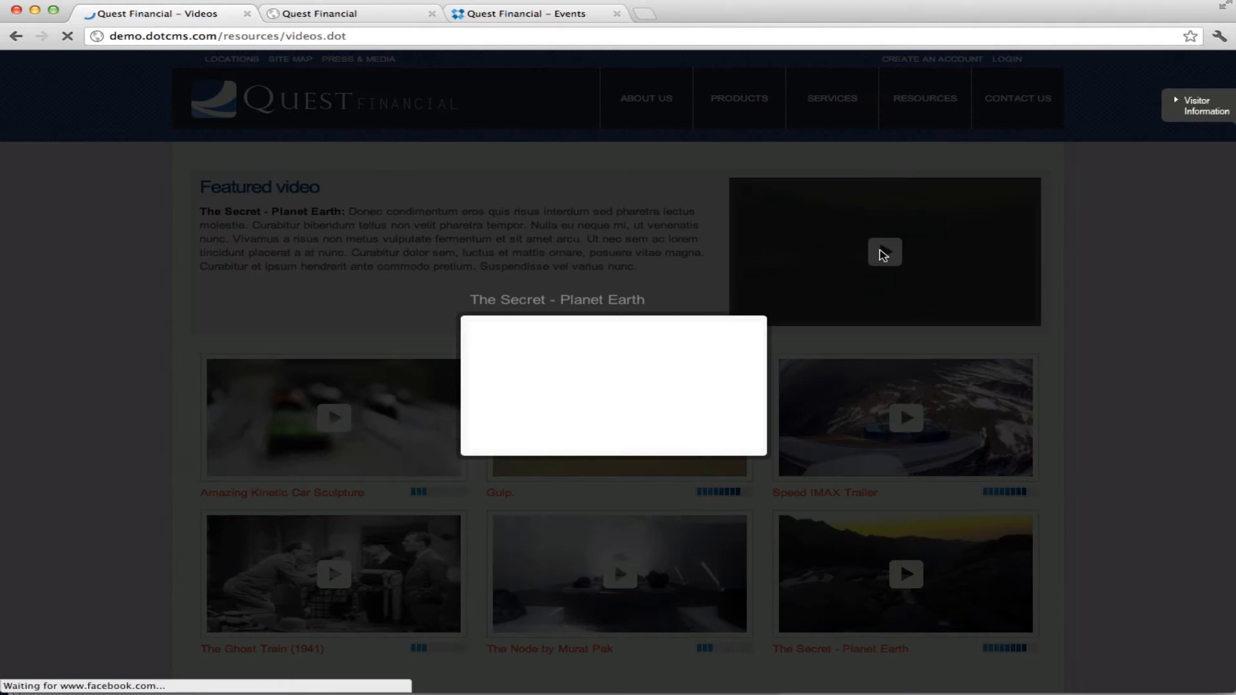
pyautogui.click(883, 252)
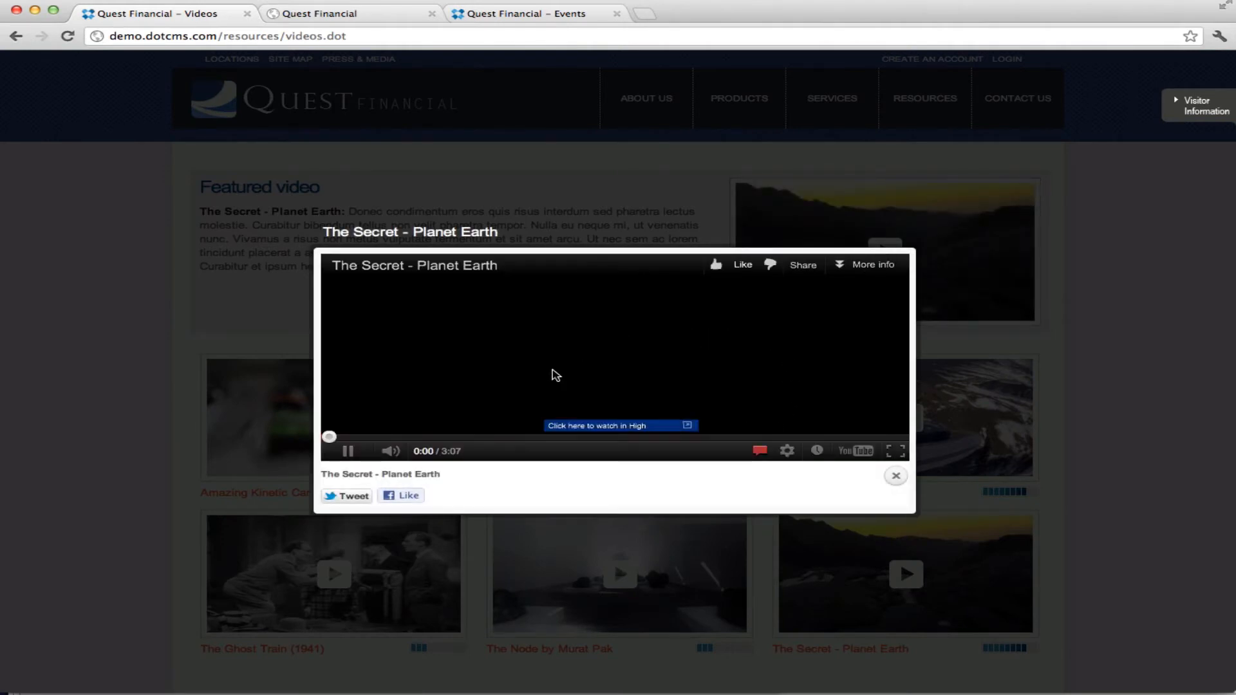
pyautogui.click(347, 450)
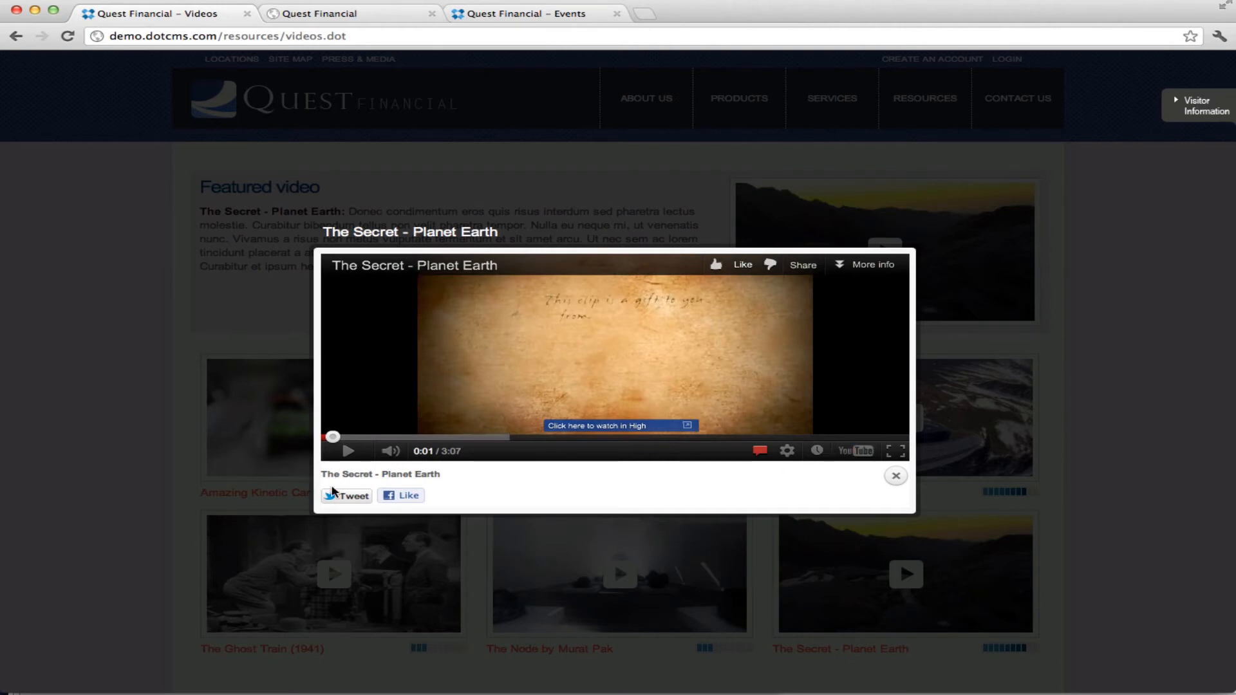
pyautogui.moveTo(672, 498)
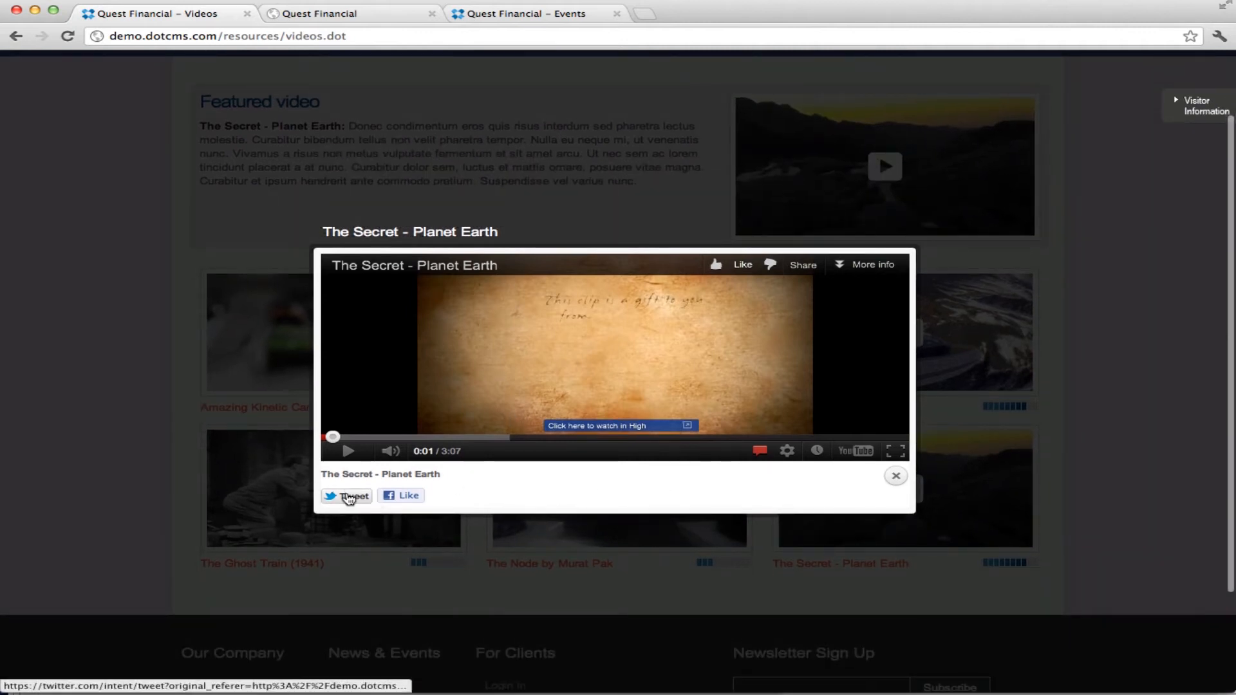
# Try sharing the video on Twitter, then dismiss the Twitter sign-in and popup.
pyautogui.click(350, 496)
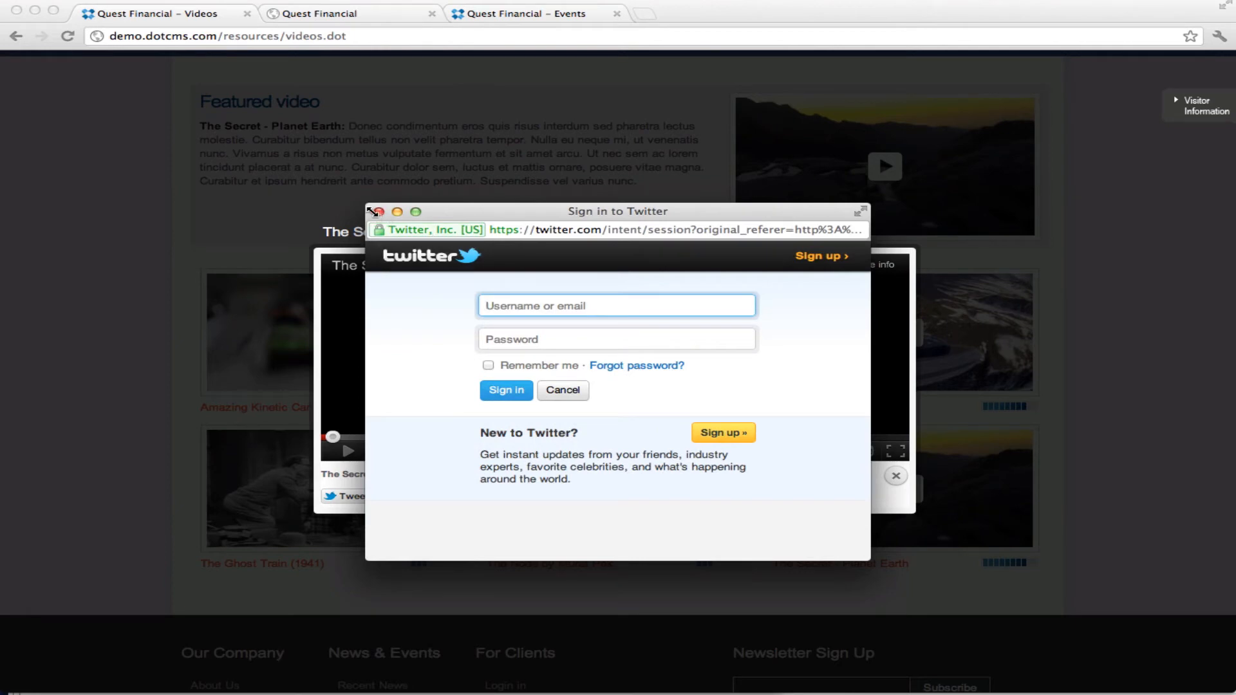
pyautogui.click(372, 211)
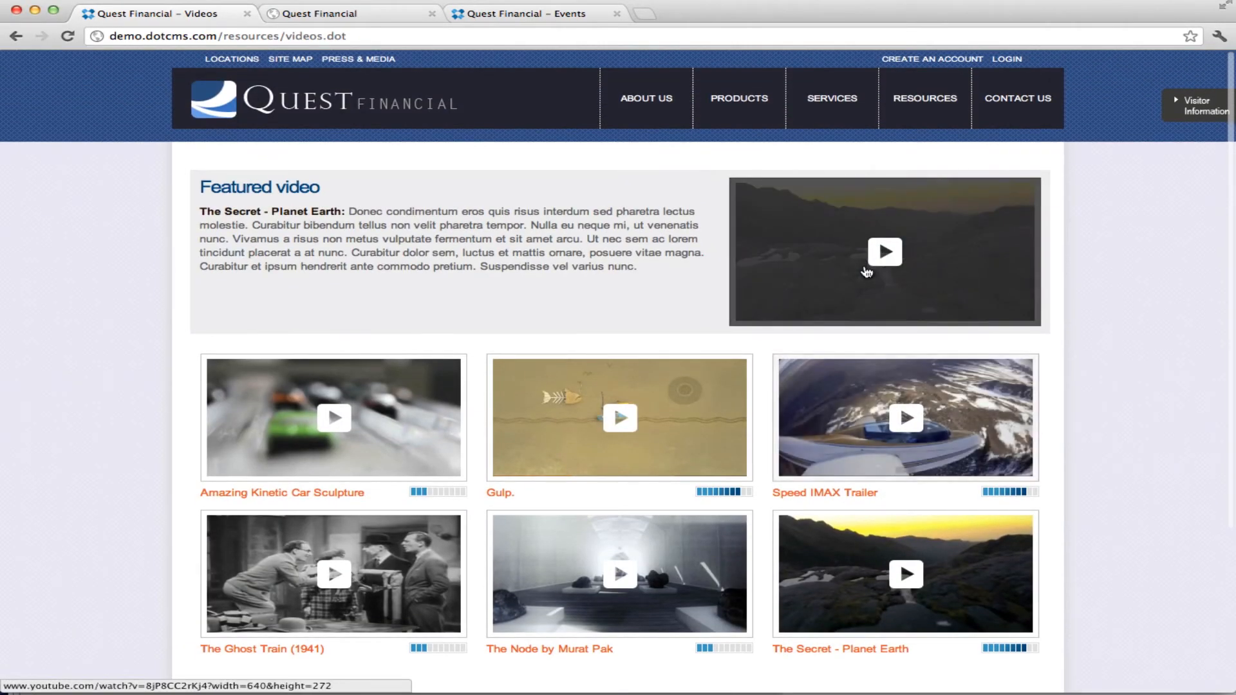
pyautogui.moveTo(865, 272)
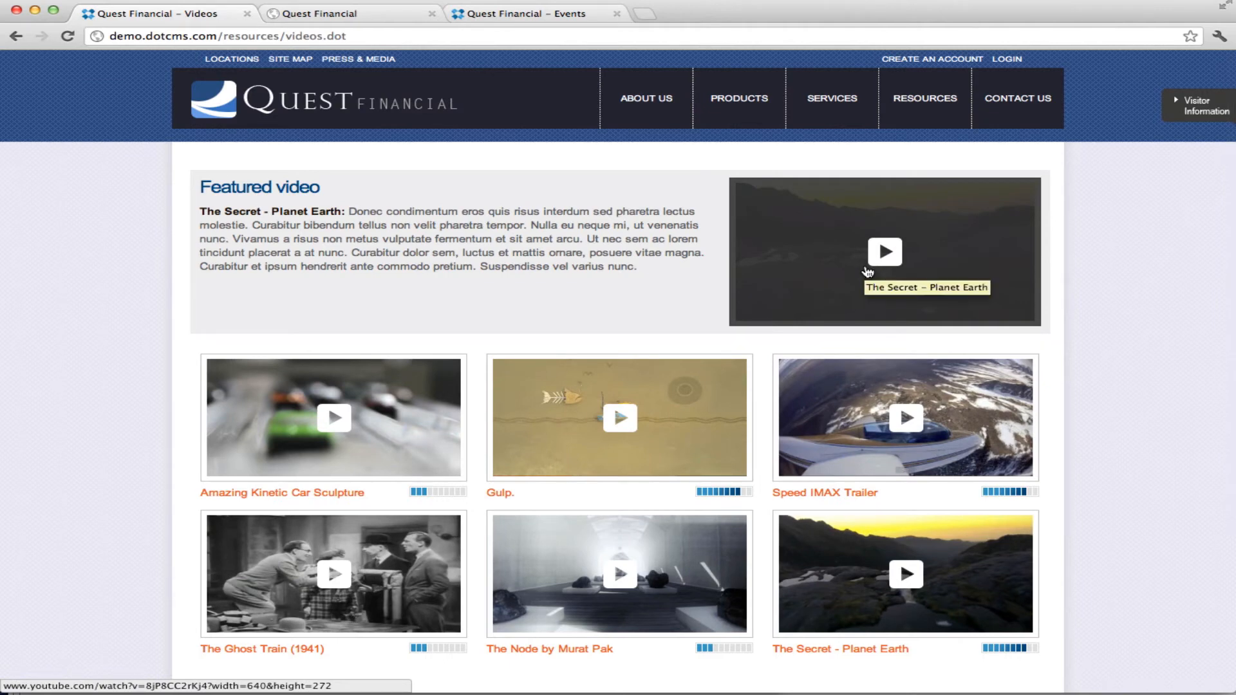
# Reopen The Secret – Planet Earth from the featured slot and gallery thumbnail, closing the player each time.
pyautogui.click(885, 253)
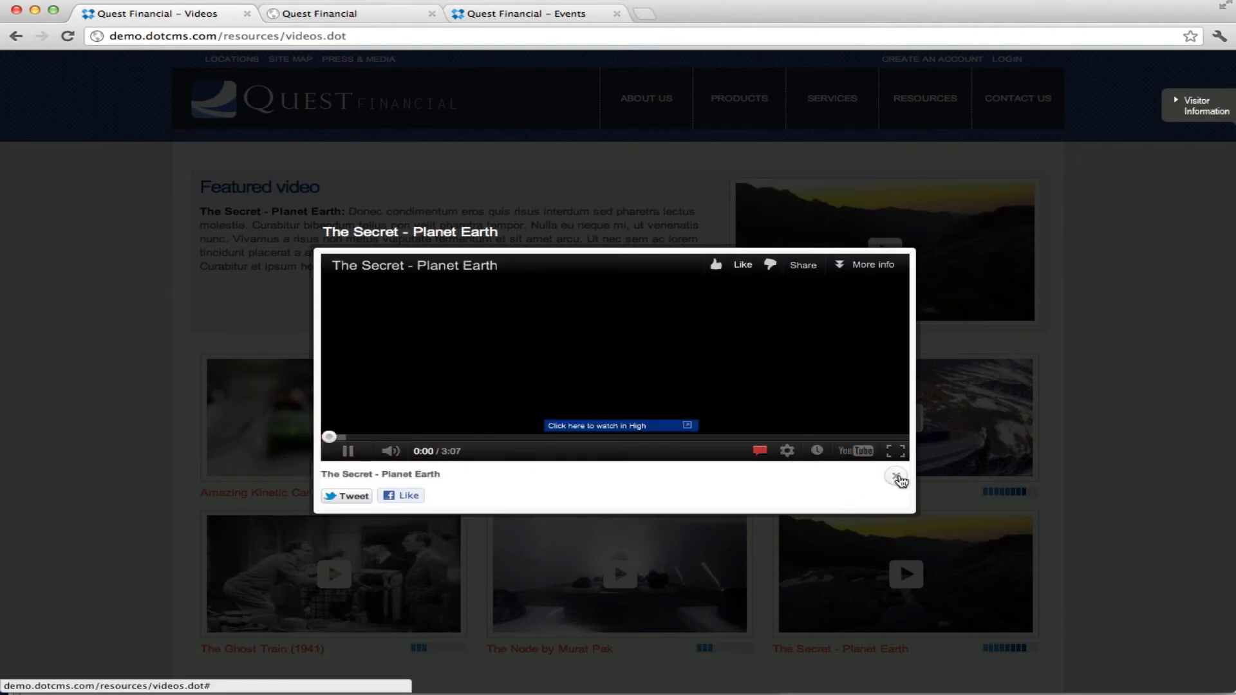
pyautogui.click(896, 476)
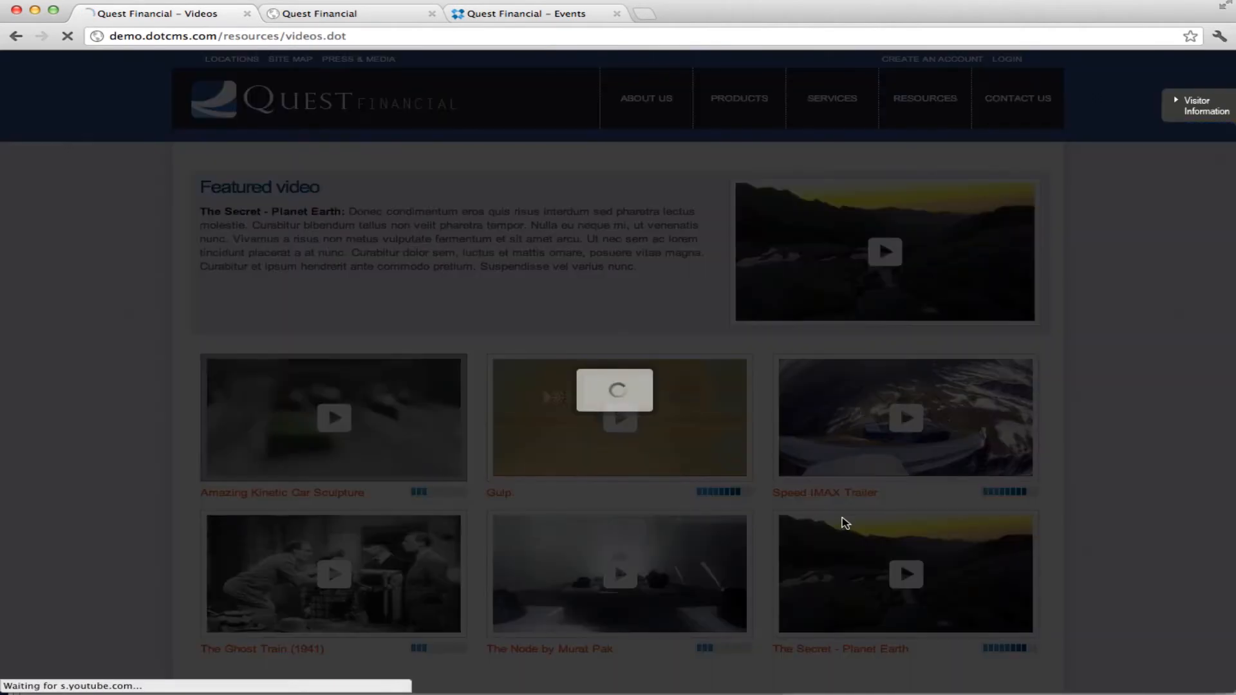
pyautogui.click(619, 418)
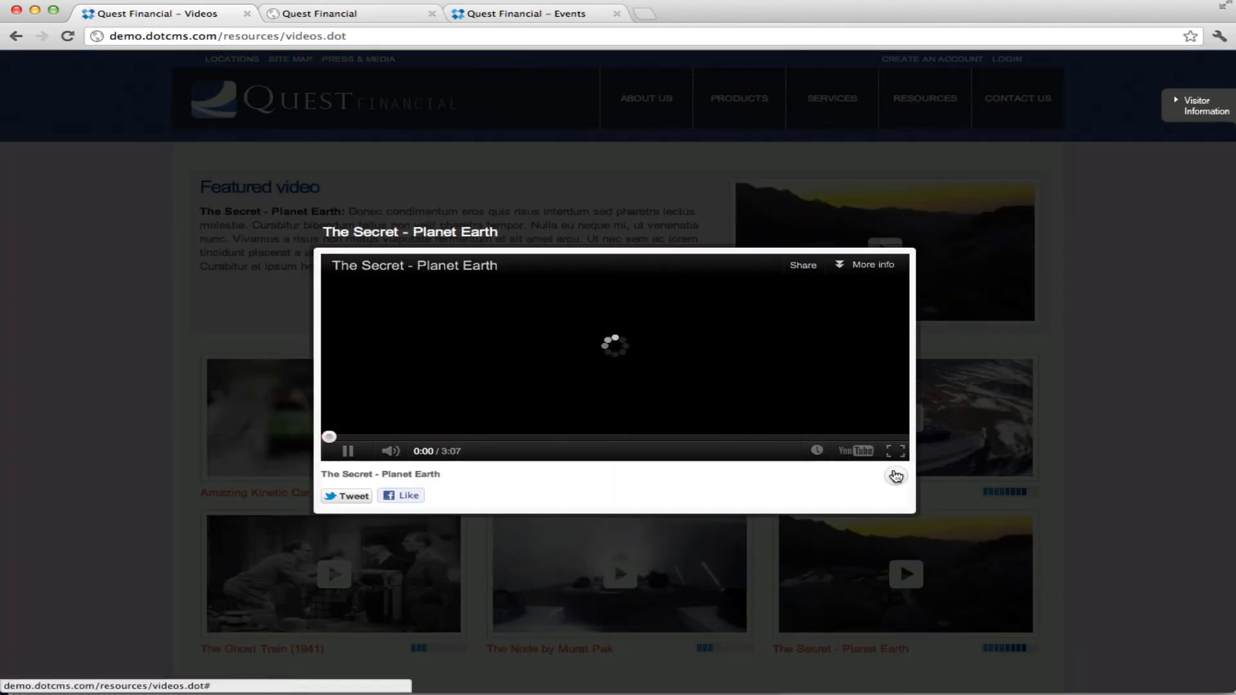
pyautogui.click(895, 476)
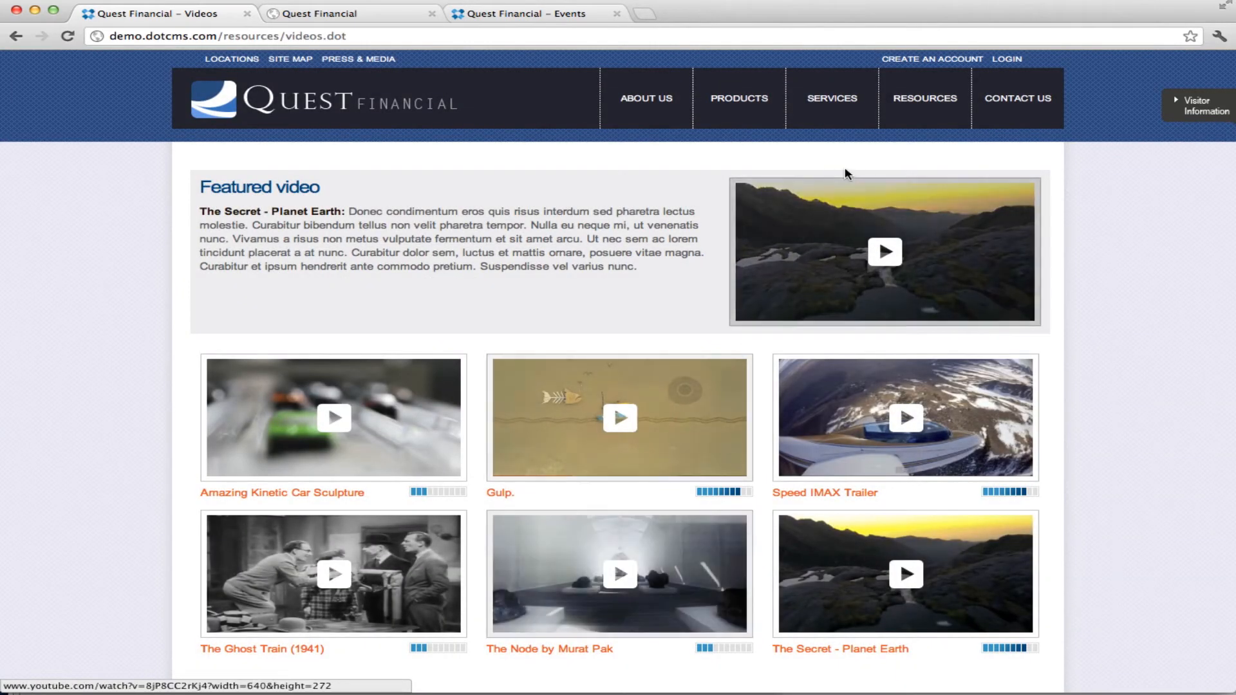
pyautogui.moveTo(924, 98)
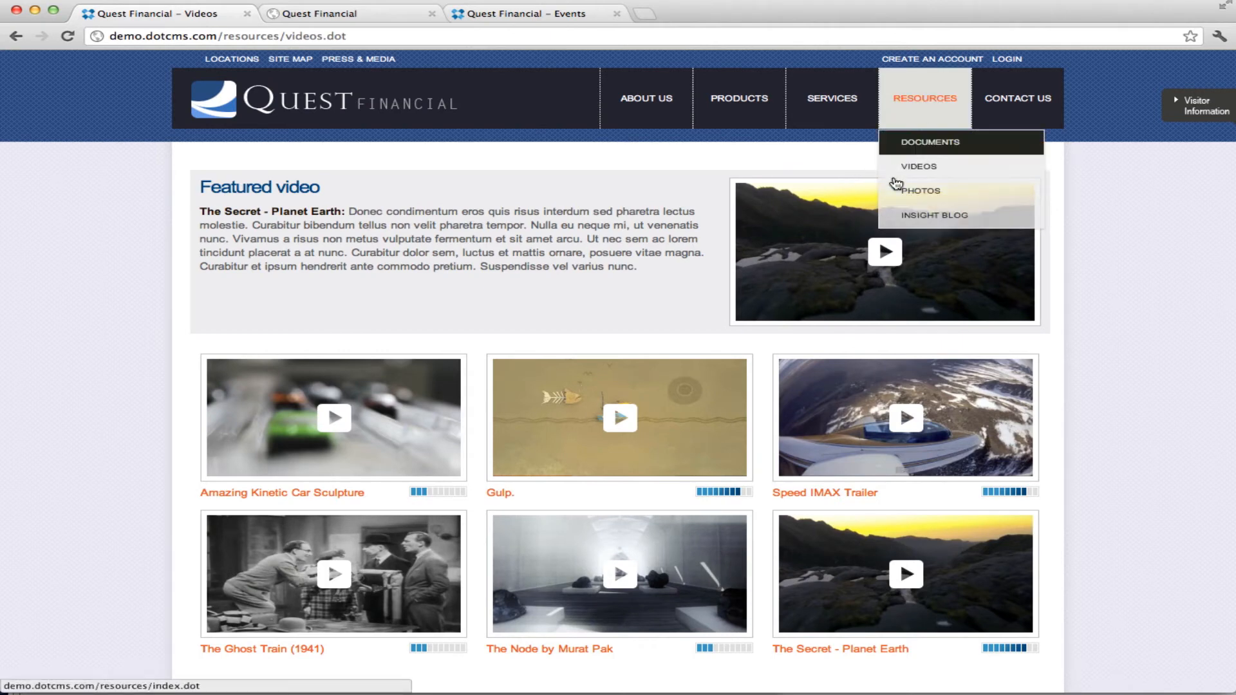
# Browse the Photos page Image Gallery and Bootcamp 2010 Flickr thumbnails, then head to Contact Us.
pyautogui.click(919, 191)
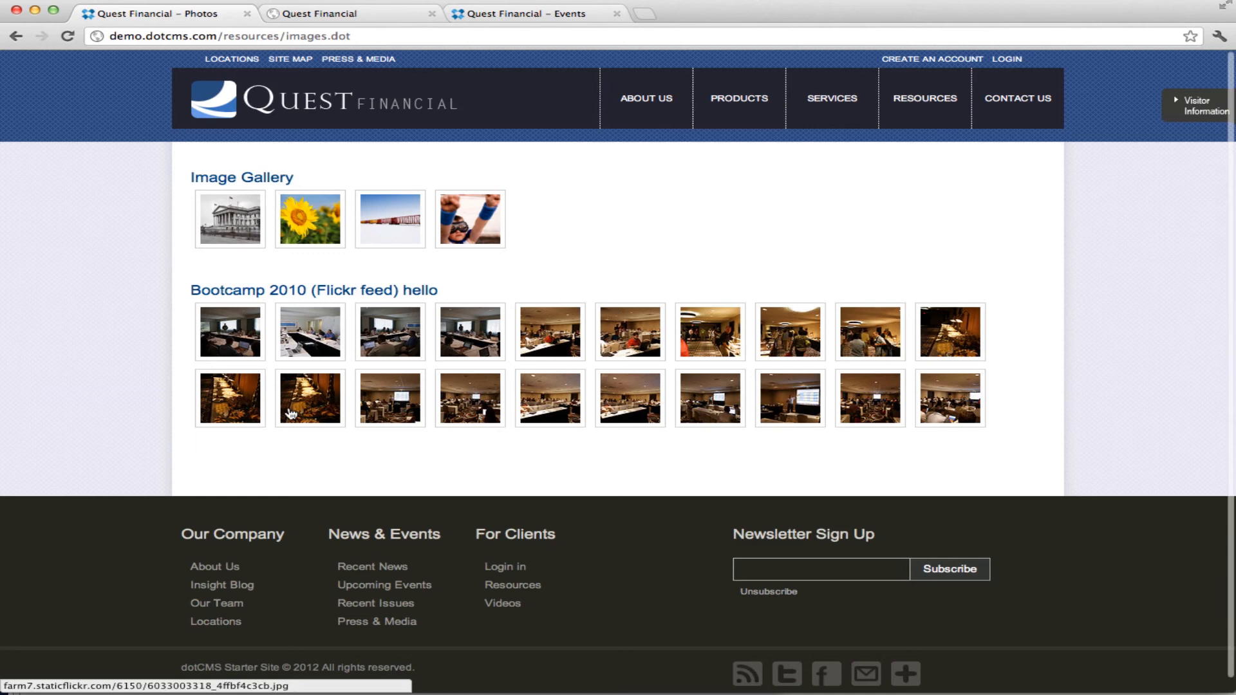
pyautogui.moveTo(471, 355)
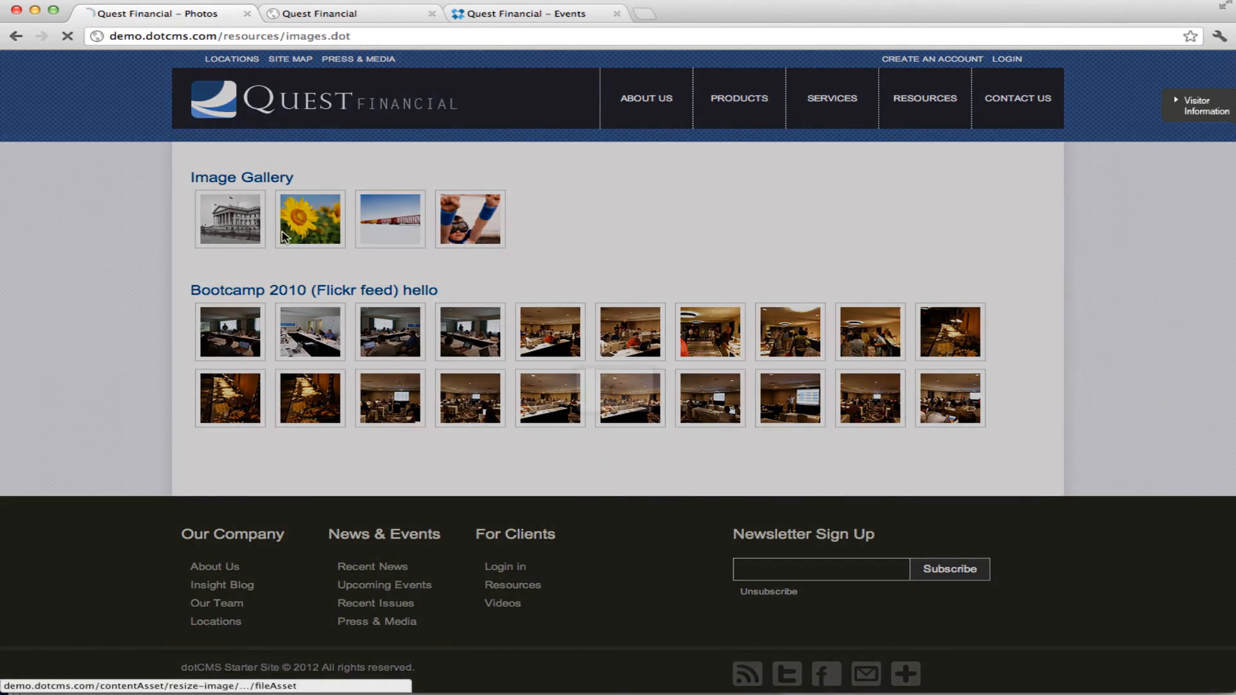
pyautogui.click(229, 218)
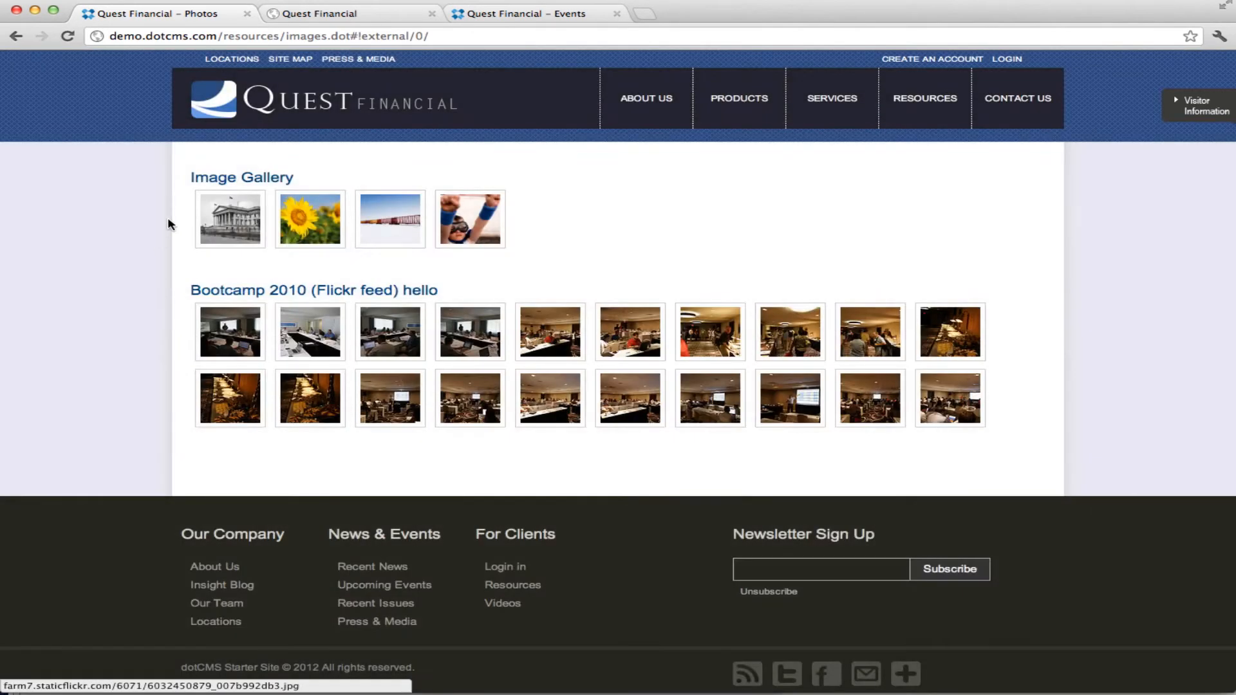
pyautogui.moveTo(314, 233)
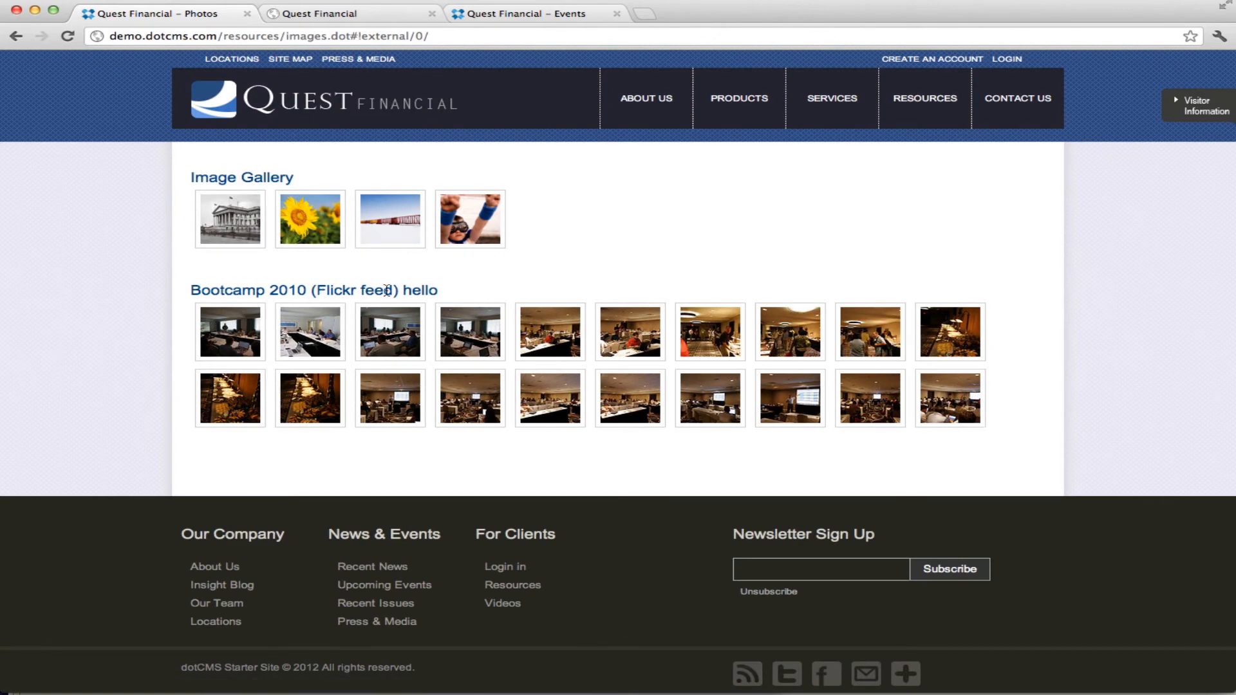
pyautogui.click(229, 333)
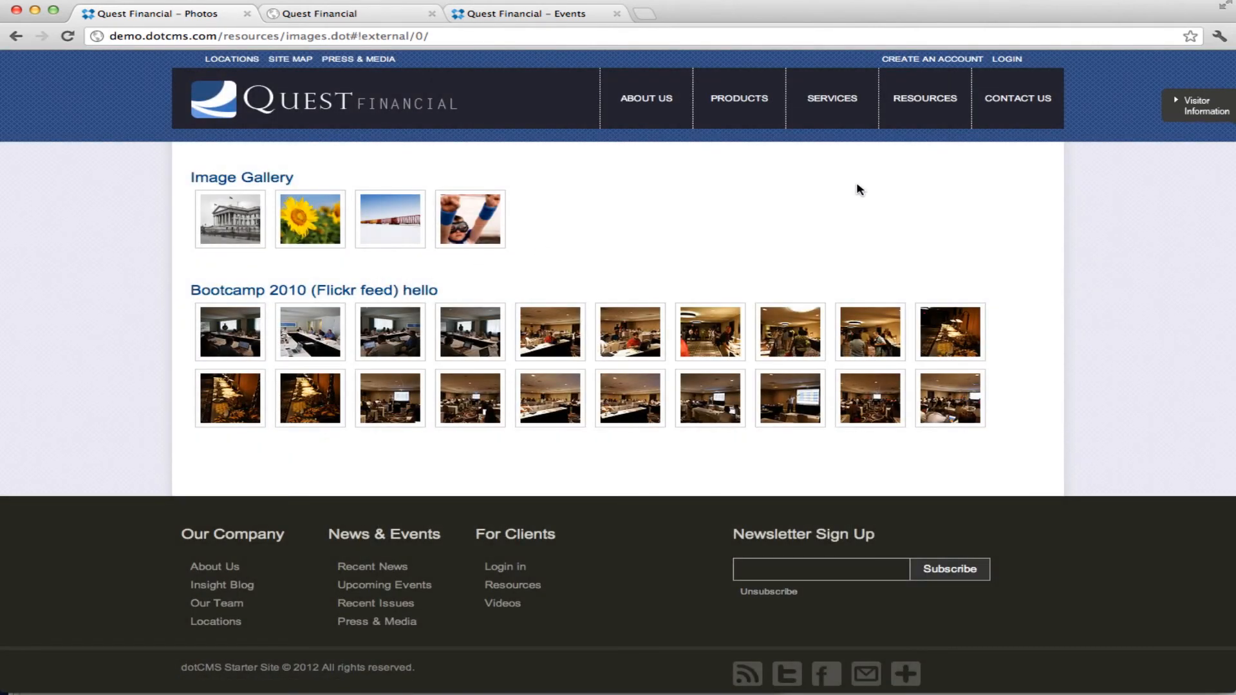
pyautogui.click(1017, 98)
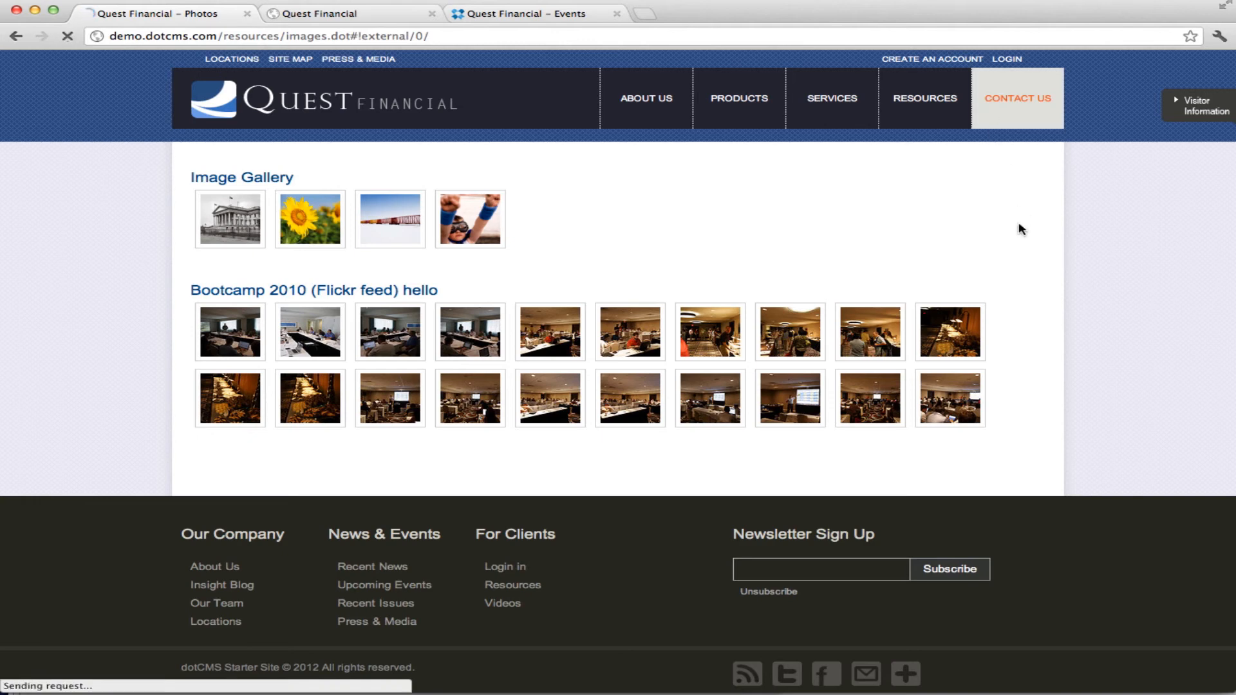
# View the Contact Us form with mailing address fields and regional office phone listings.
pyautogui.click(1015, 98)
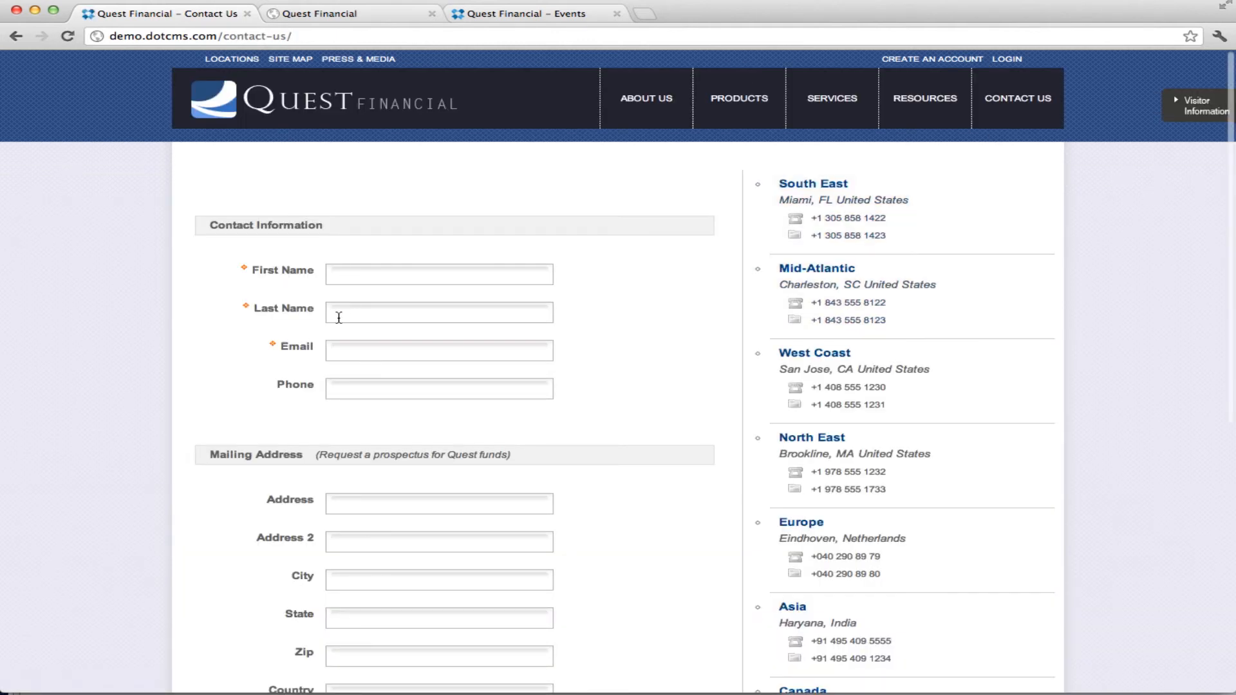
pyautogui.scroll(-3)
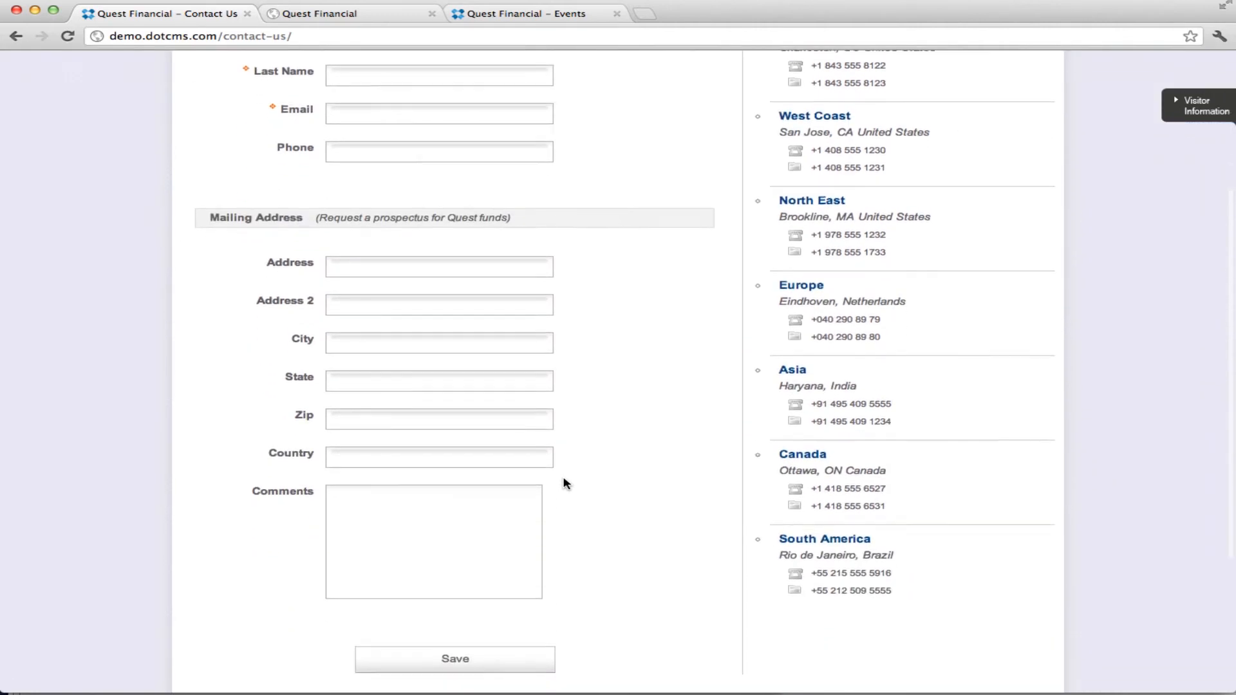
pyautogui.scroll(-3)
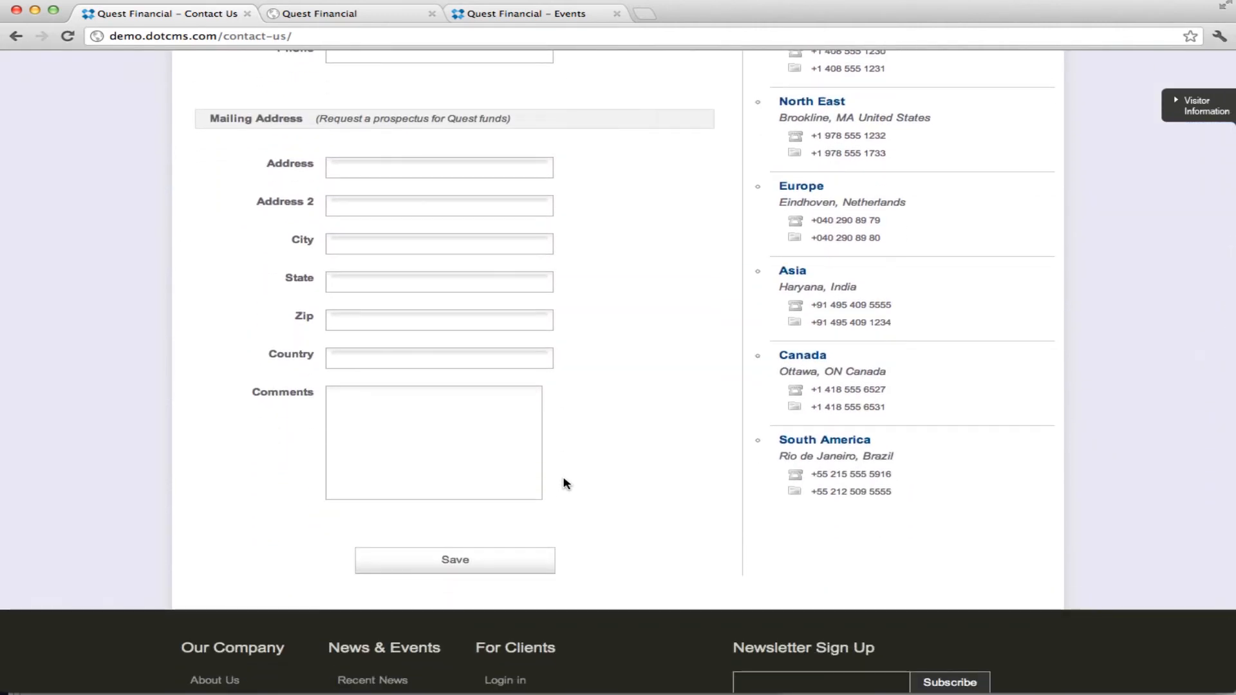
pyautogui.scroll(3)
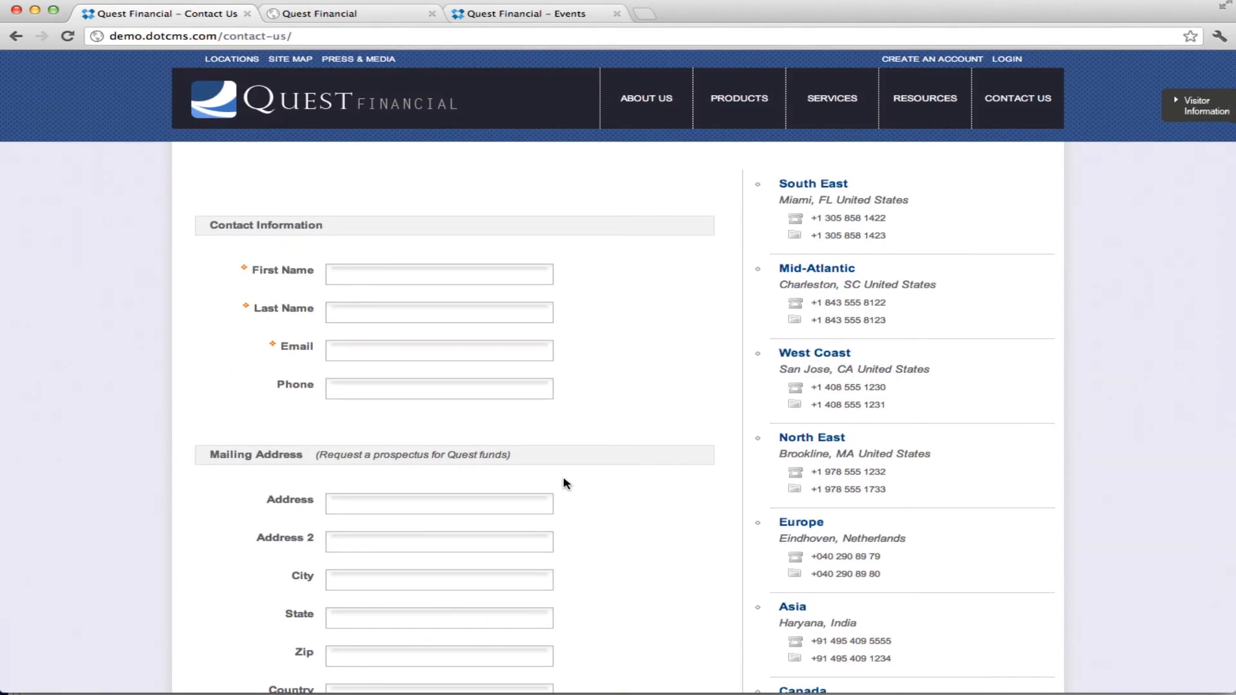
pyautogui.moveTo(600, 441)
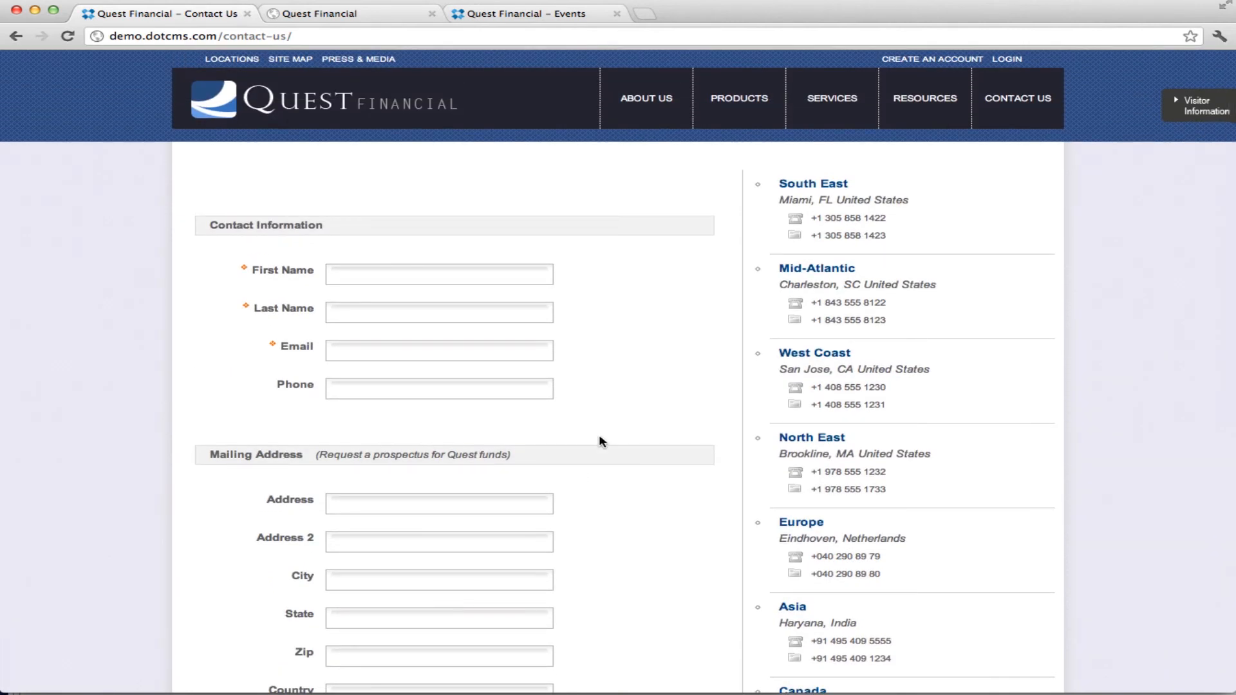
pyautogui.moveTo(922, 370)
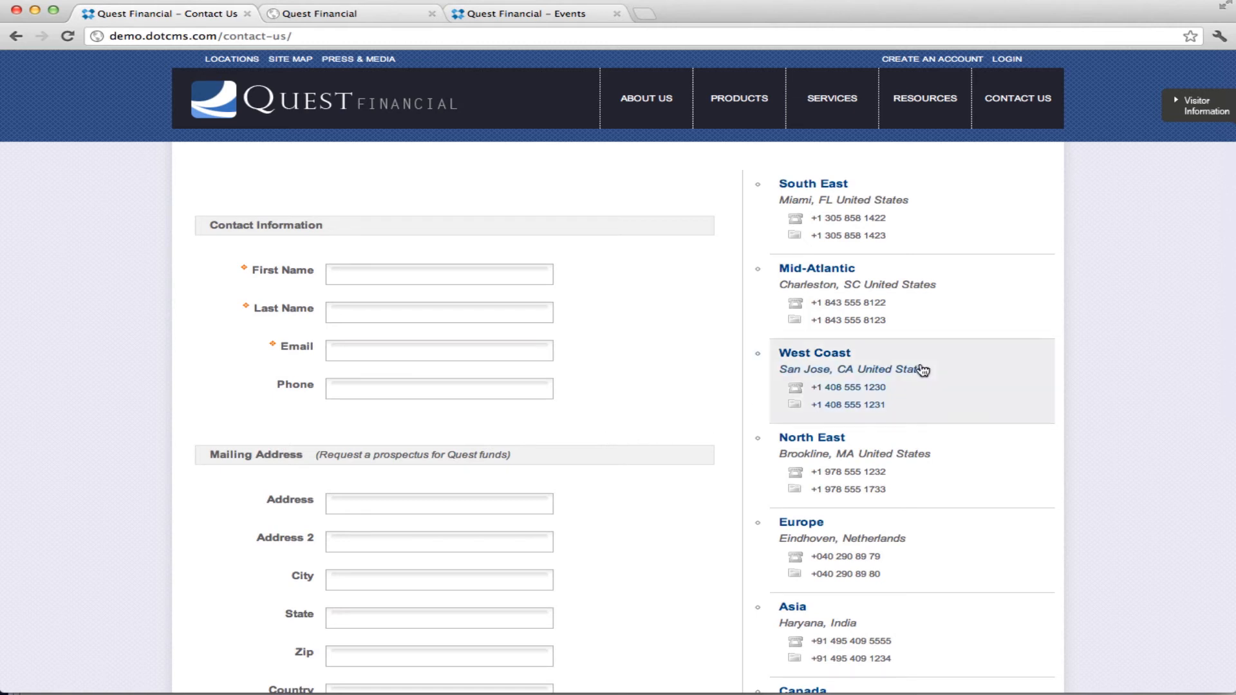
pyautogui.moveTo(1195, 248)
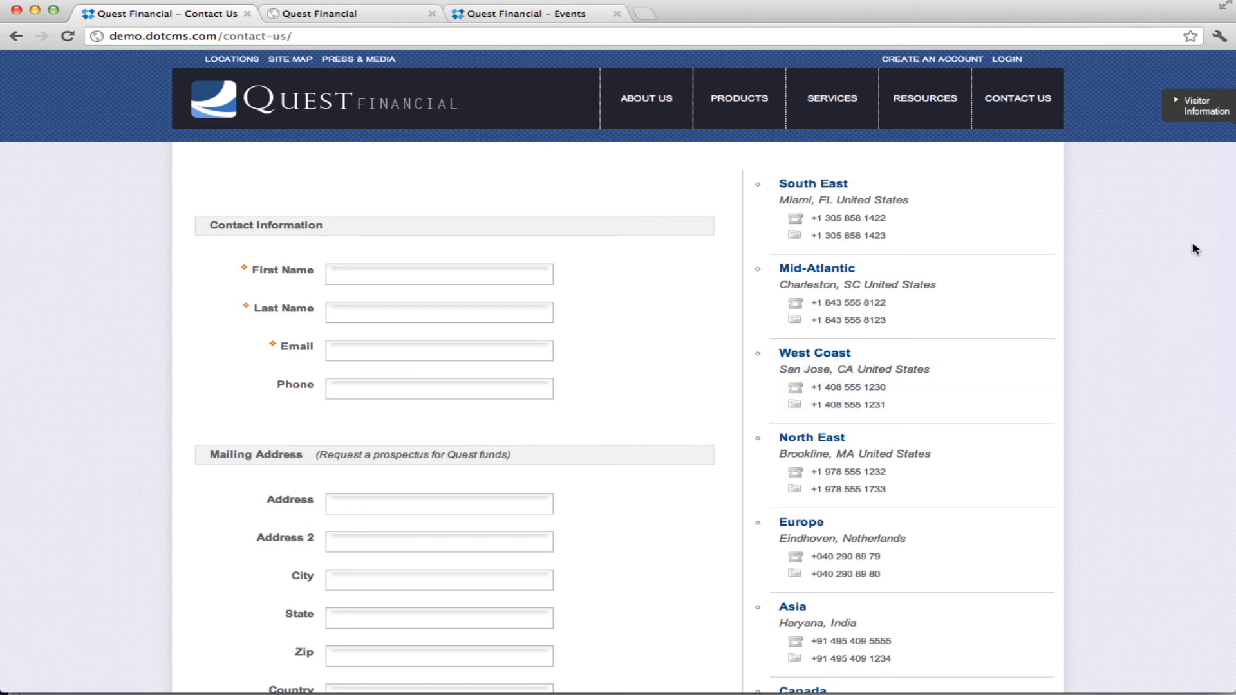
pyautogui.moveTo(1177, 110)
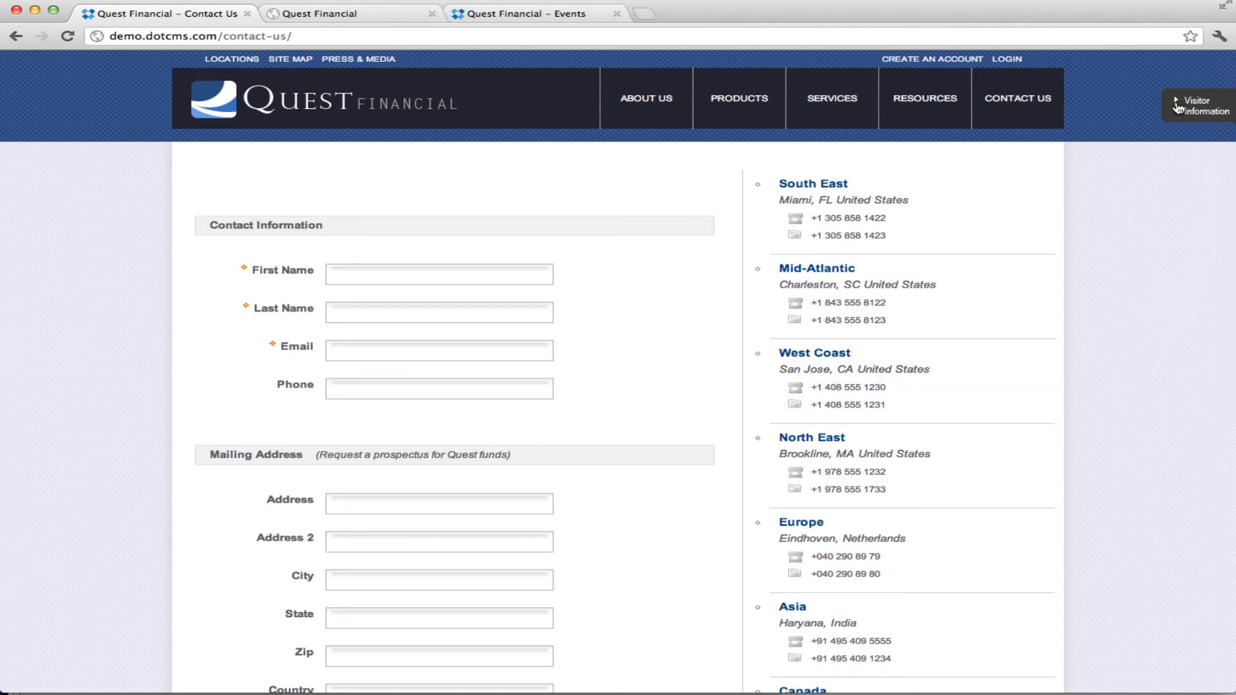
# Show the Visitor Information panel with map location, region, currency, IP, browser and OS.
pyautogui.click(1194, 103)
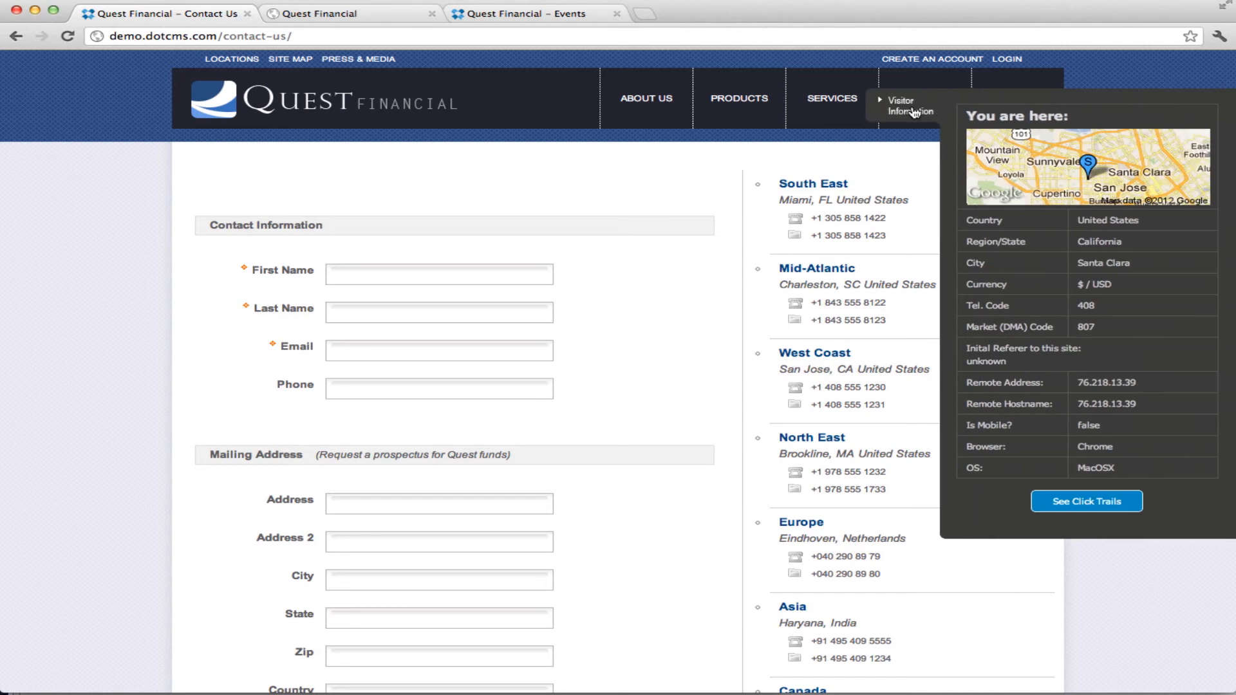
pyautogui.moveTo(1007, 211)
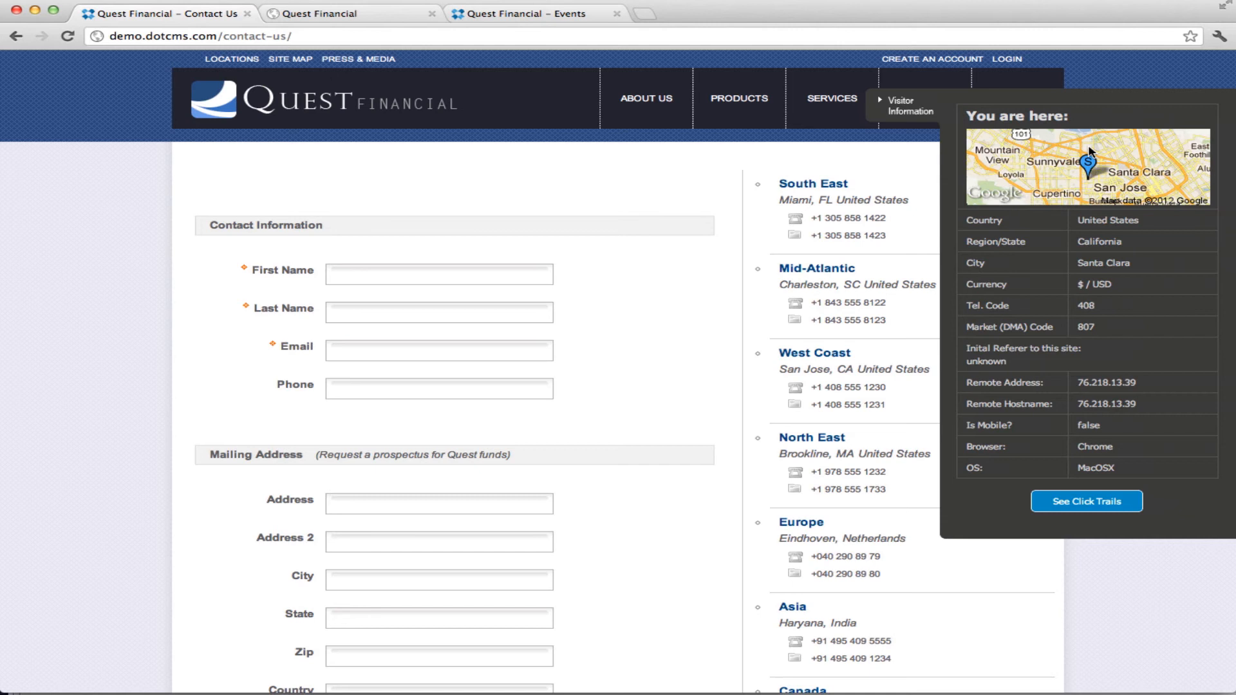
pyautogui.moveTo(1125, 305)
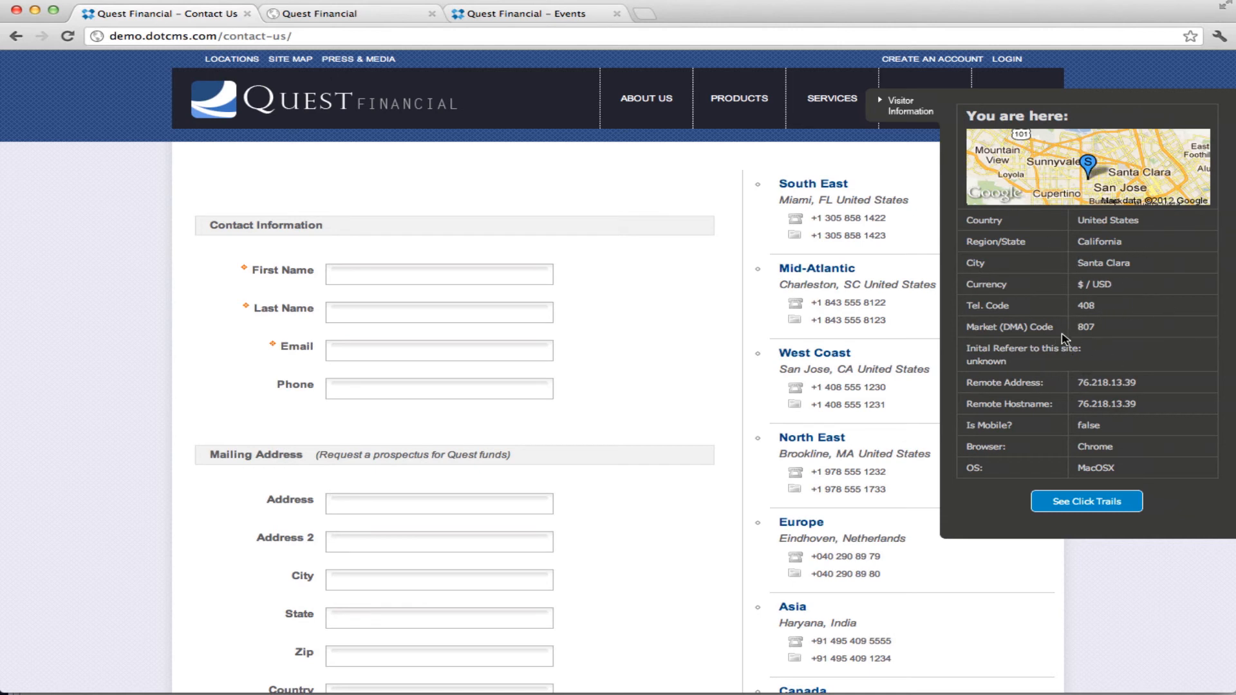
pyautogui.moveTo(1146, 262)
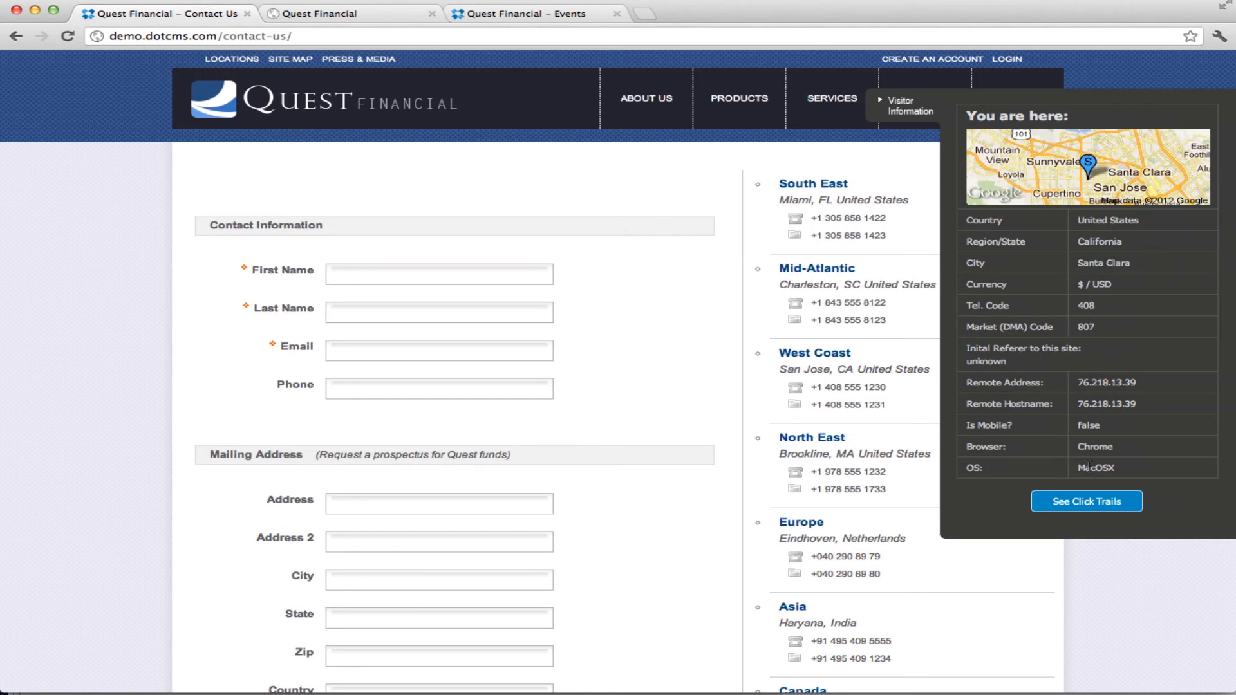
pyautogui.moveTo(1128, 474)
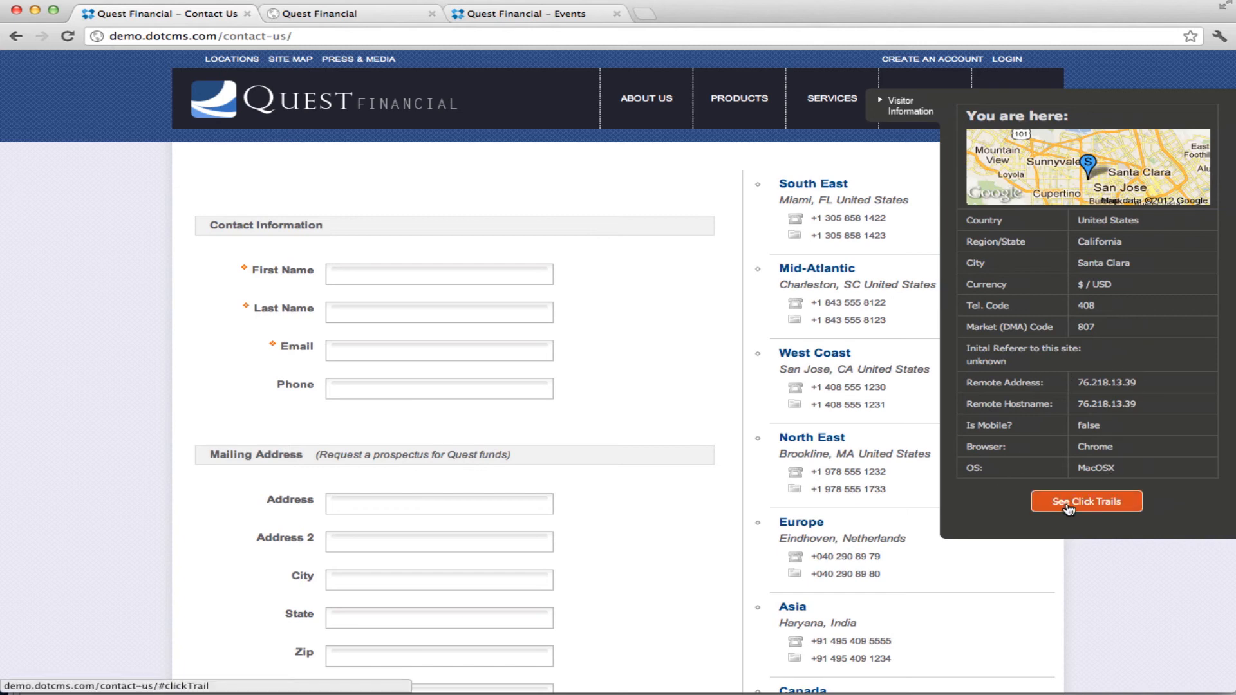
pyautogui.click(1086, 501)
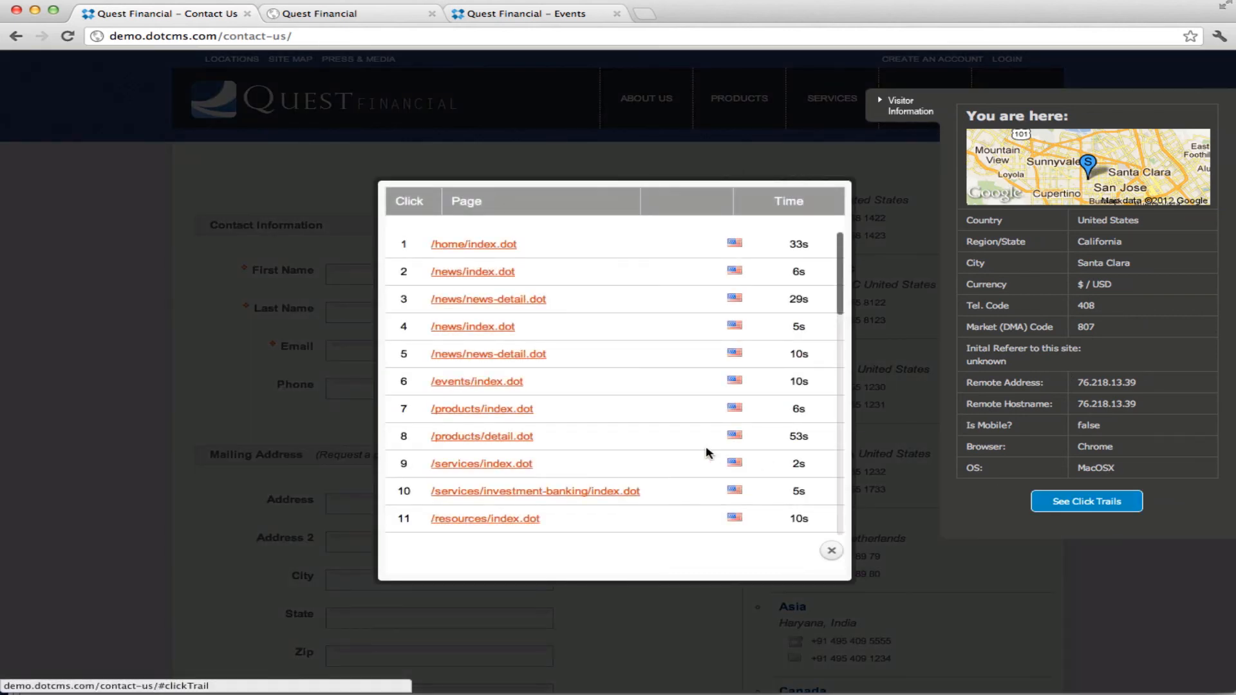
pyautogui.scroll(-3)
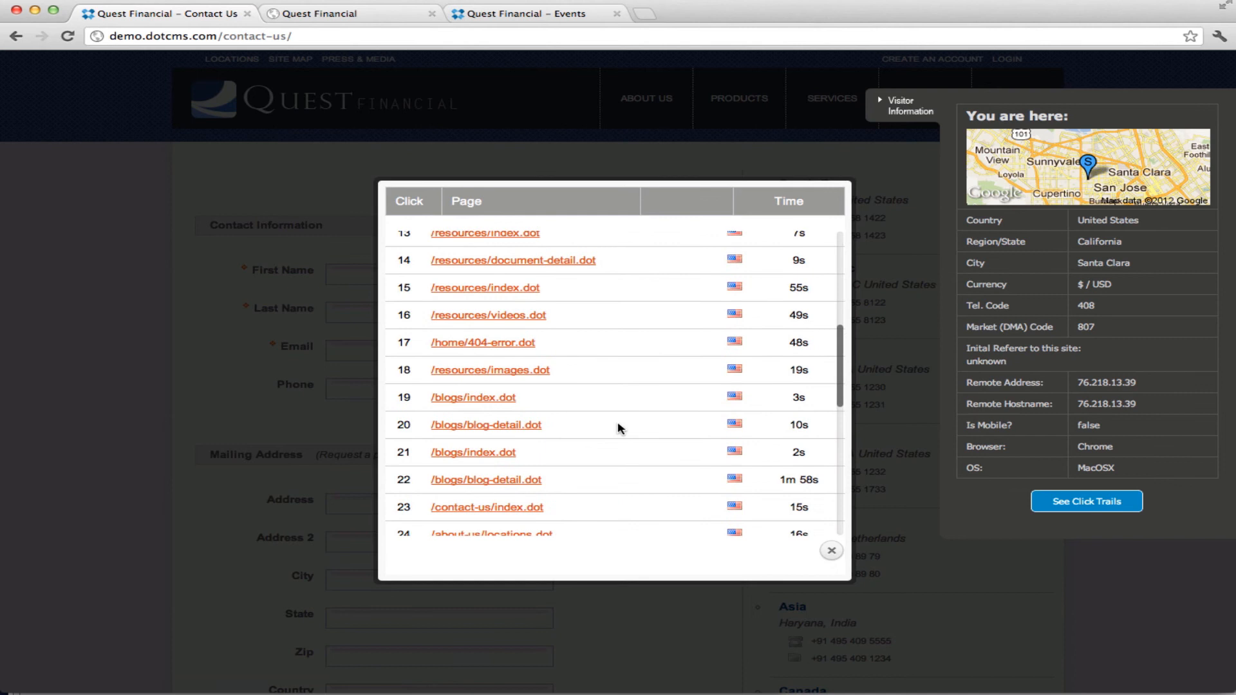
pyautogui.scroll(-3)
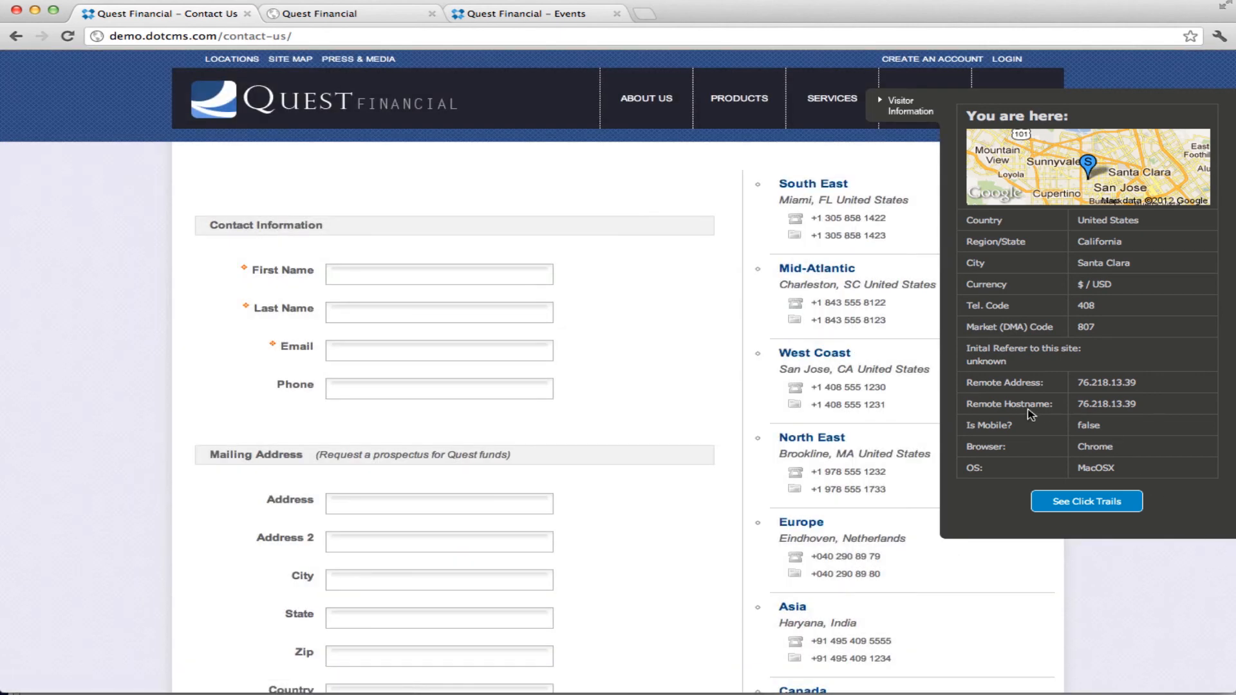
pyautogui.moveTo(1013, 513)
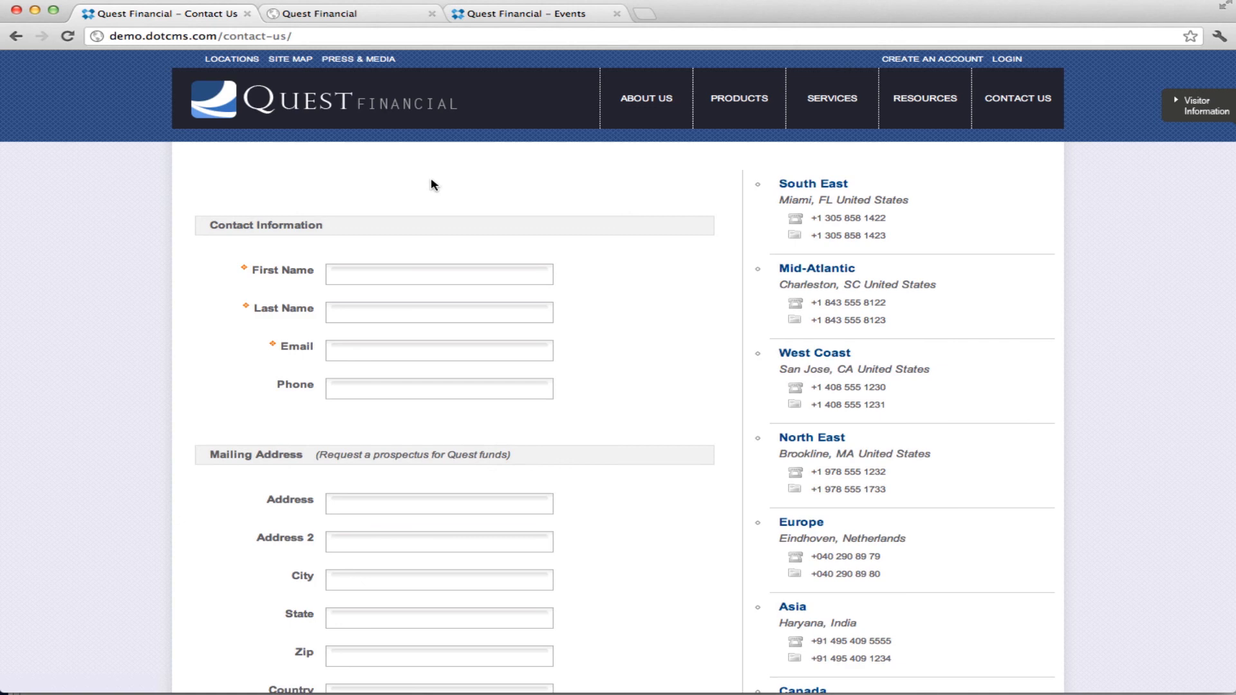
pyautogui.moveTo(443, 186)
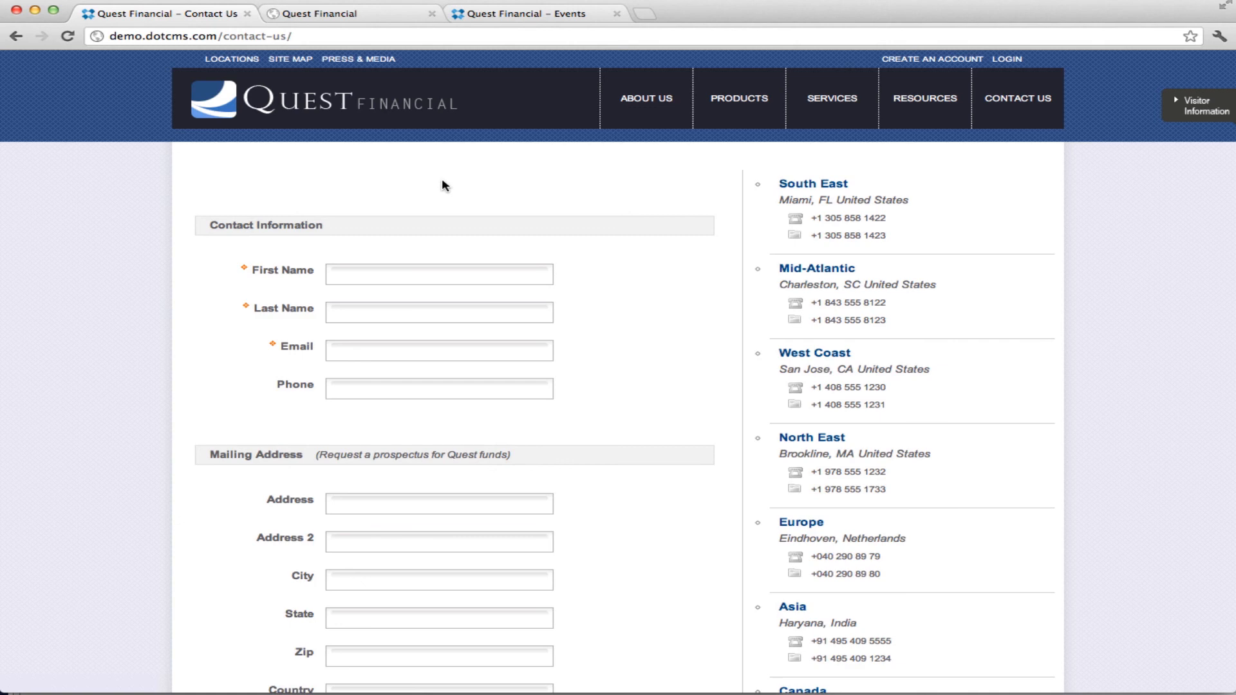